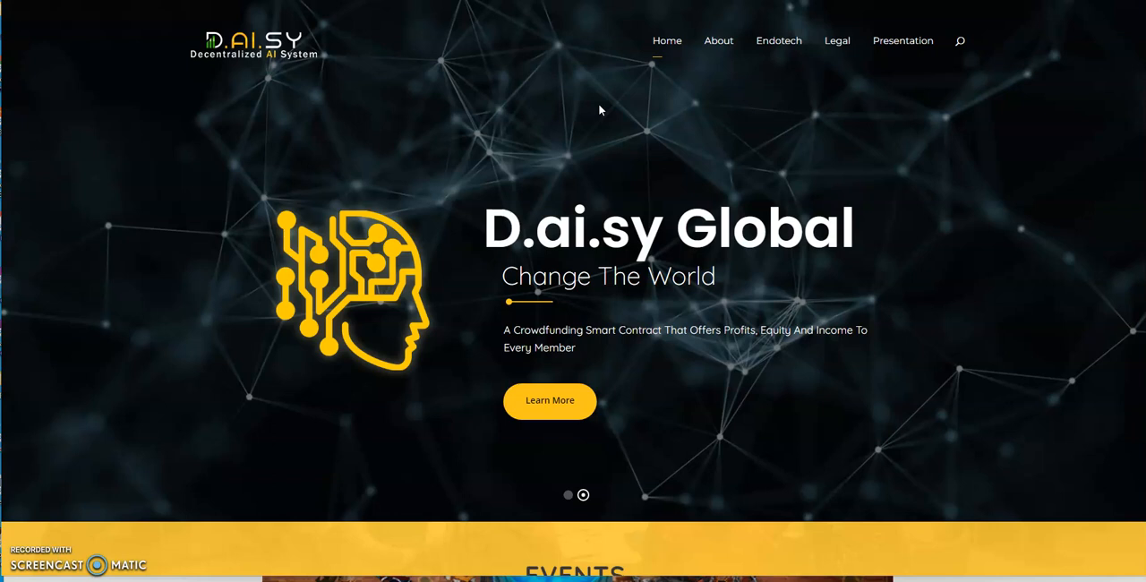
pyautogui.moveTo(404, 35)
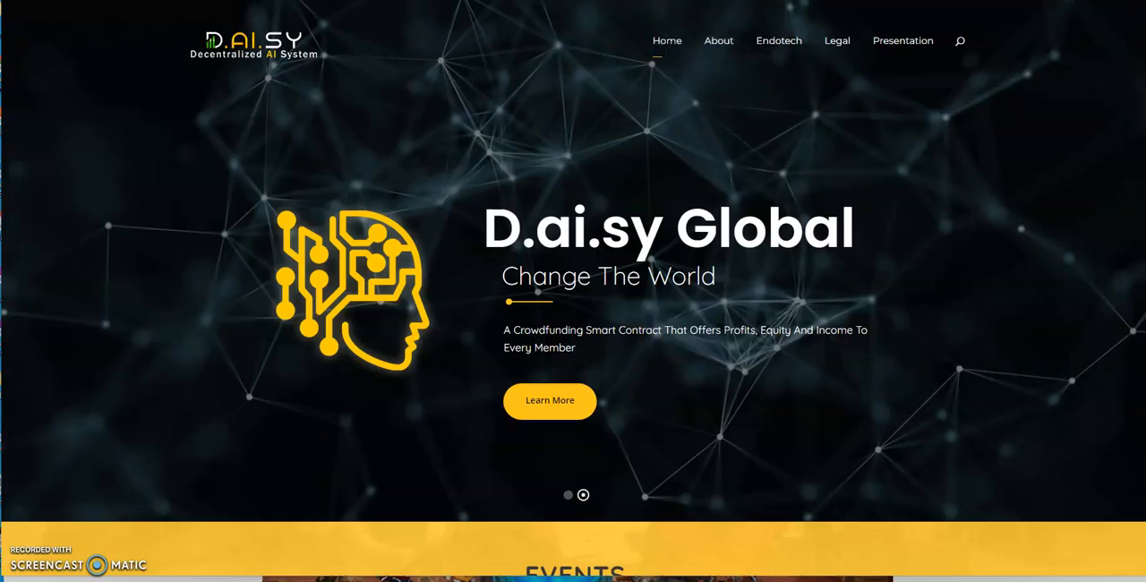
pyautogui.moveTo(591, 87)
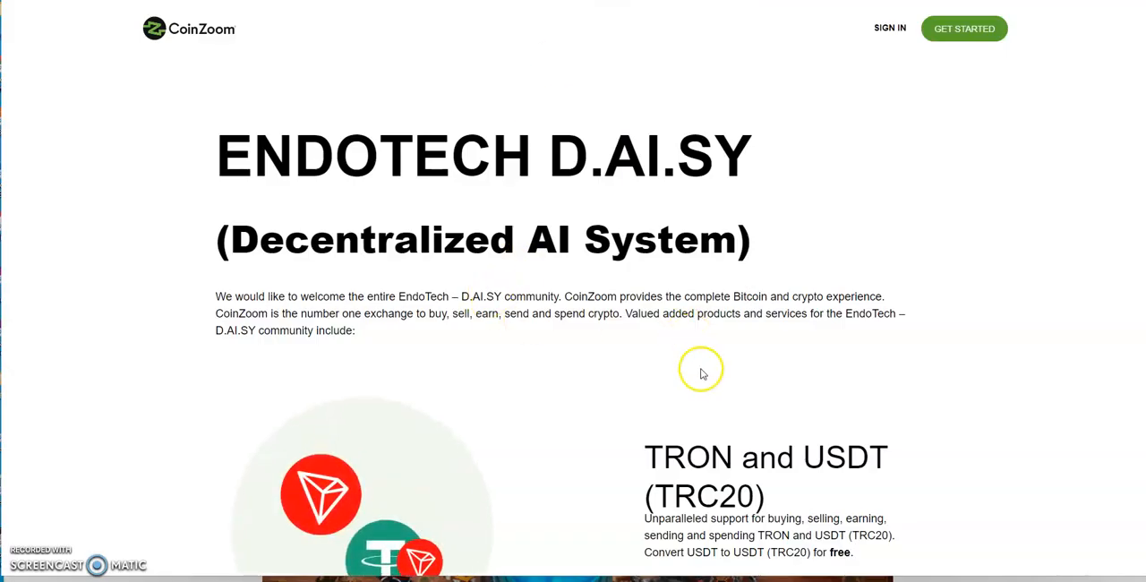
pyautogui.moveTo(583, 79)
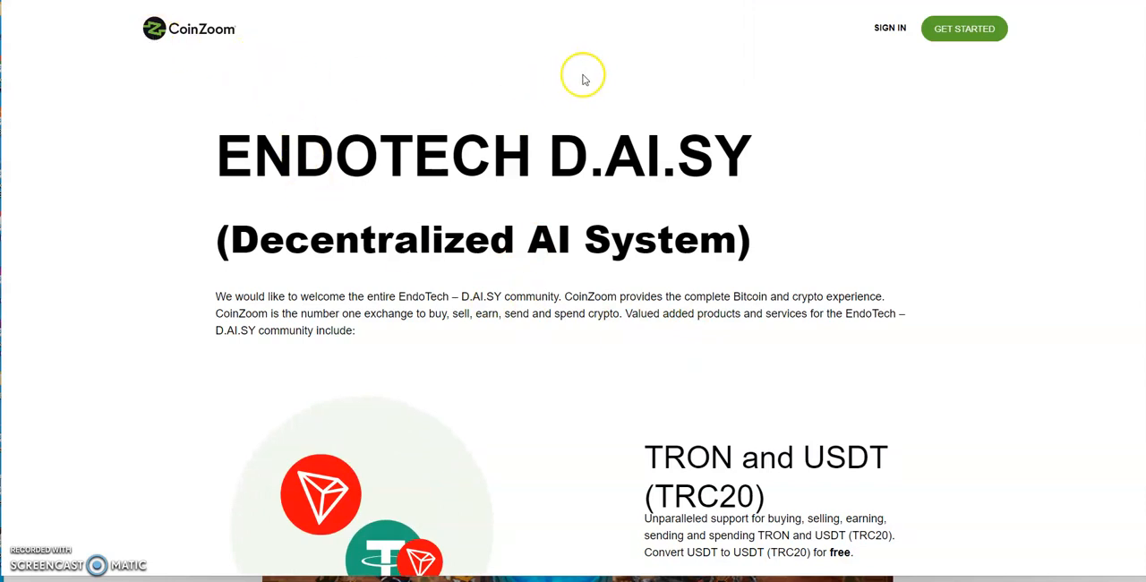
pyautogui.moveTo(616, 405)
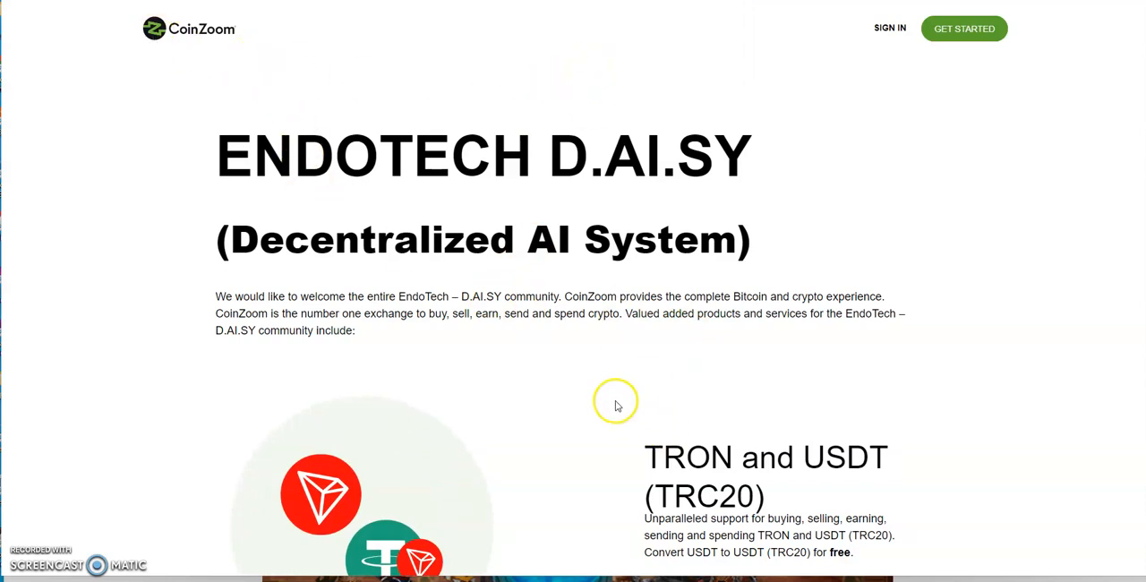
# Step: Scroll the CoinZoom EndoTech D.AI.SY page down to the CoinZoom Earn special offer
pyautogui.scroll(-3)
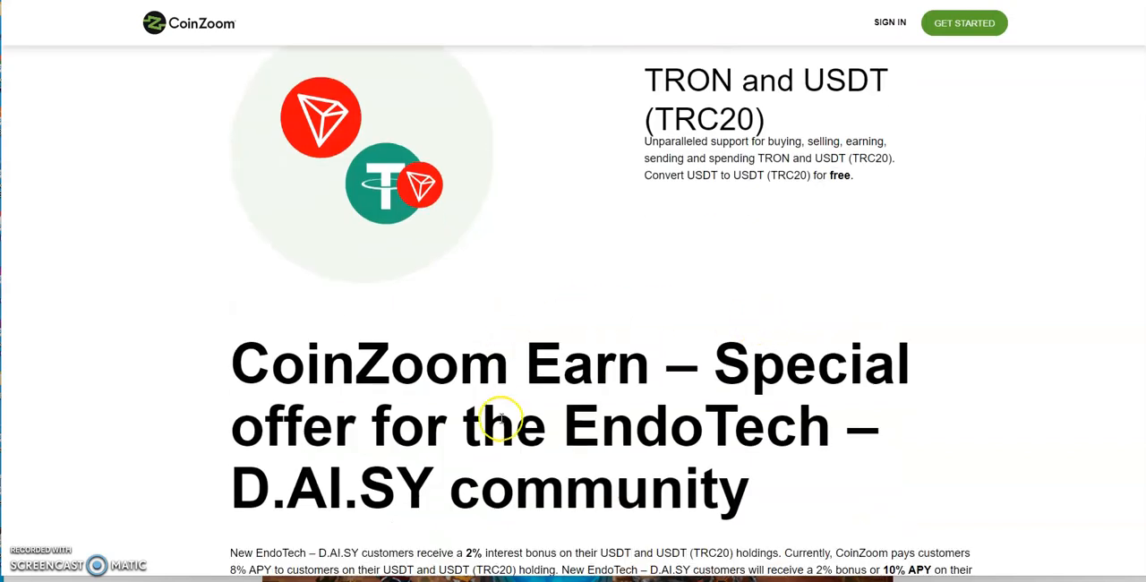
pyautogui.scroll(-3)
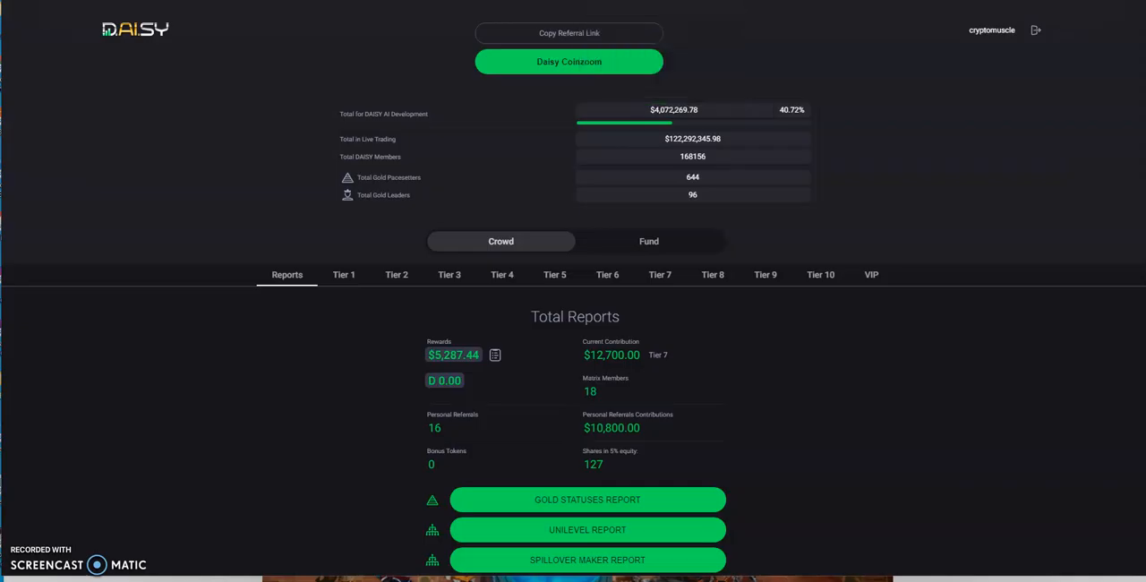
pyautogui.moveTo(899, 218)
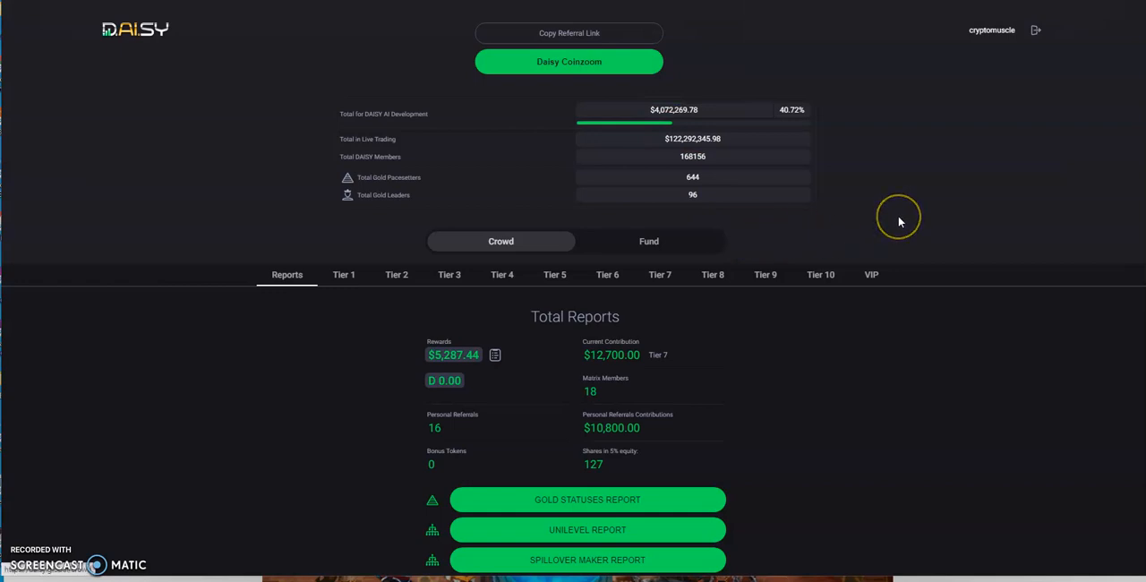
pyautogui.moveTo(901, 223)
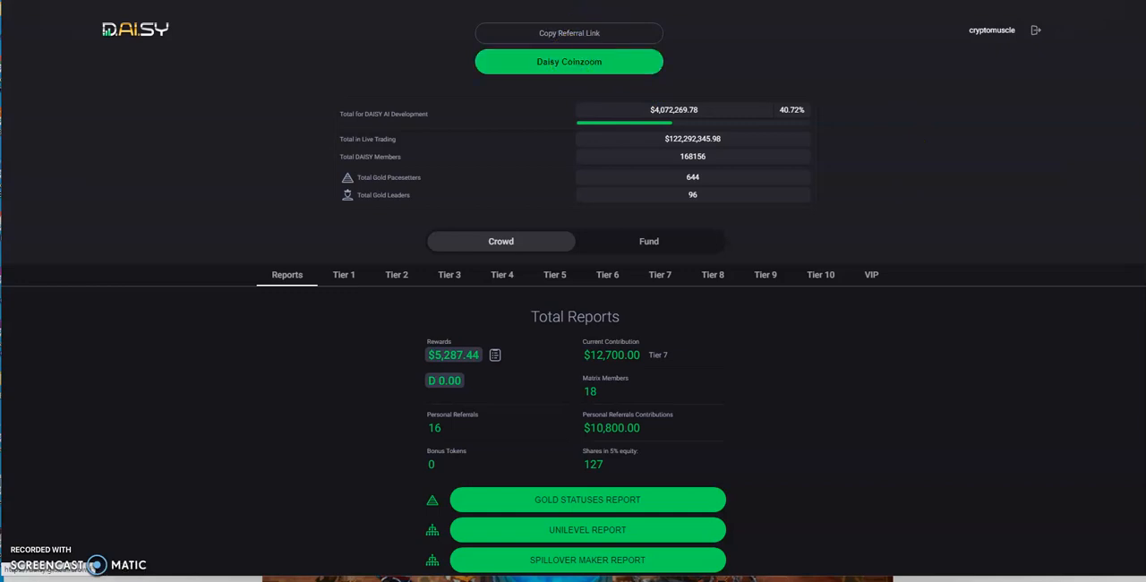
pyautogui.moveTo(644, 194)
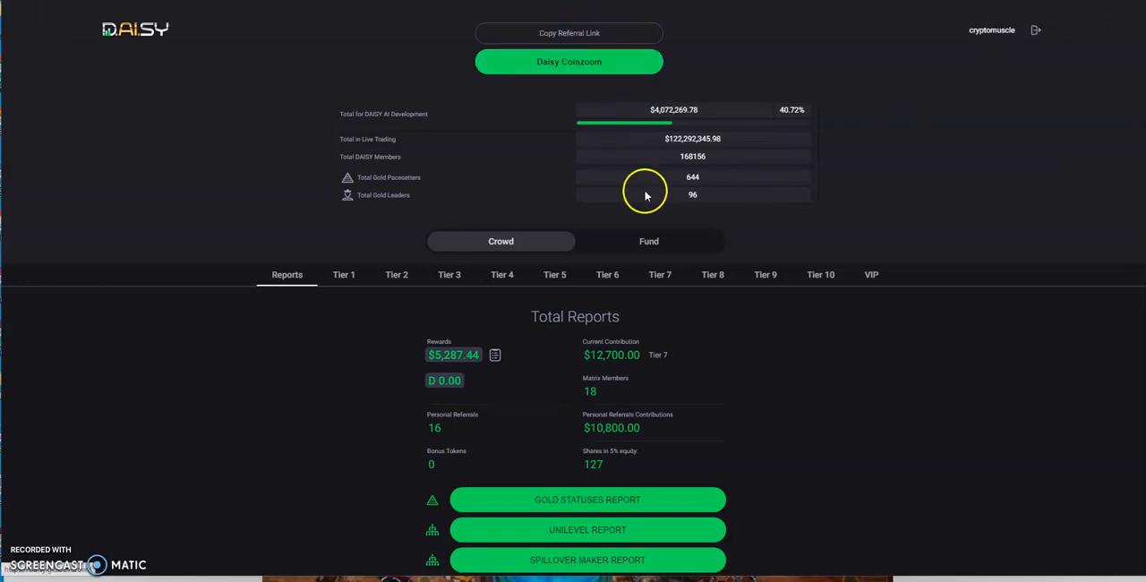
pyautogui.moveTo(684, 134)
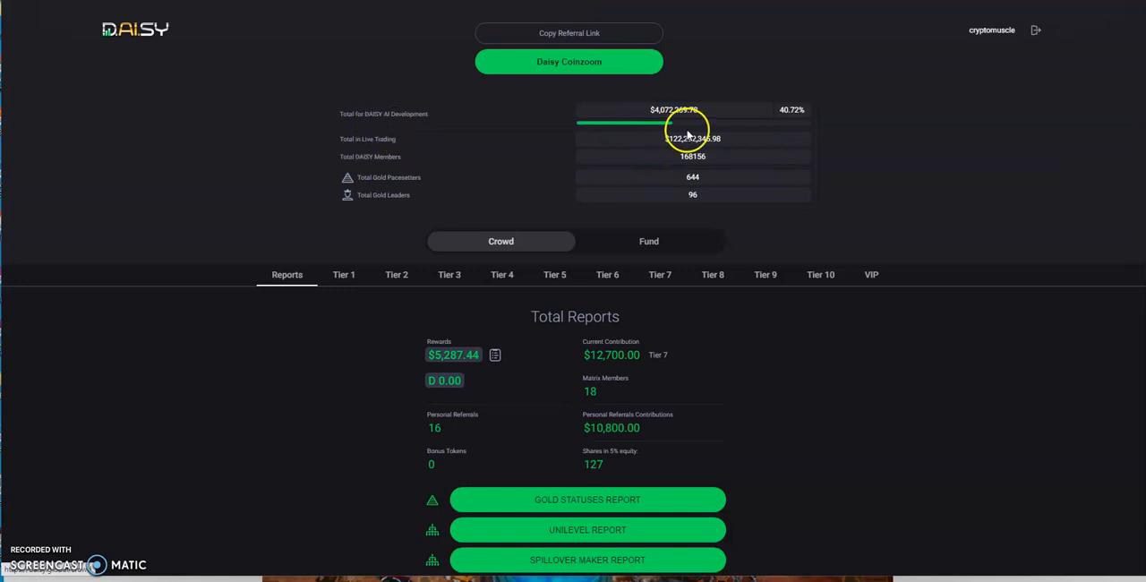
pyautogui.moveTo(684, 136)
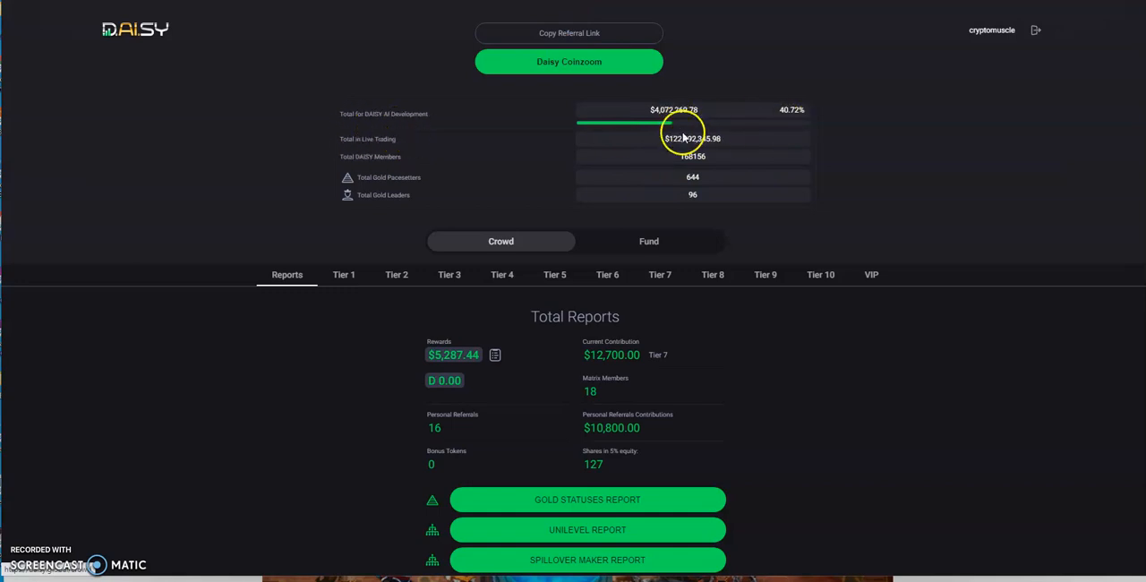
pyautogui.moveTo(813, 129)
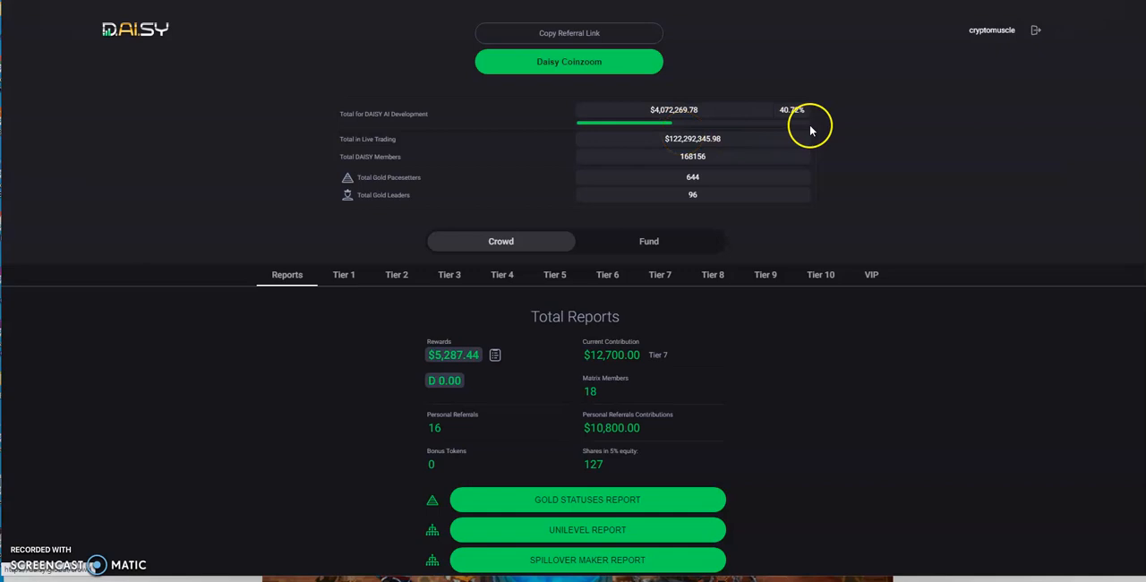
pyautogui.moveTo(589, 179)
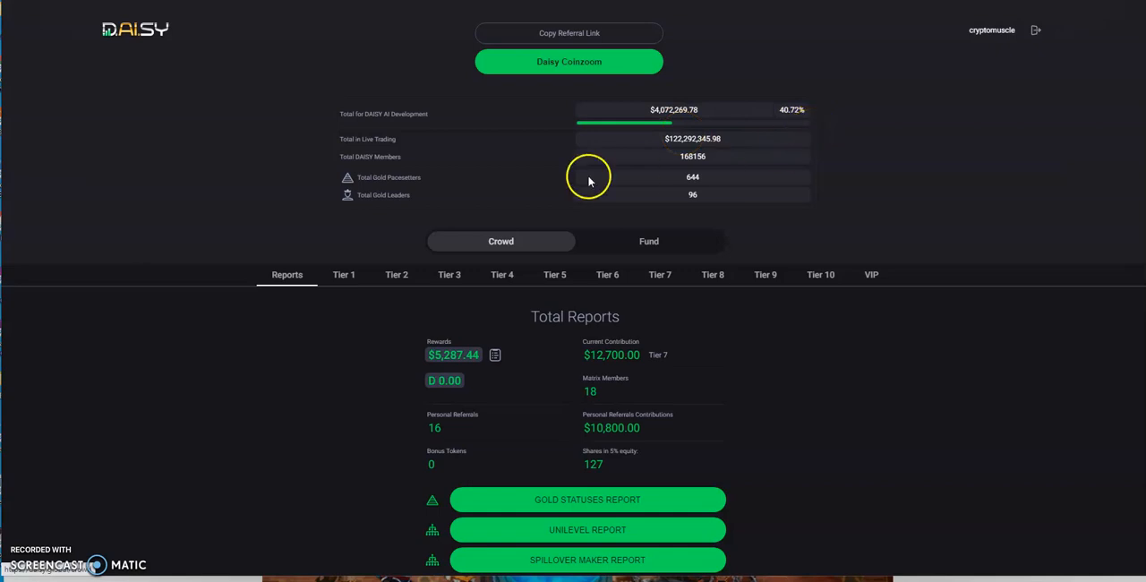
pyautogui.moveTo(689, 158)
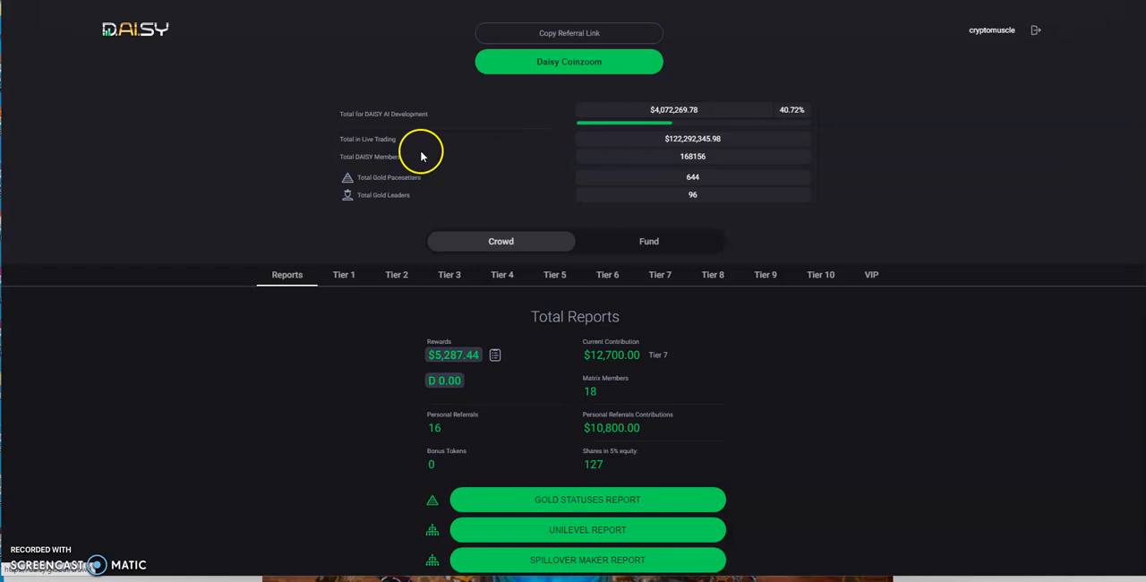
pyautogui.moveTo(693, 177)
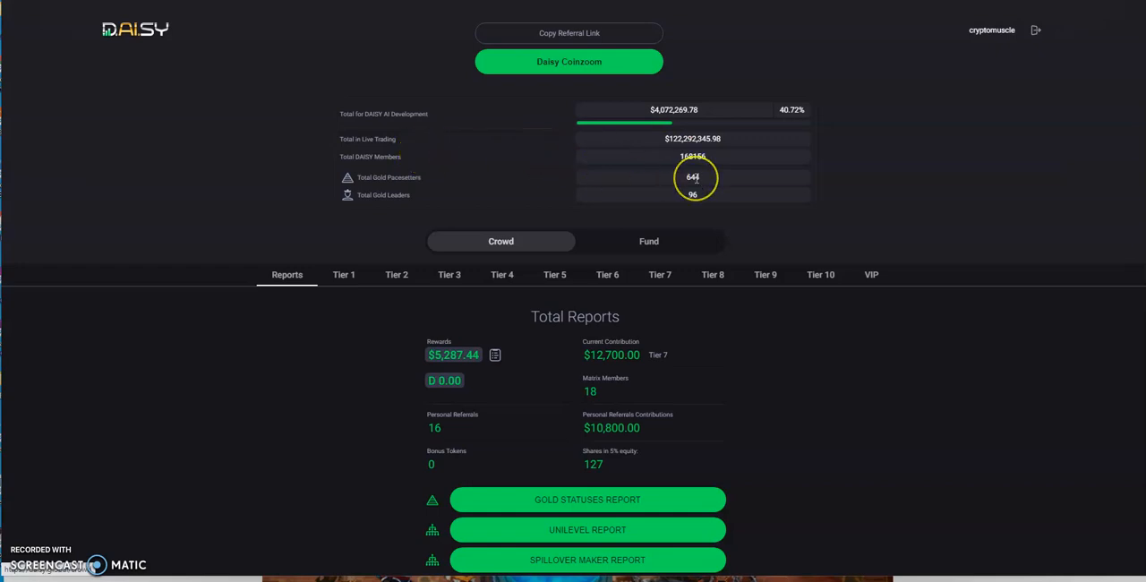
pyautogui.moveTo(460, 170)
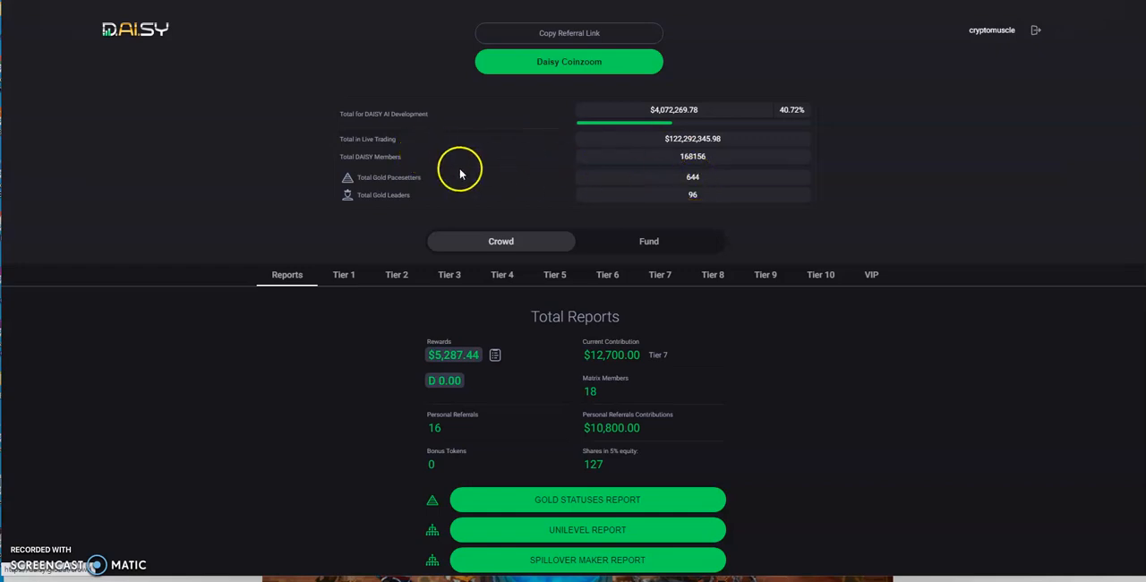
pyautogui.moveTo(736, 195)
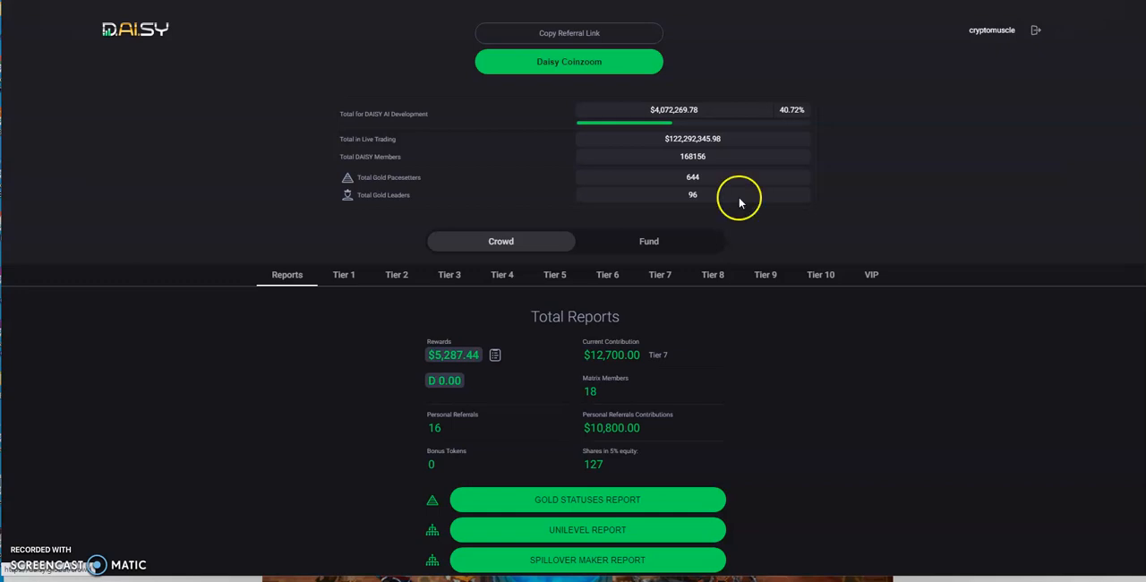
# Step: Scroll the dashboard down to the full report list and the $140.44 unilevel bonuses panel
pyautogui.scroll(-3)
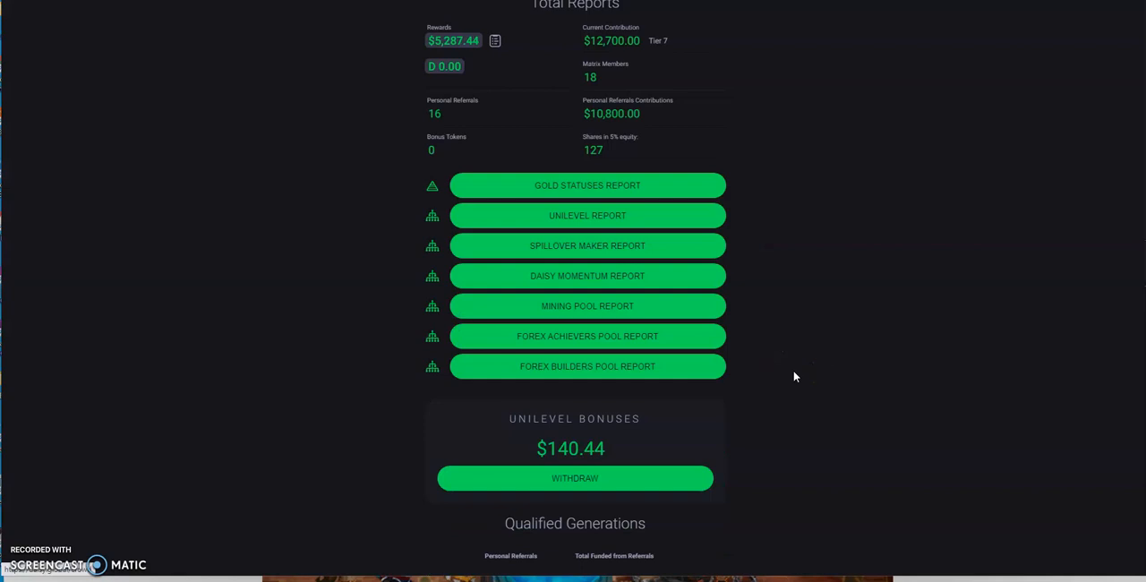
pyautogui.scroll(-3)
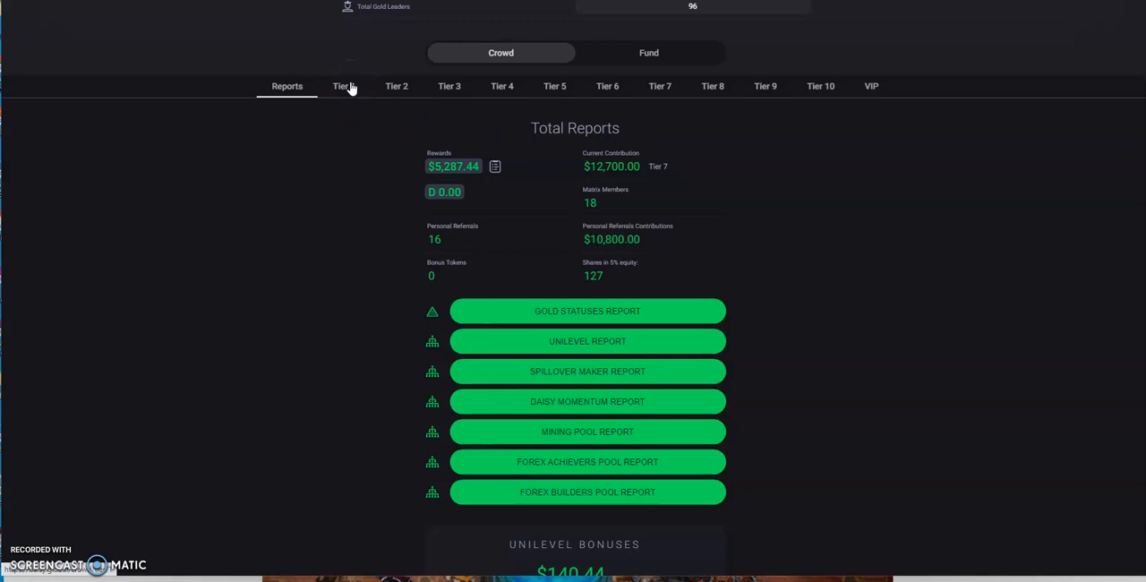
pyautogui.moveTo(448, 86)
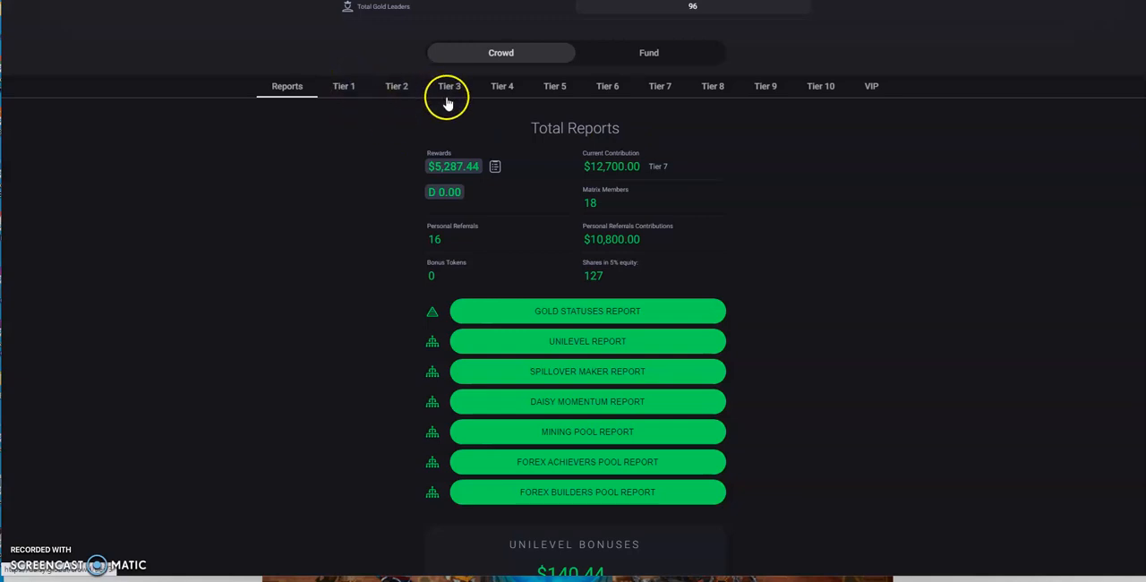
pyautogui.moveTo(679, 111)
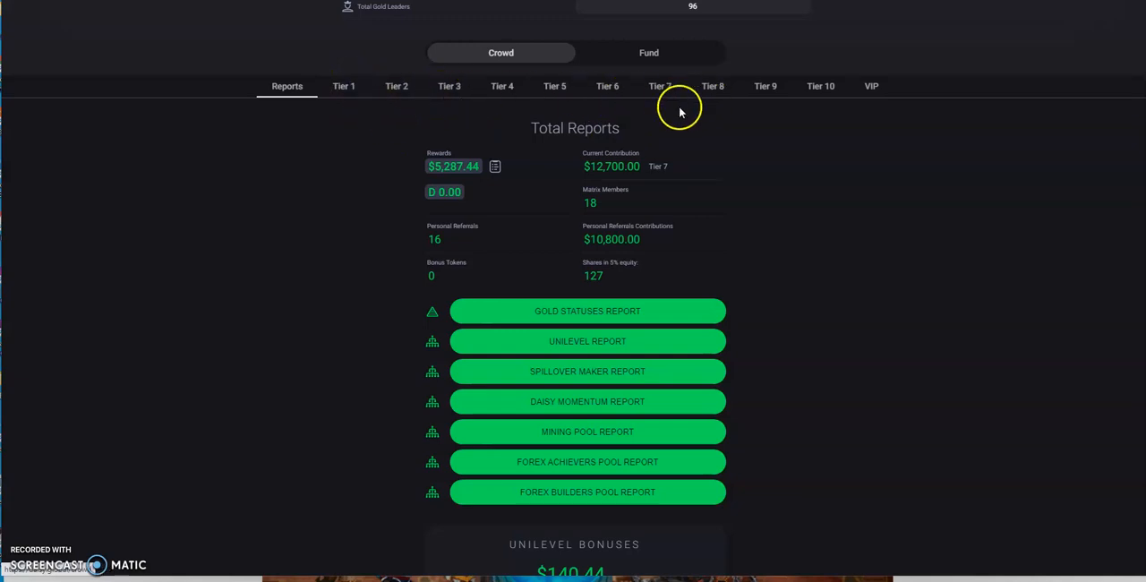
pyautogui.moveTo(648, 133)
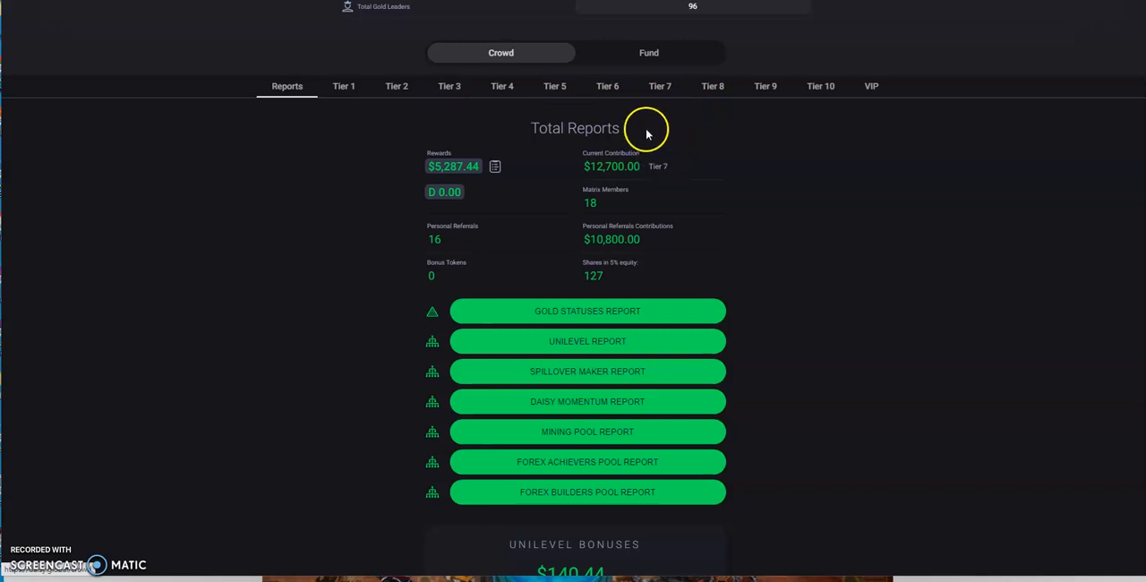
pyautogui.moveTo(666, 93)
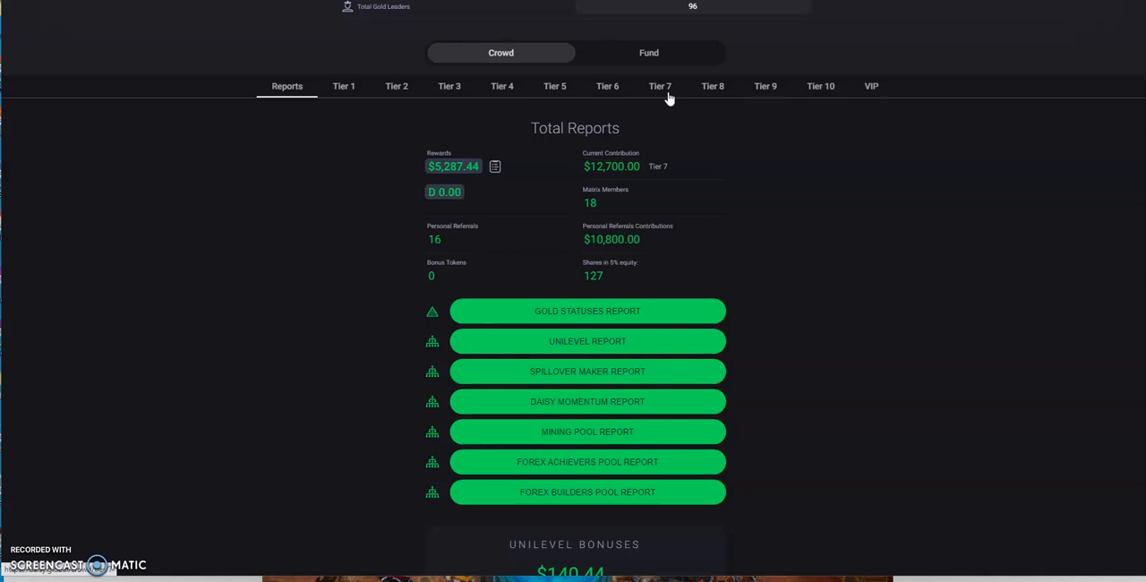
pyautogui.moveTo(626, 179)
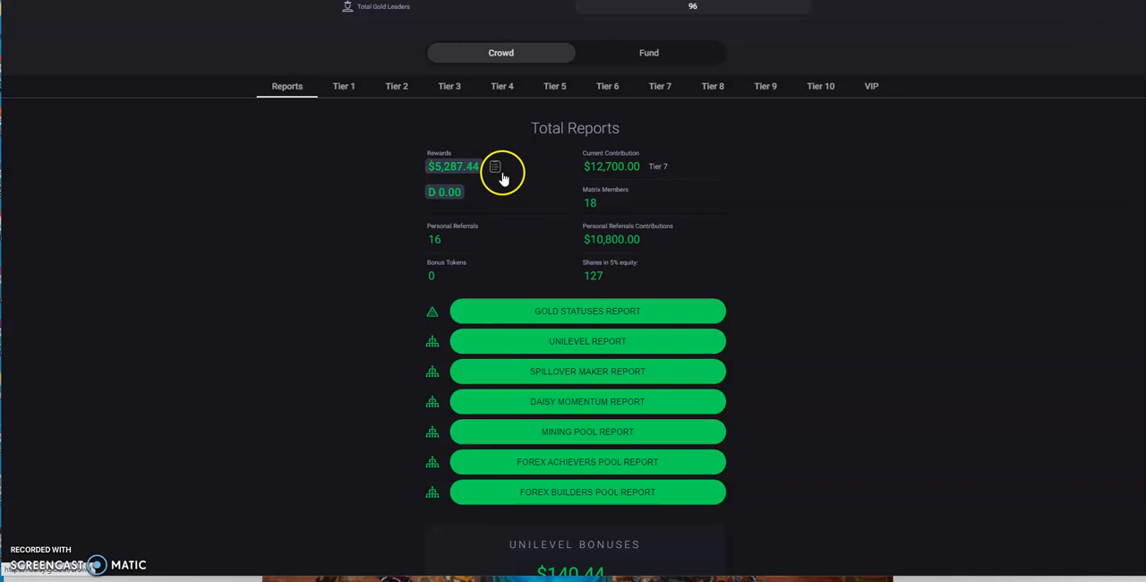
pyautogui.moveTo(498, 168)
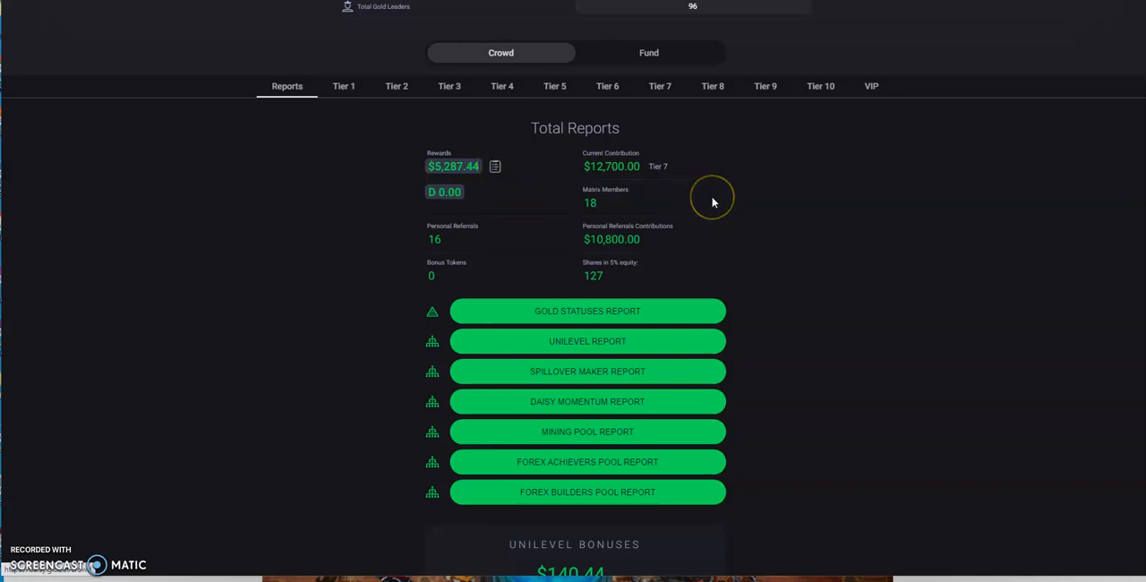
pyautogui.moveTo(713, 204)
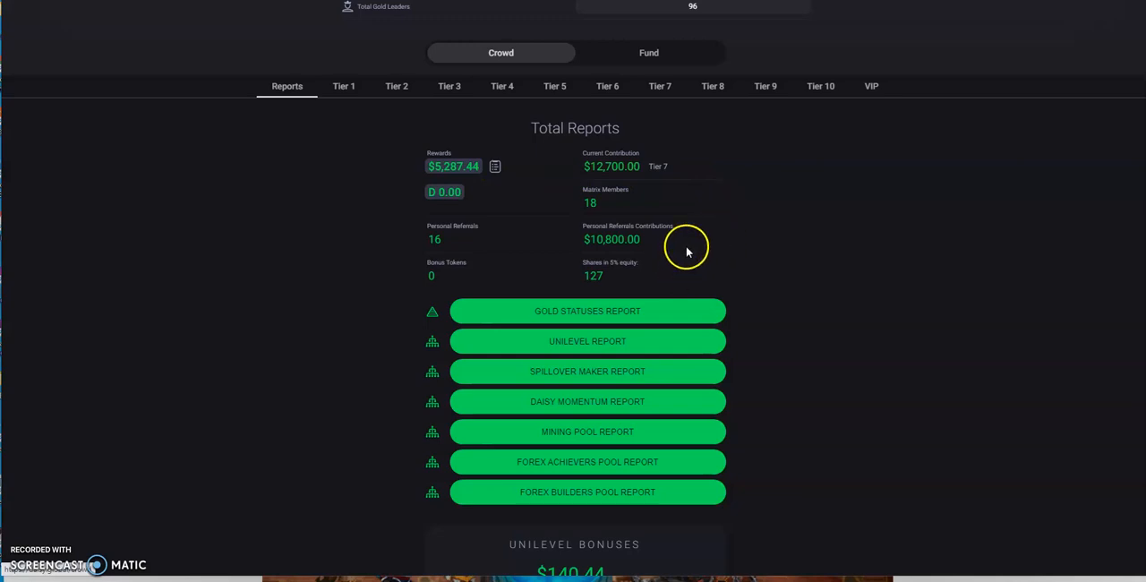
pyautogui.moveTo(614, 239)
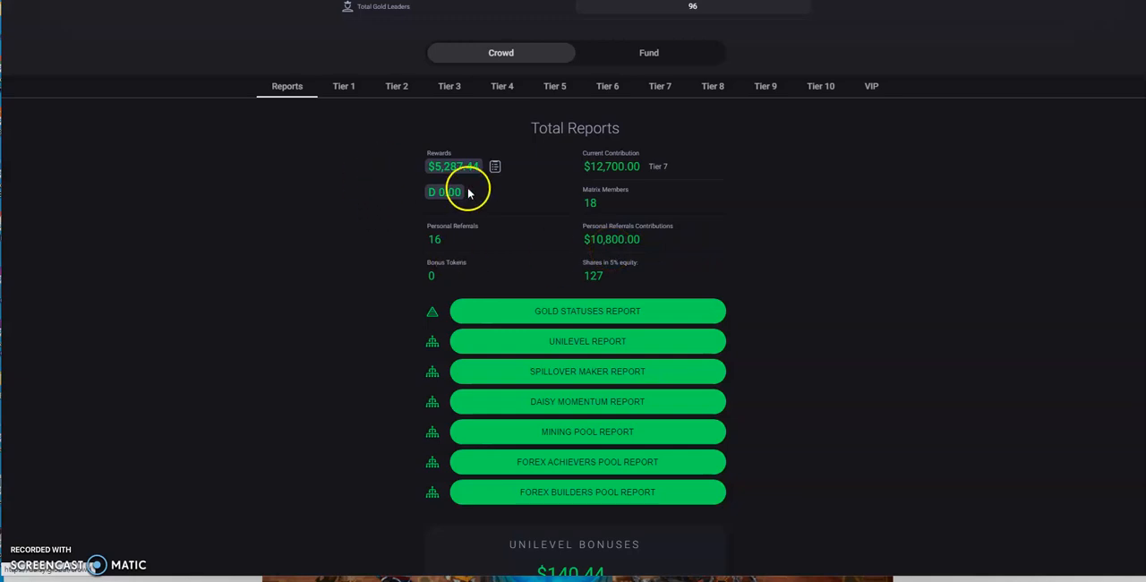
pyautogui.scroll(-3)
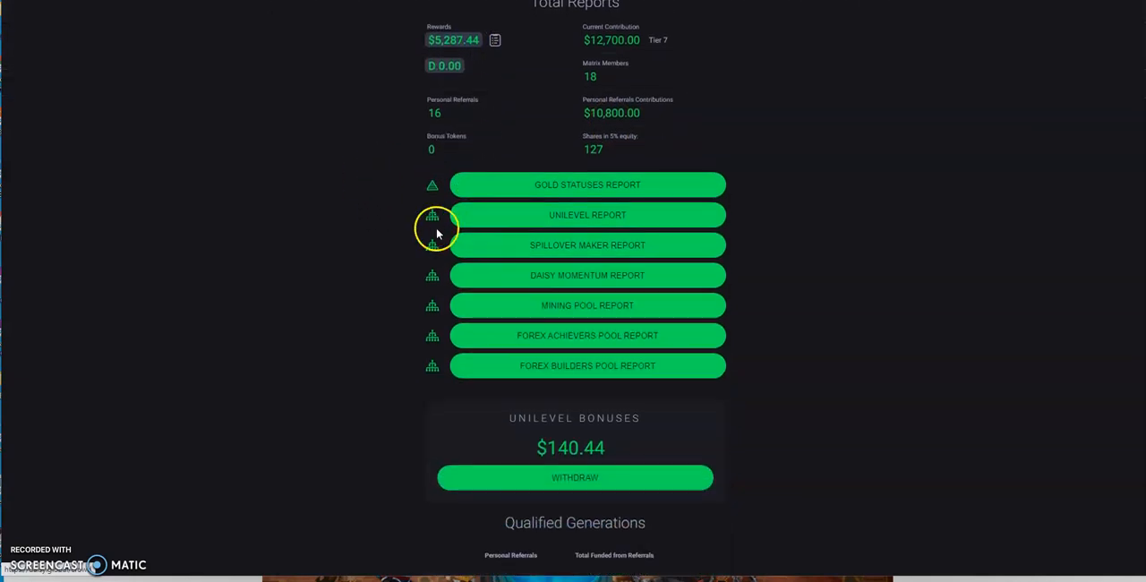
pyautogui.scroll(-3)
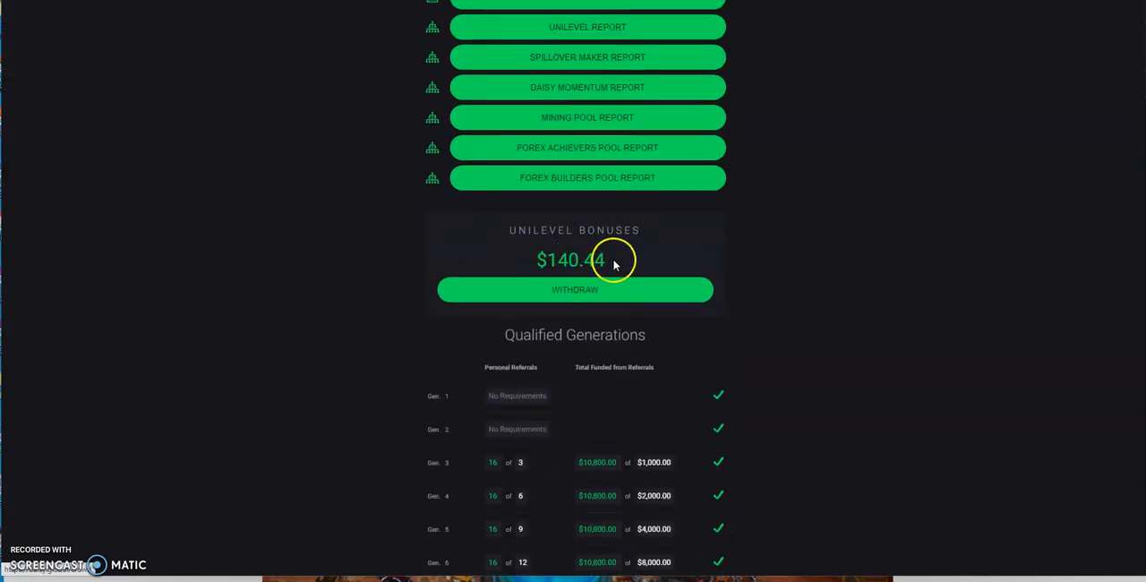
pyautogui.moveTo(580, 299)
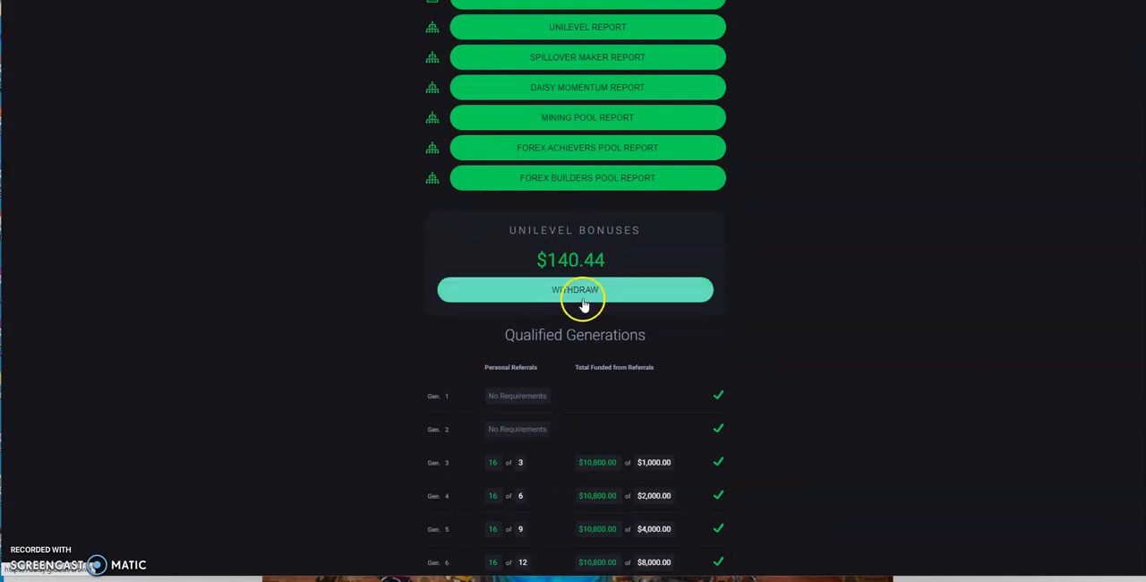
pyautogui.scroll(-3)
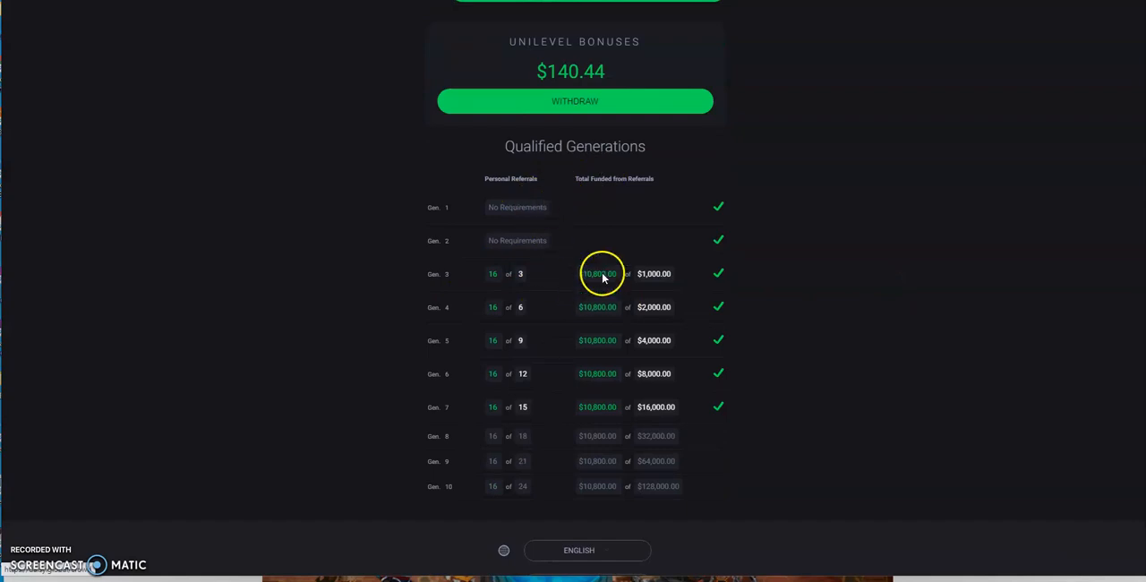
pyautogui.moveTo(618, 325)
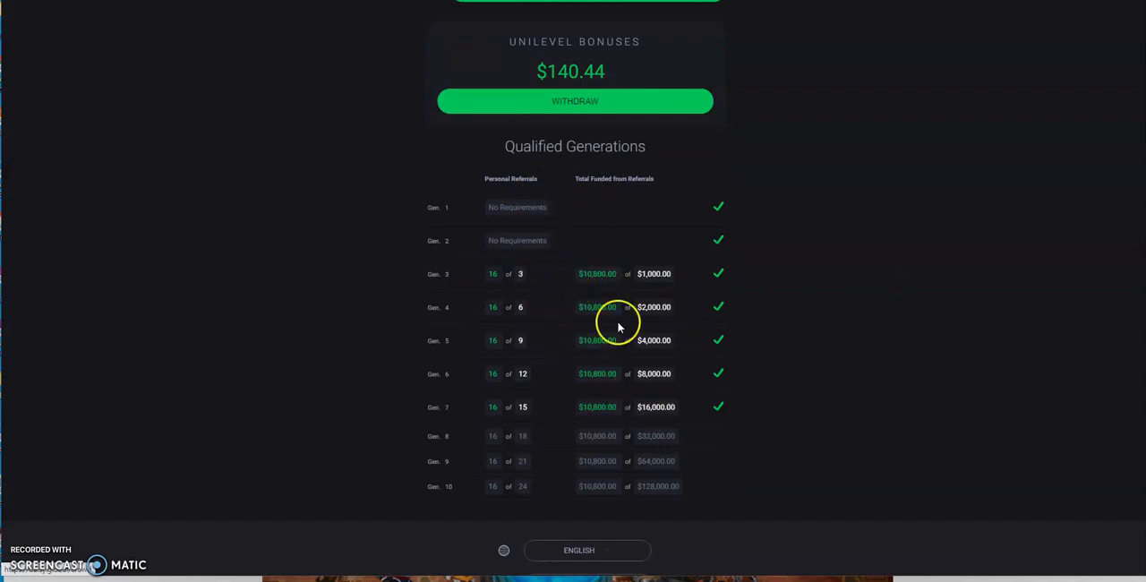
pyautogui.moveTo(657, 429)
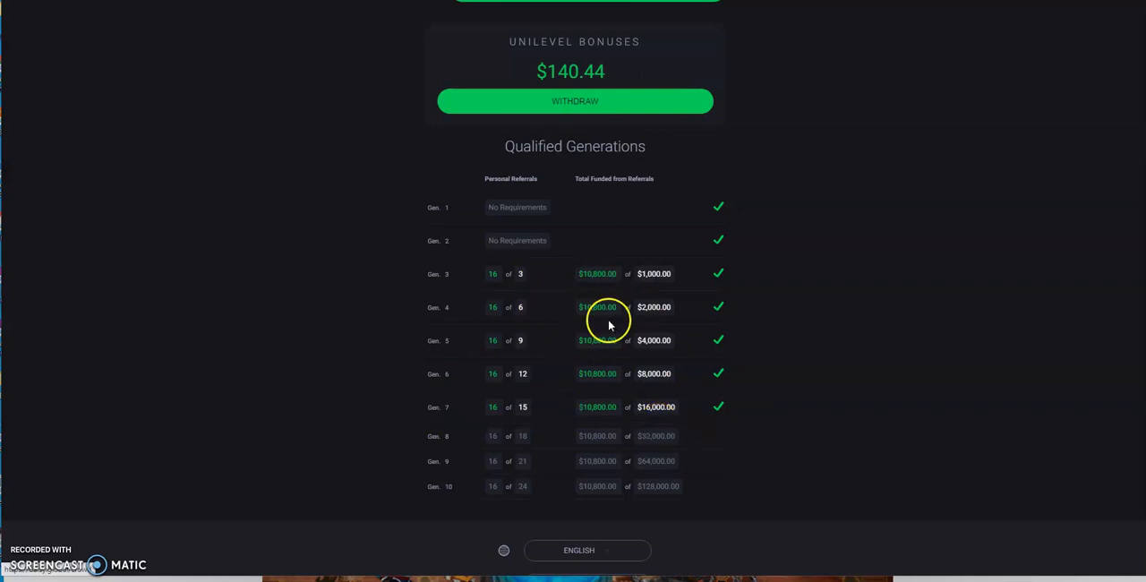
pyautogui.moveTo(714, 363)
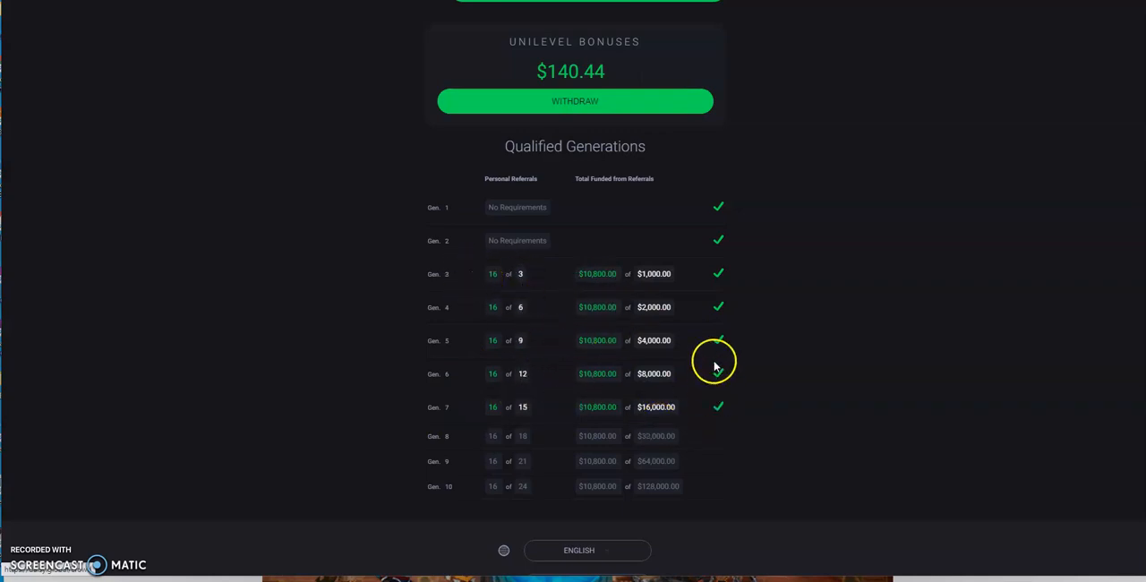
pyautogui.scroll(3)
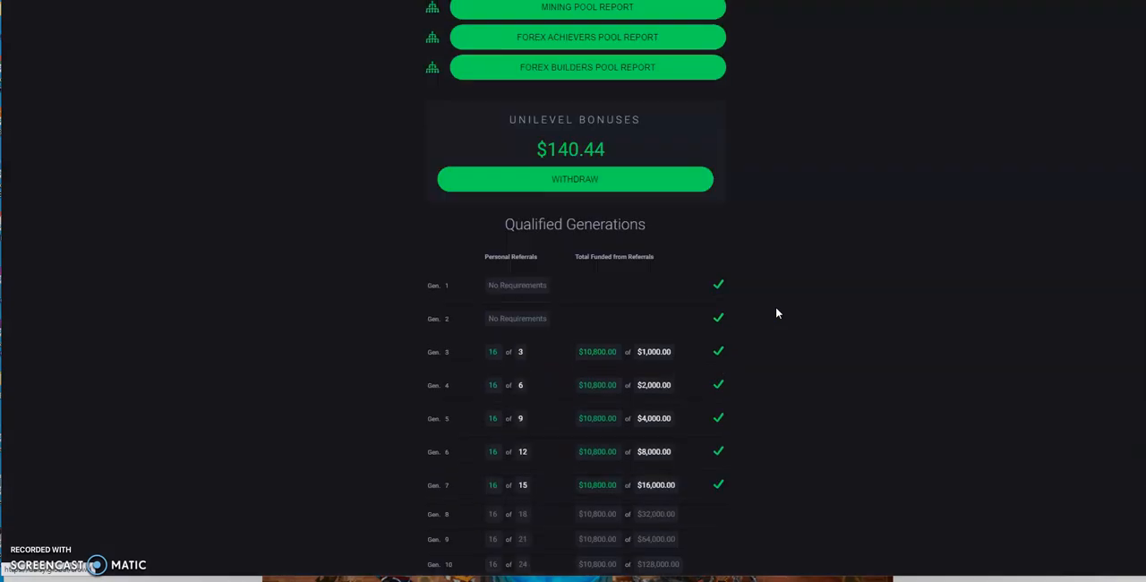
pyautogui.scroll(3)
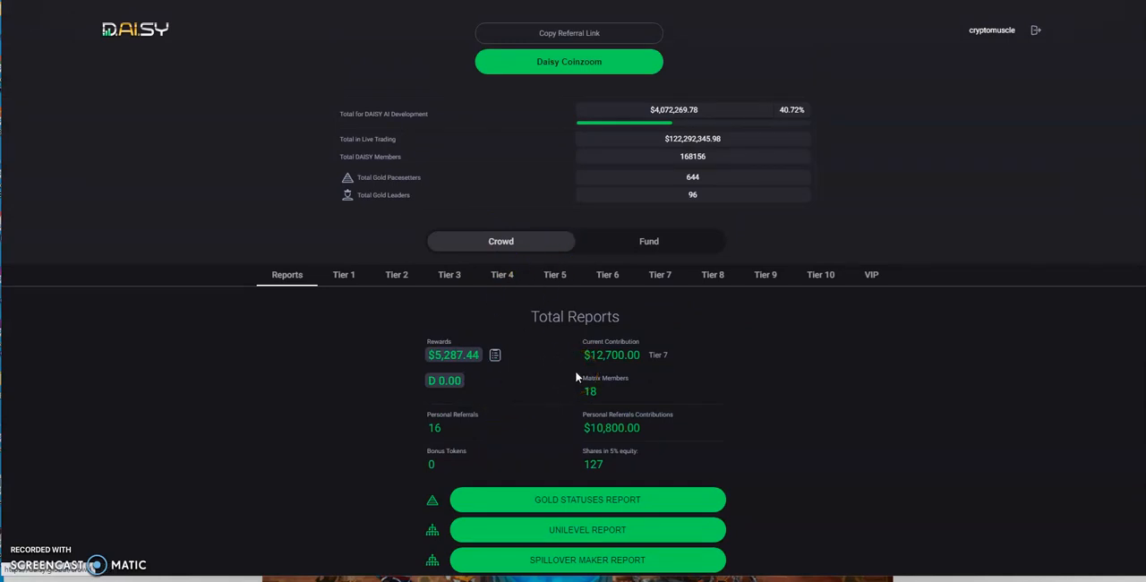
# Step: Switch to the Fund account view and bring up the My Account contribution balance chart
pyautogui.click(648, 240)
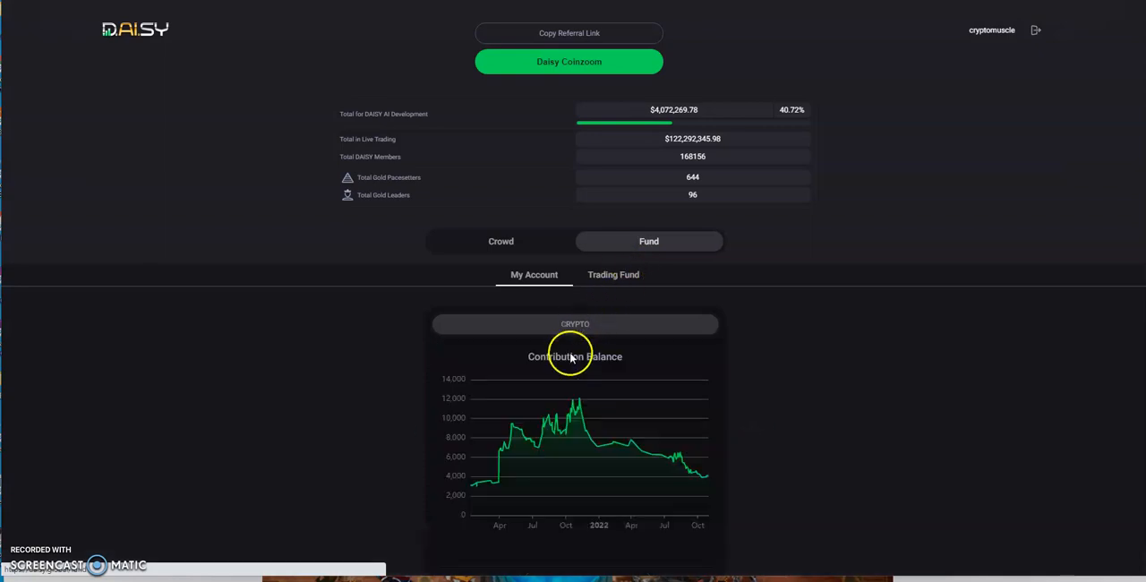
pyautogui.scroll(-3)
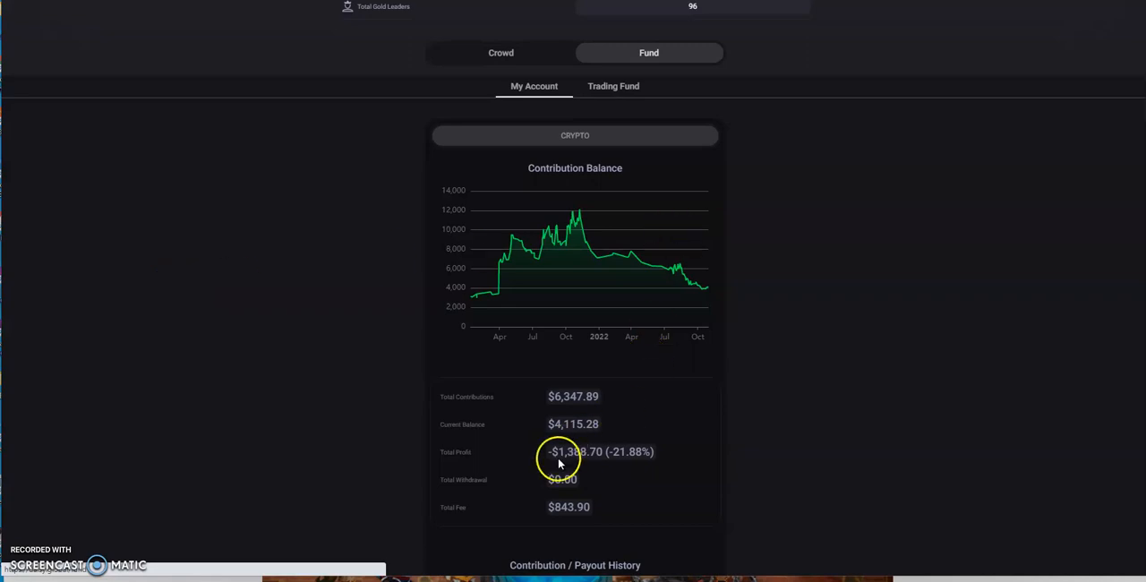
pyautogui.moveTo(605, 469)
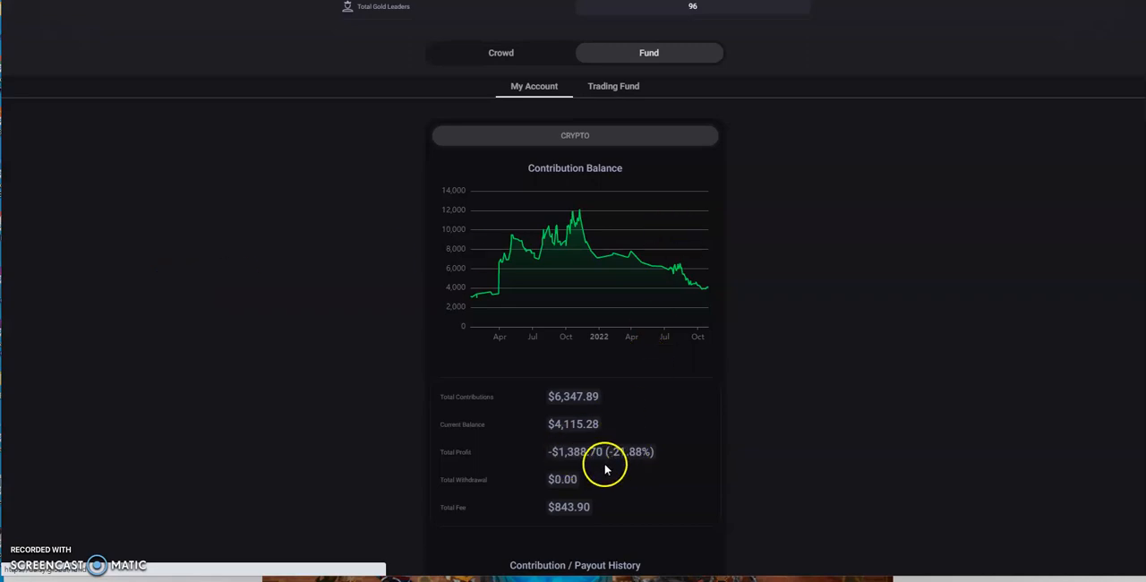
pyautogui.moveTo(744, 357)
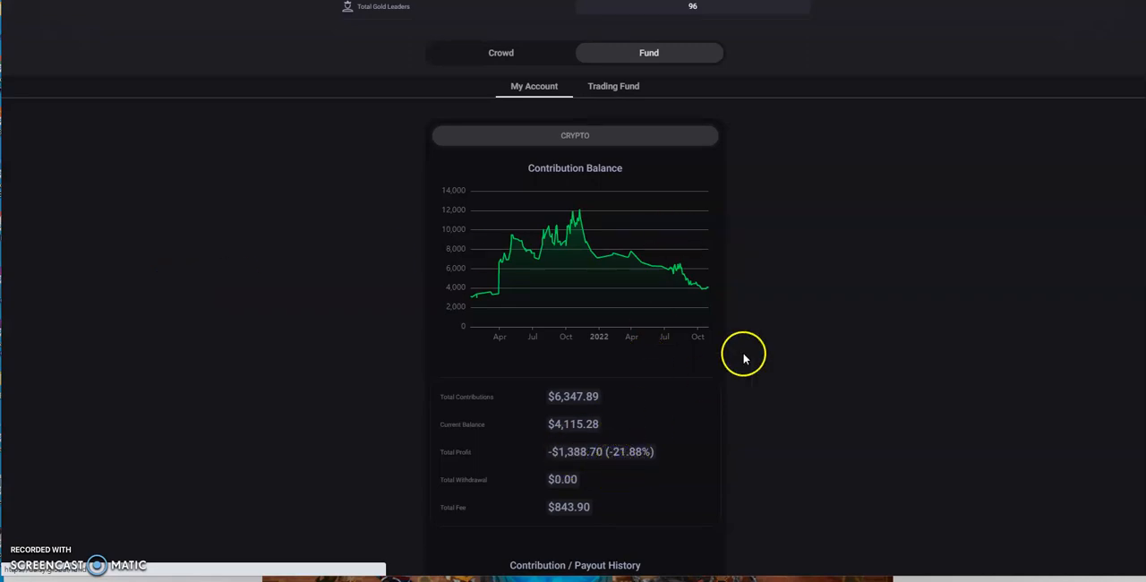
pyautogui.moveTo(620, 477)
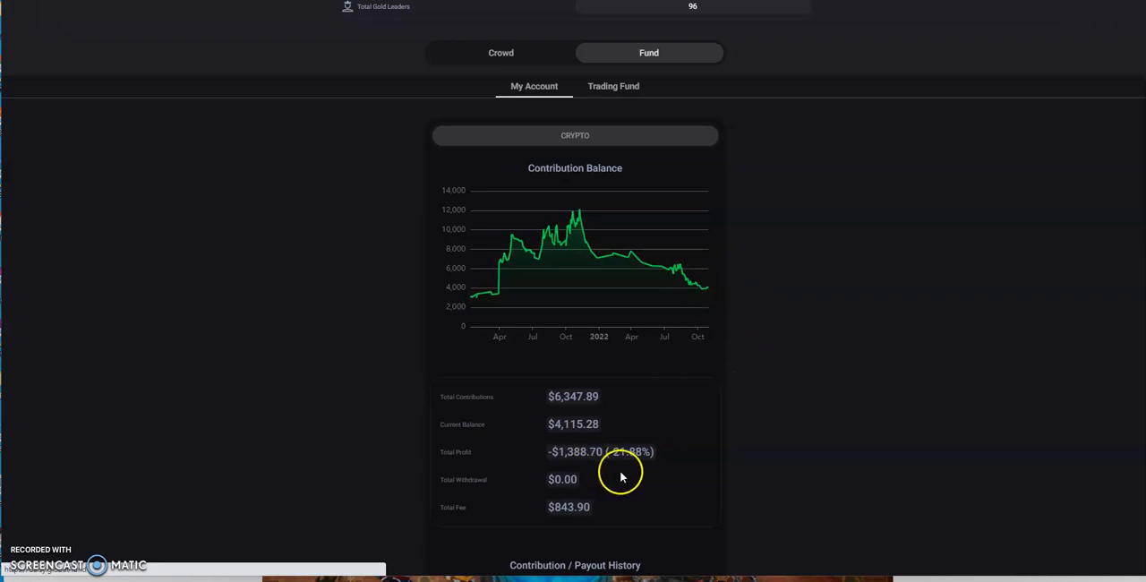
pyautogui.moveTo(602, 473)
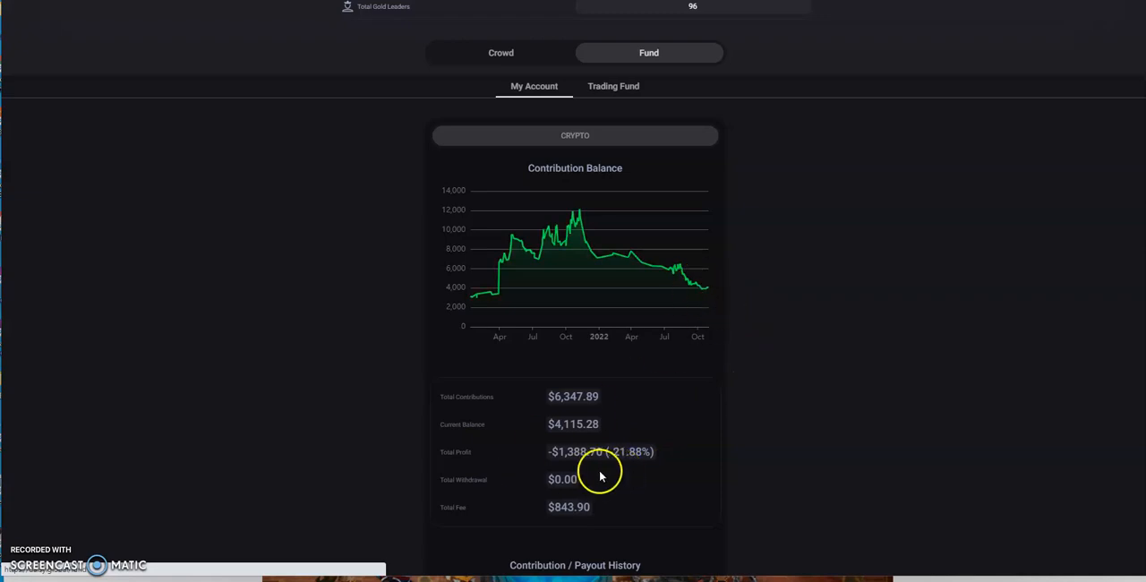
pyautogui.moveTo(607, 473)
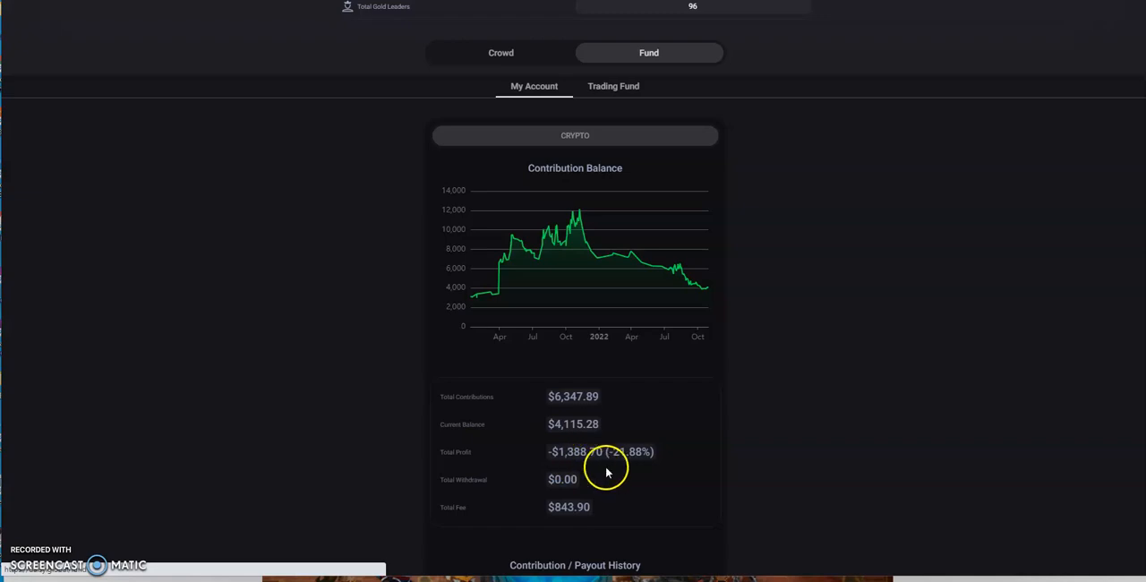
pyautogui.scroll(-3)
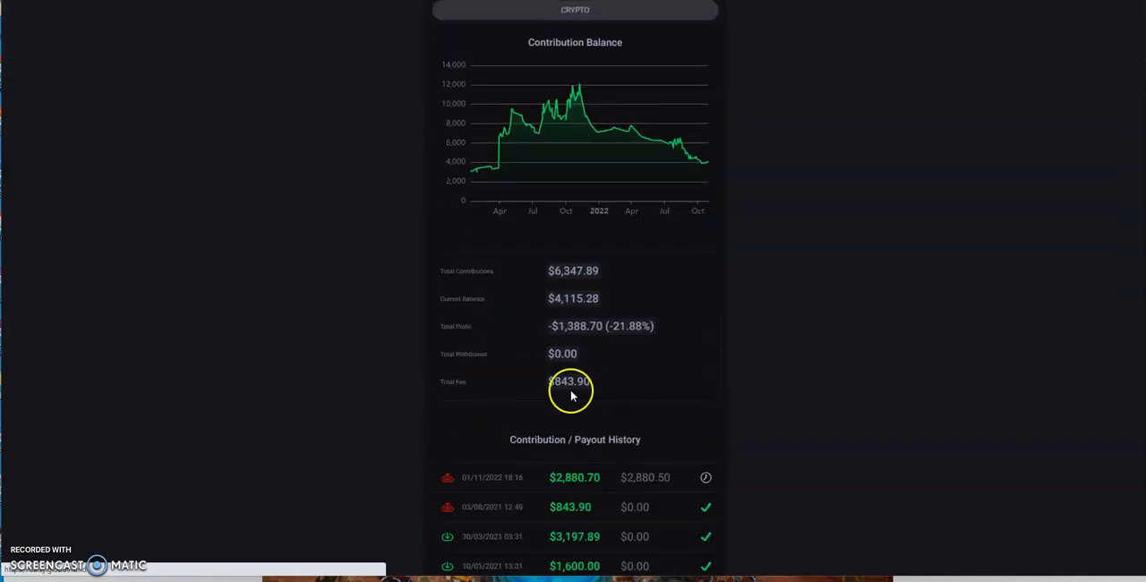
pyautogui.moveTo(555, 371)
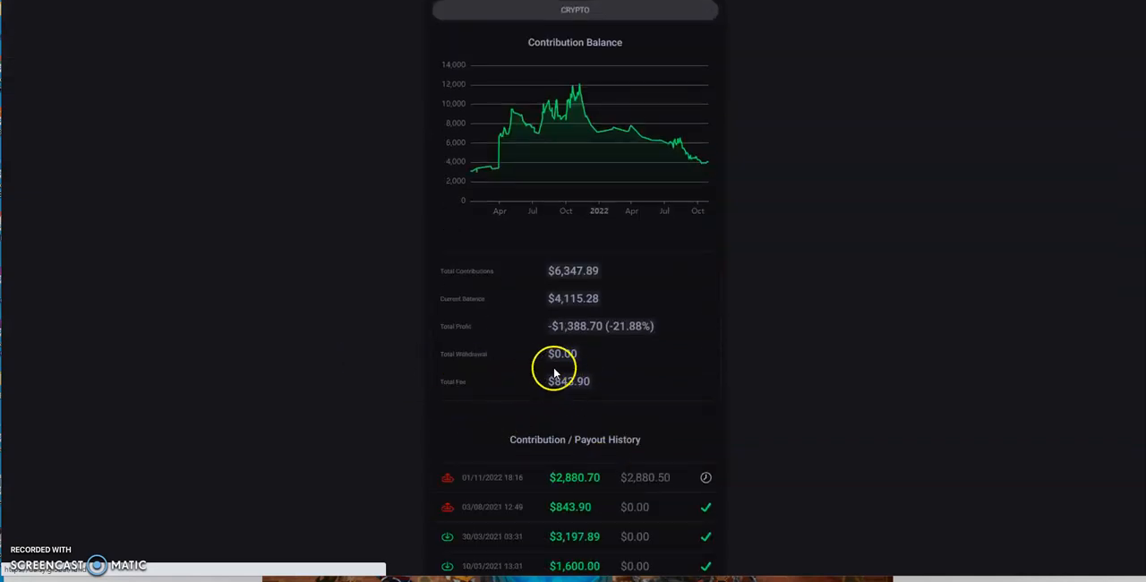
pyautogui.moveTo(586, 395)
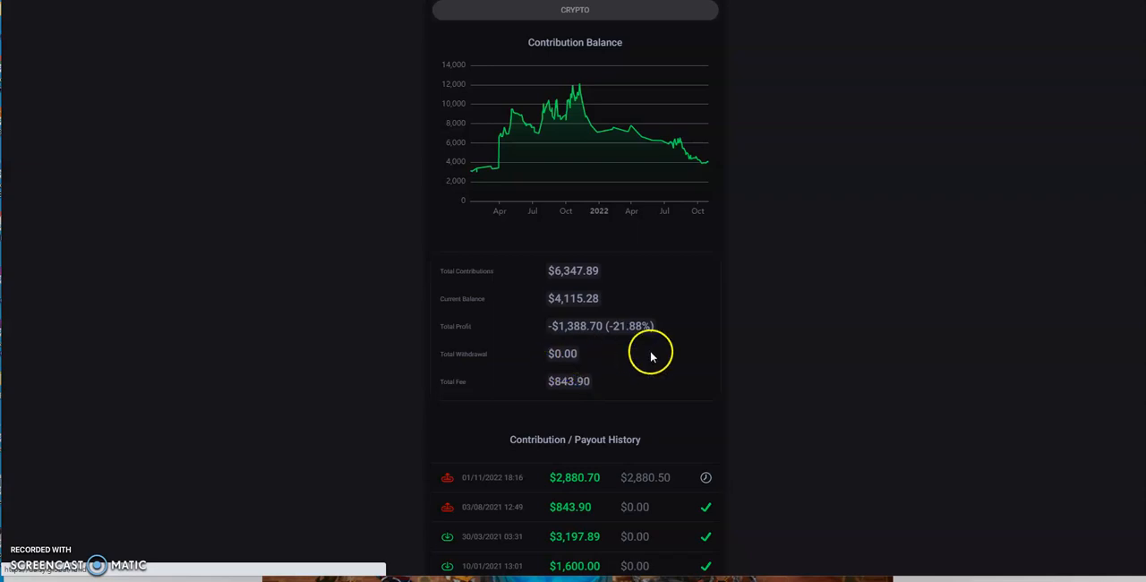
pyautogui.moveTo(609, 345)
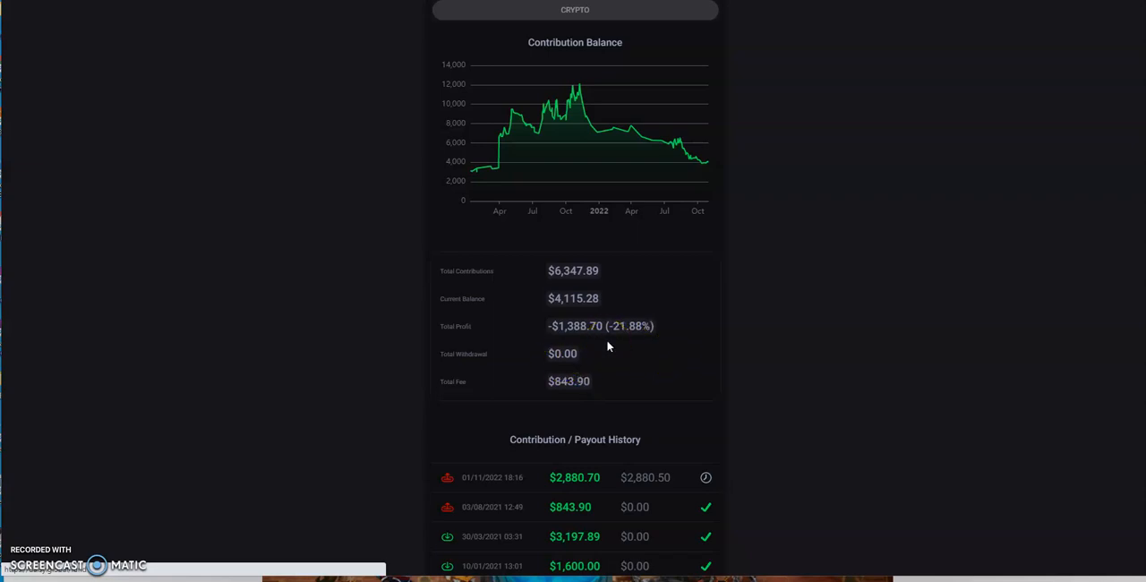
pyautogui.scroll(-3)
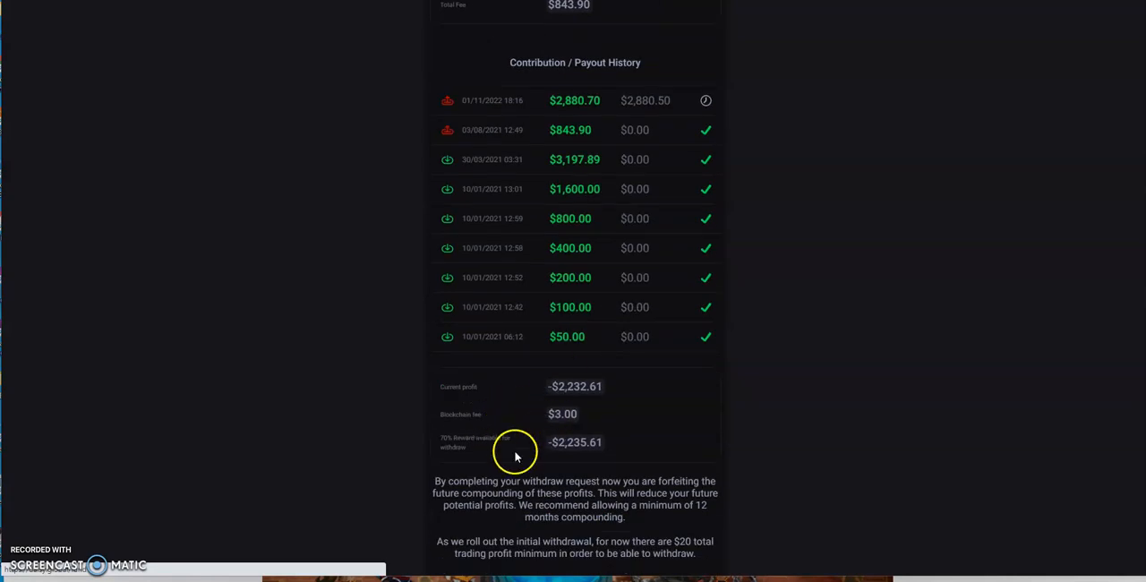
pyautogui.moveTo(568, 458)
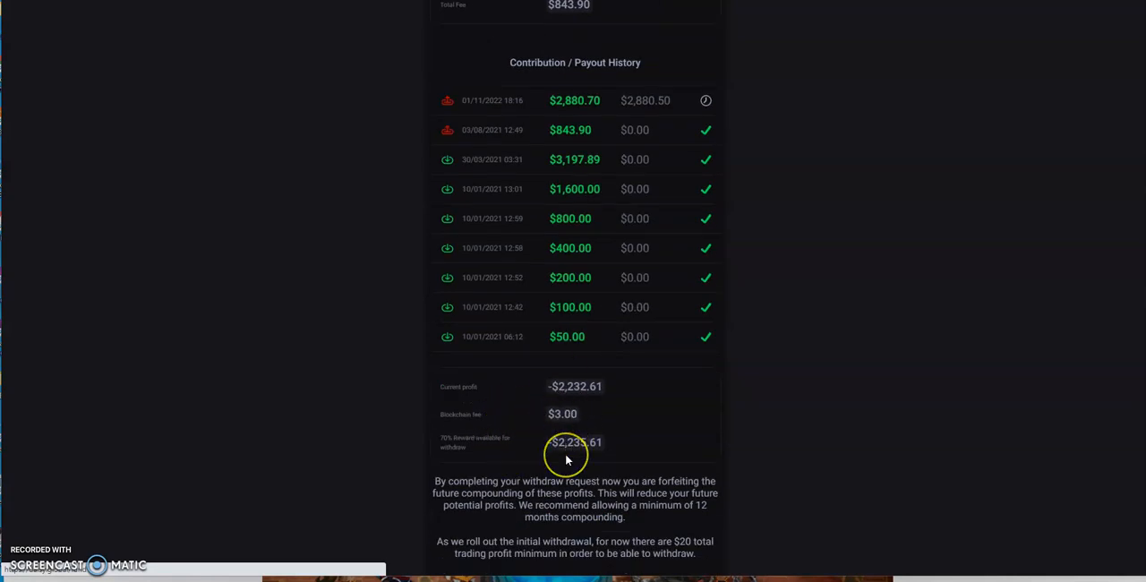
pyautogui.scroll(-3)
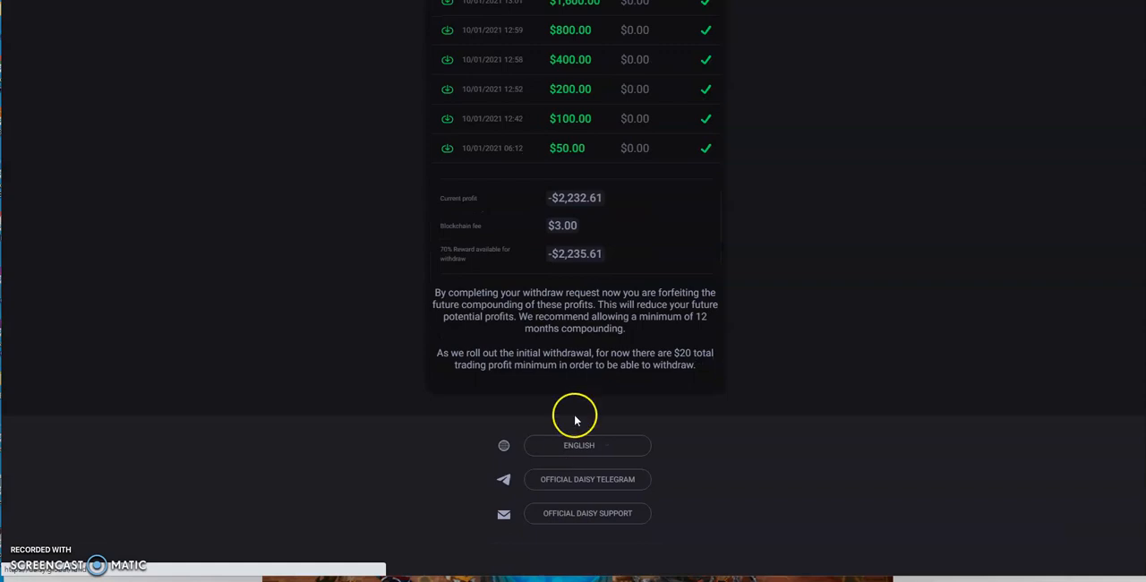
pyautogui.moveTo(566, 392)
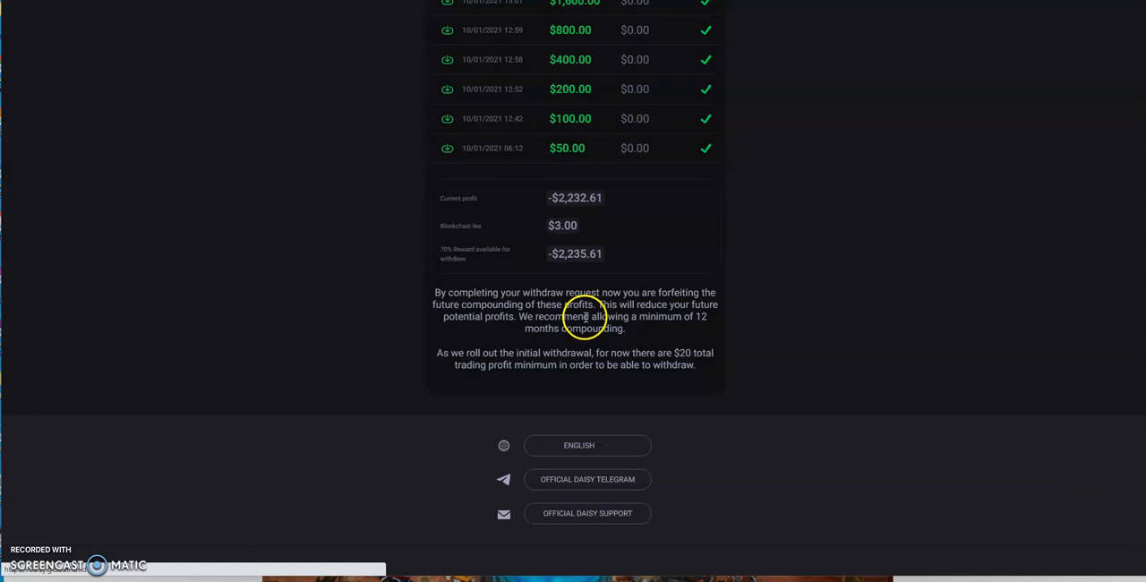
pyautogui.moveTo(570, 333)
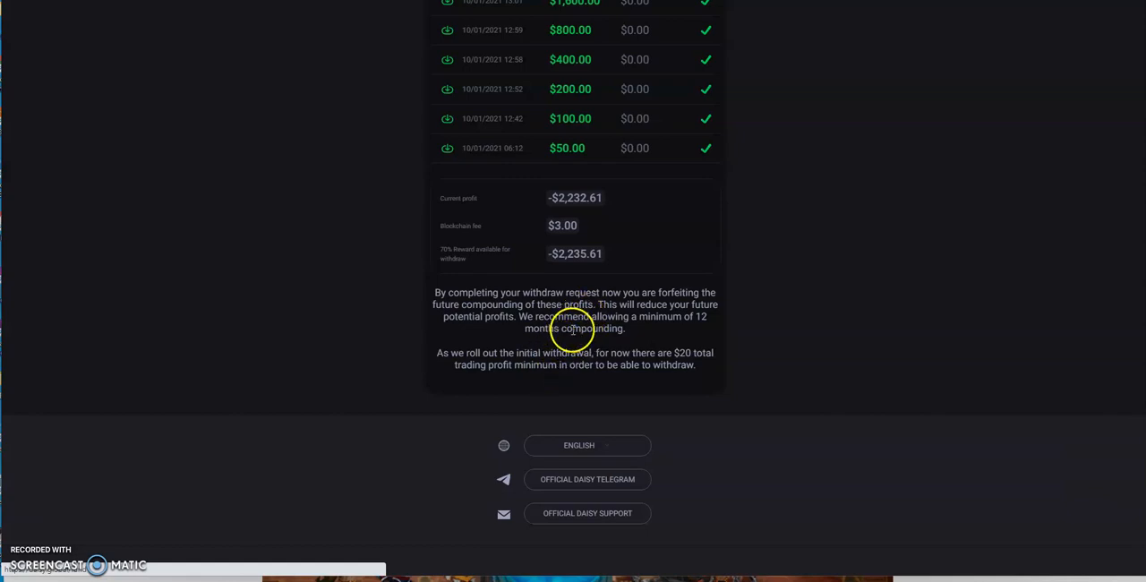
pyautogui.moveTo(559, 351)
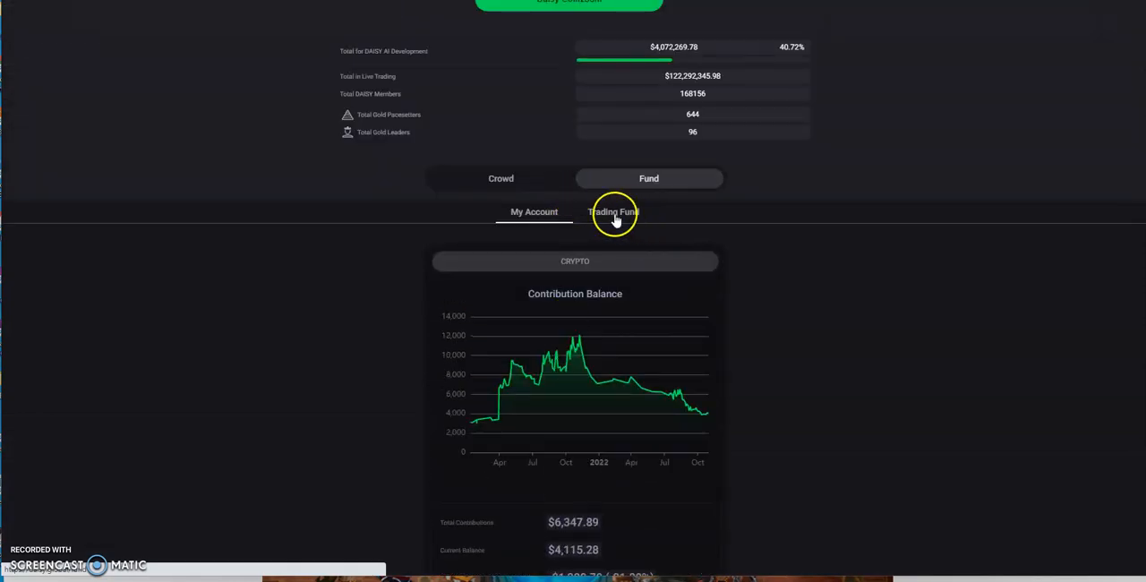
# Step: Show the Trading Fund overview with the Forex DAISY Fund Balance chart instead of Crypto
pyautogui.click(612, 211)
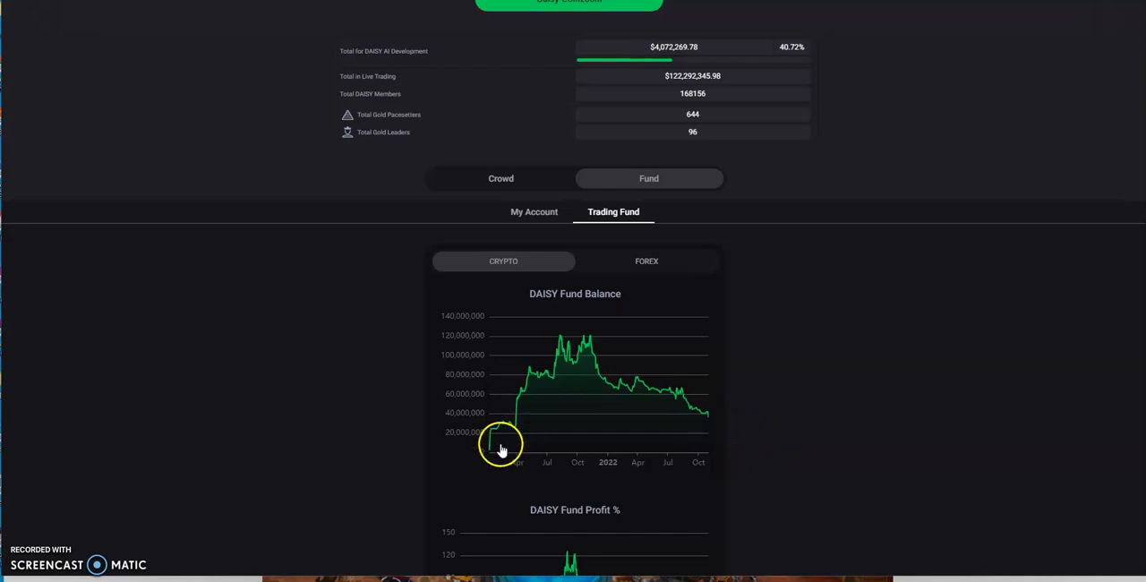
pyautogui.moveTo(589, 344)
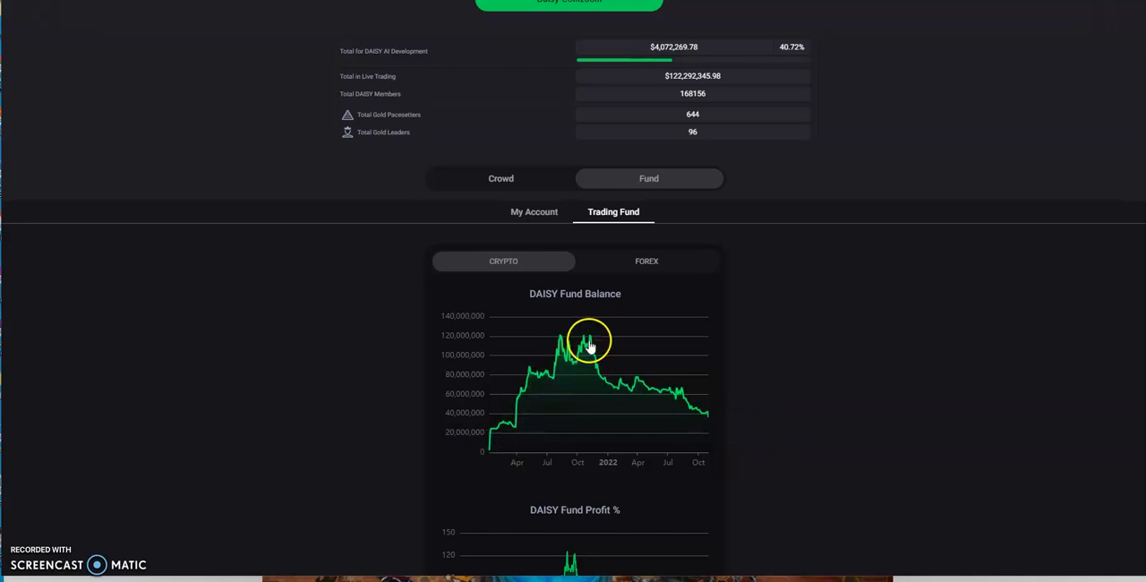
pyautogui.moveTo(525, 344)
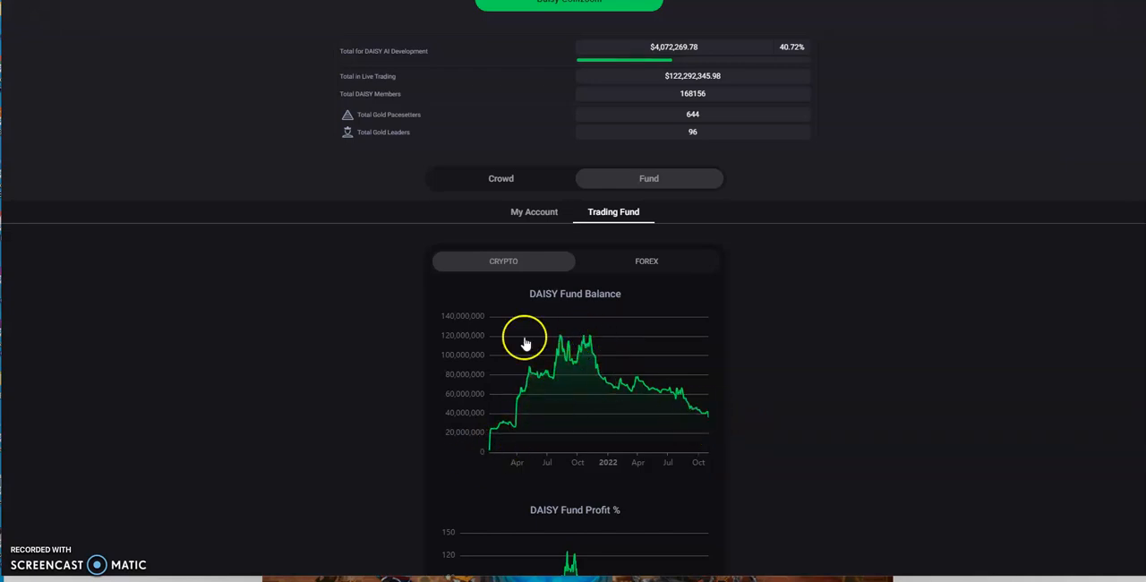
pyautogui.click(645, 261)
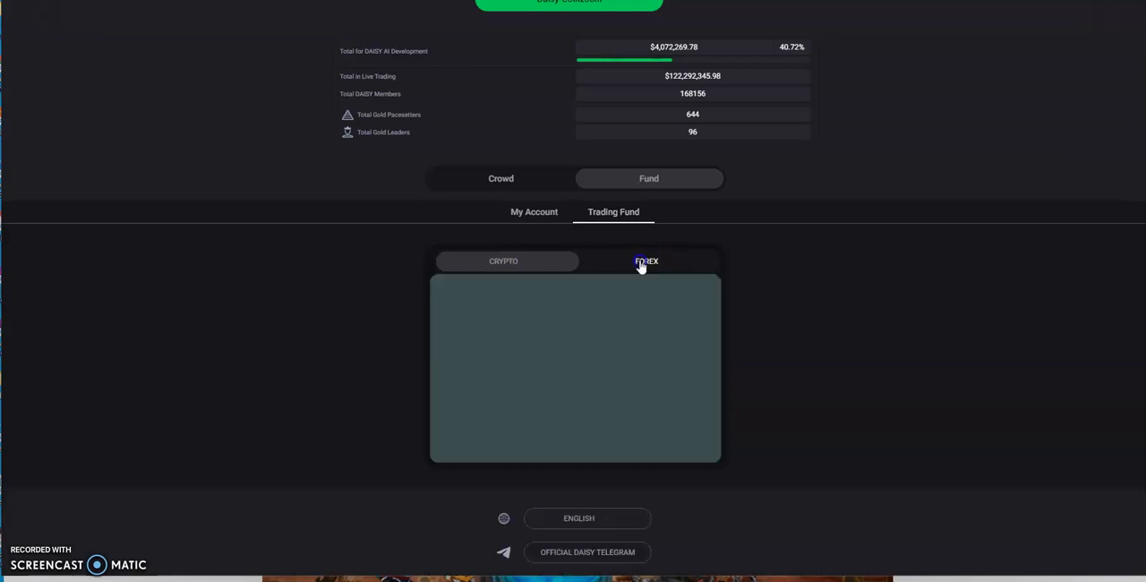
pyautogui.click(645, 262)
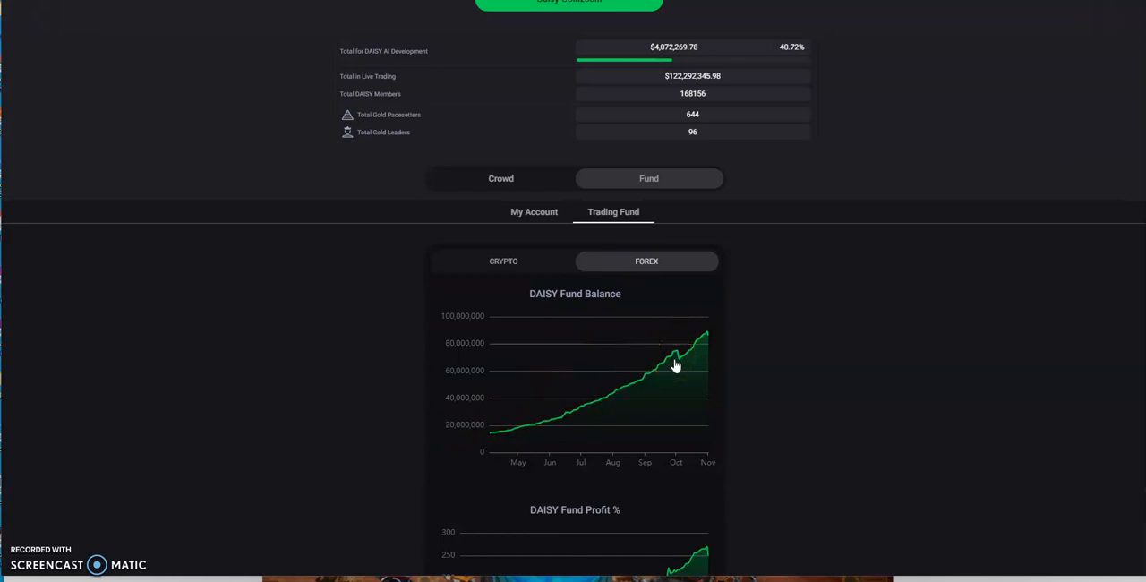
pyautogui.moveTo(702, 345)
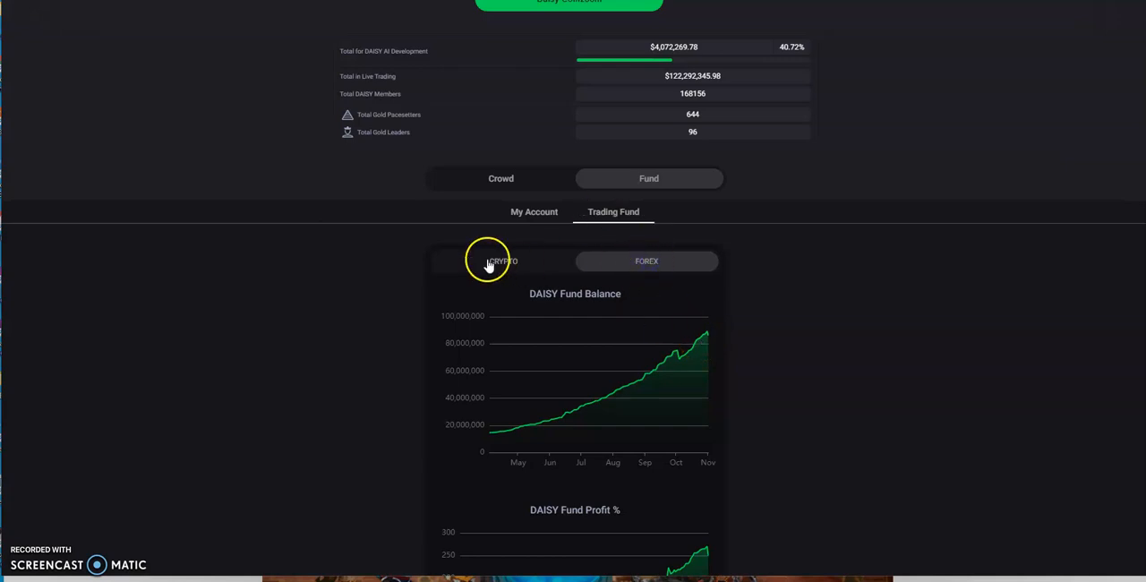
# Step: Compare the Crypto fund chart briefly, then return to the Forex fund charts
pyautogui.click(503, 261)
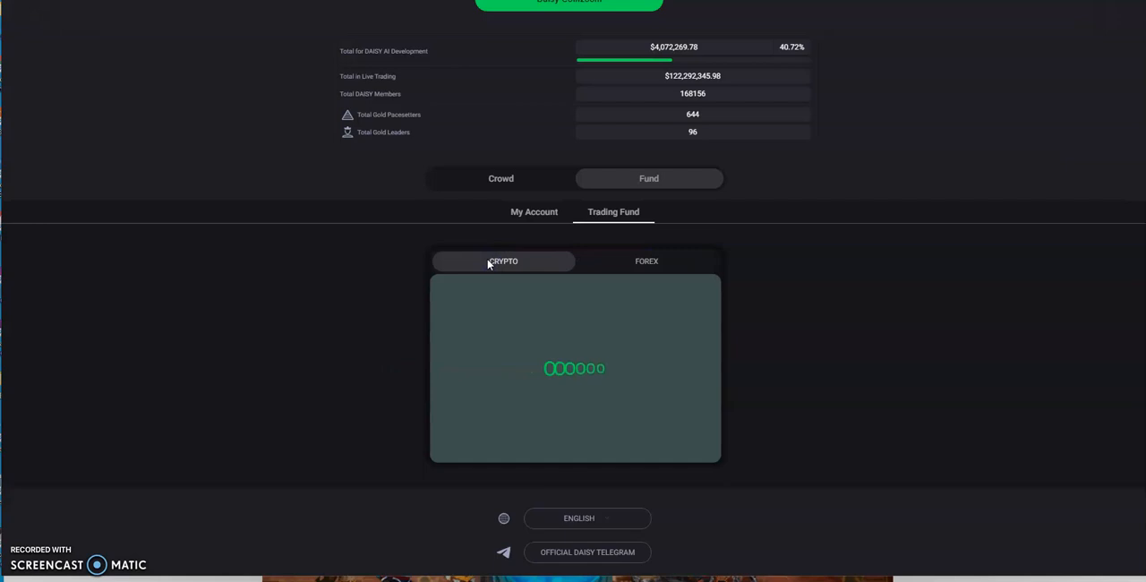
pyautogui.scroll(-3)
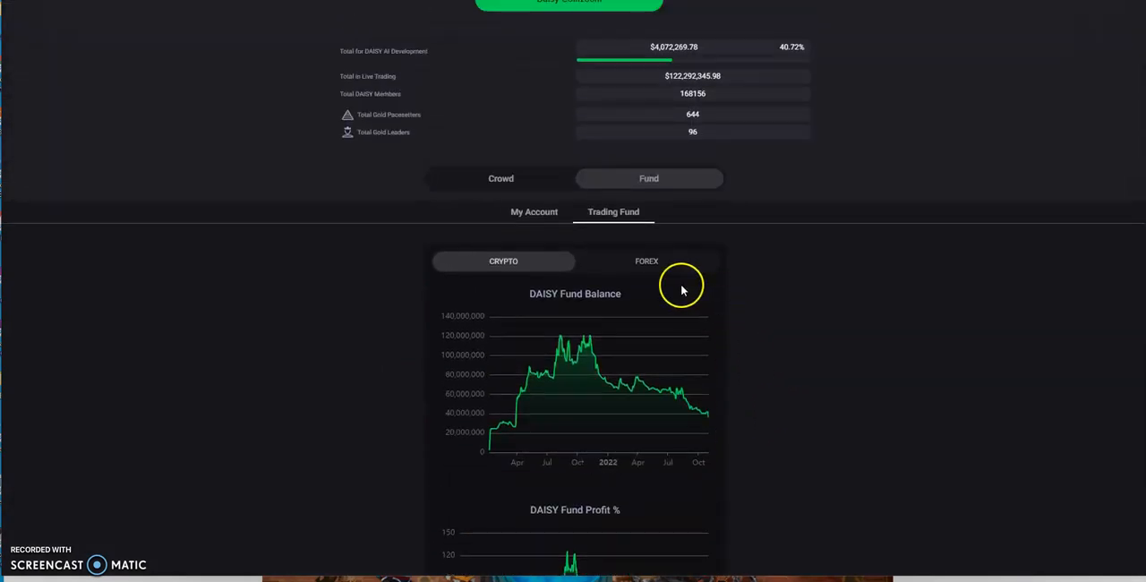
pyautogui.click(646, 261)
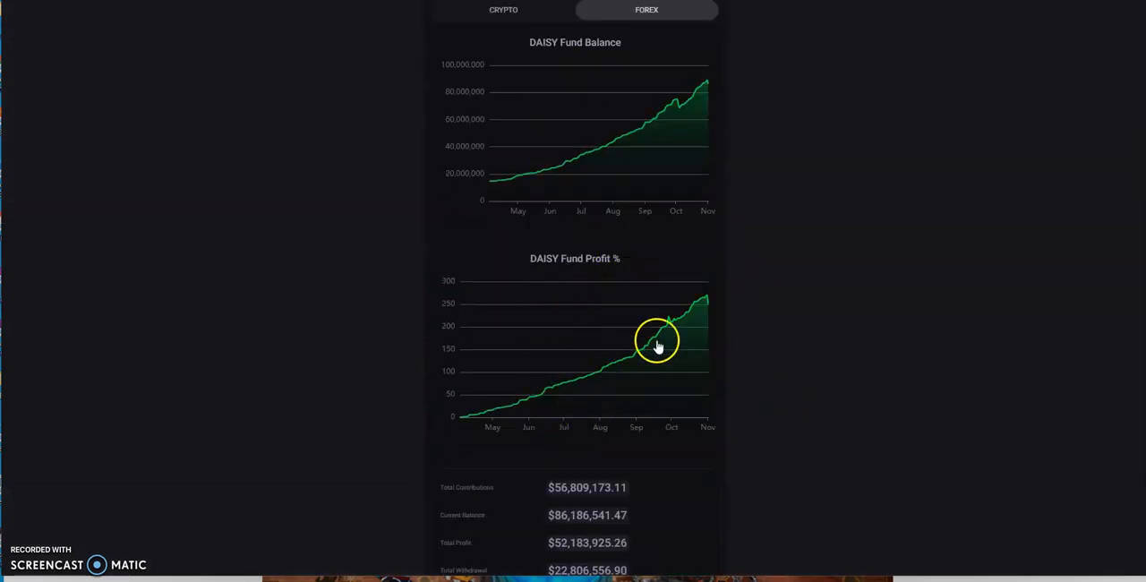
# Step: Review the Forex fund's profit chart, totals and Performance Report
pyautogui.scroll(-3)
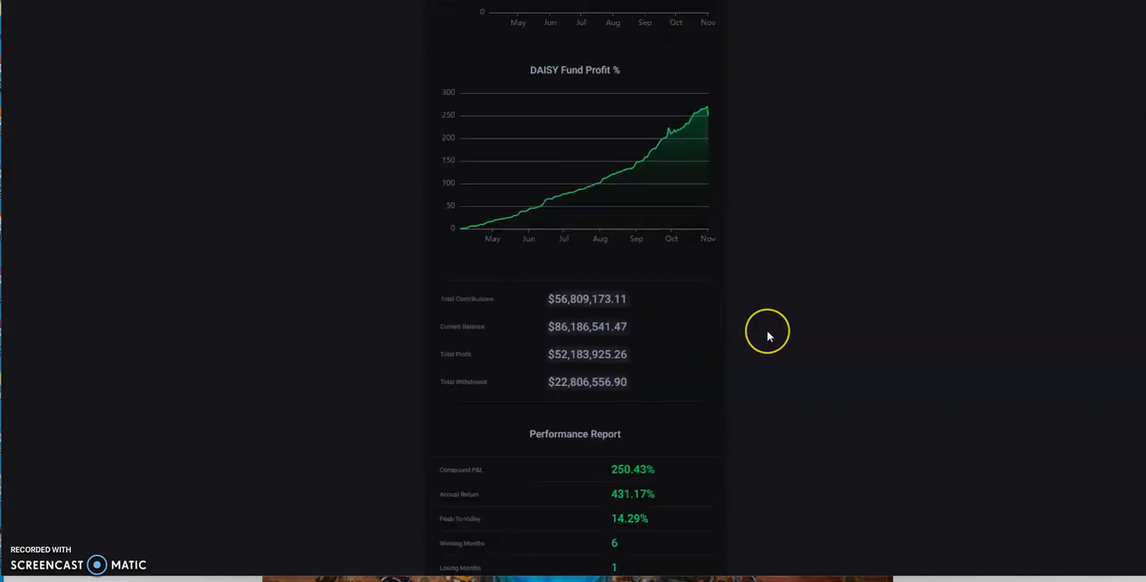
pyautogui.scroll(-3)
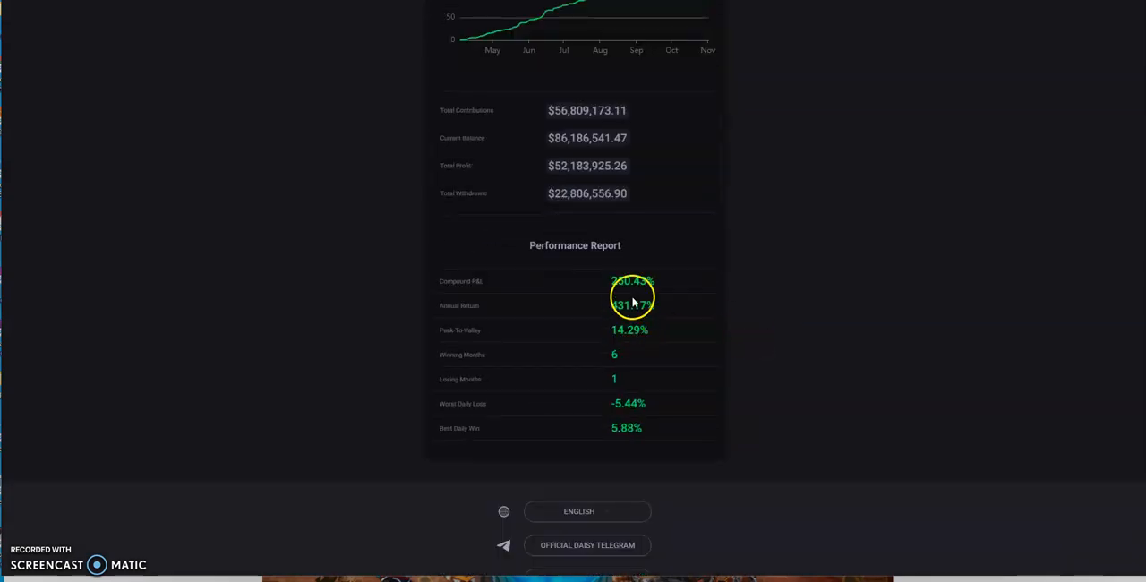
pyautogui.scroll(3)
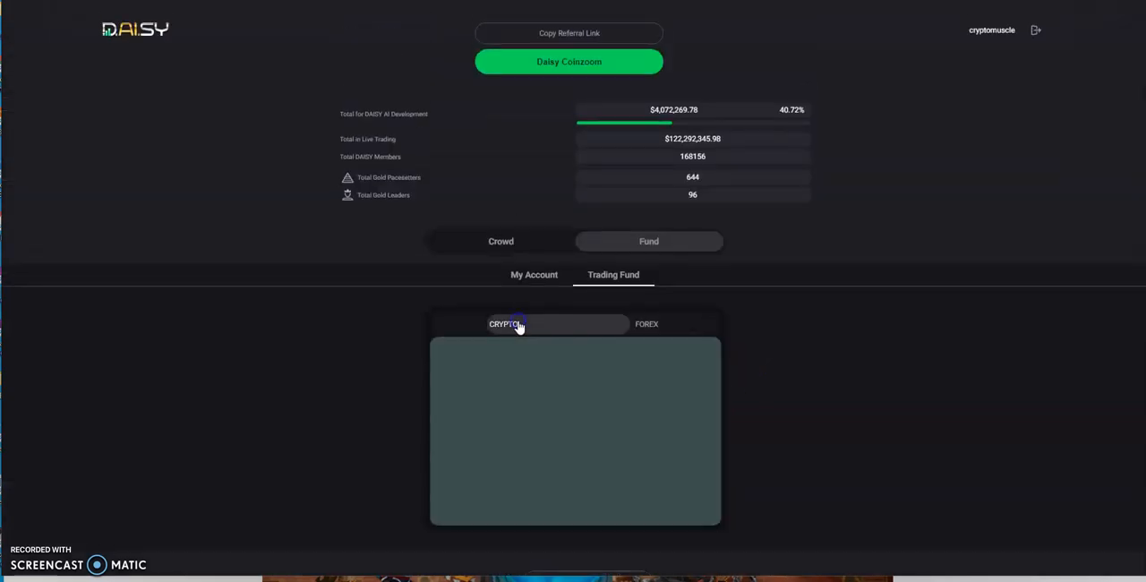
# Step: Review the Crypto fund's charts, negative totals and Performance Report with -25.76% compounded result
pyautogui.click(503, 324)
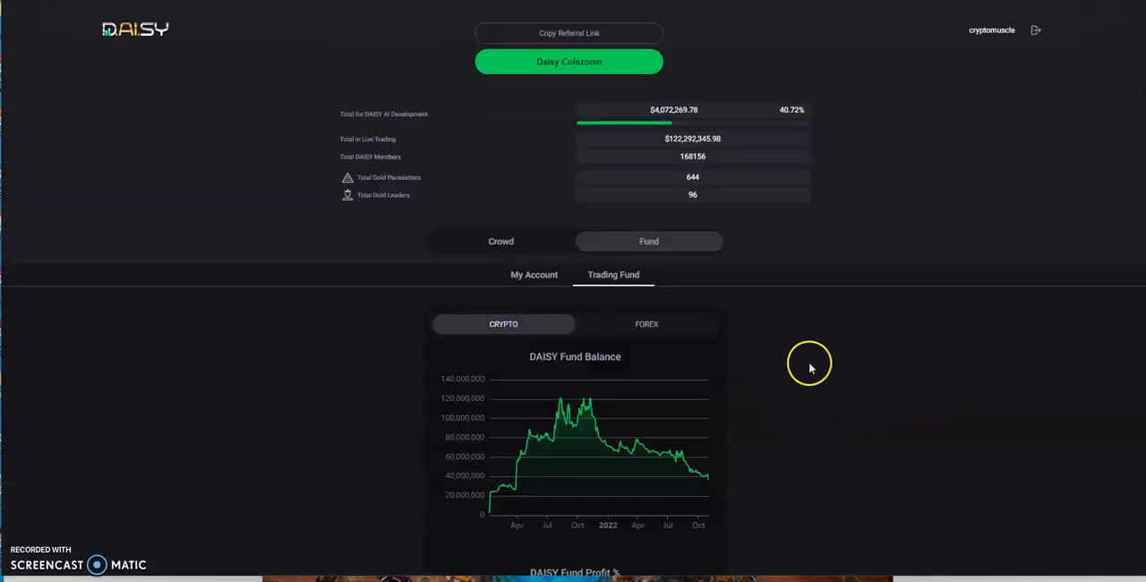
pyautogui.scroll(-3)
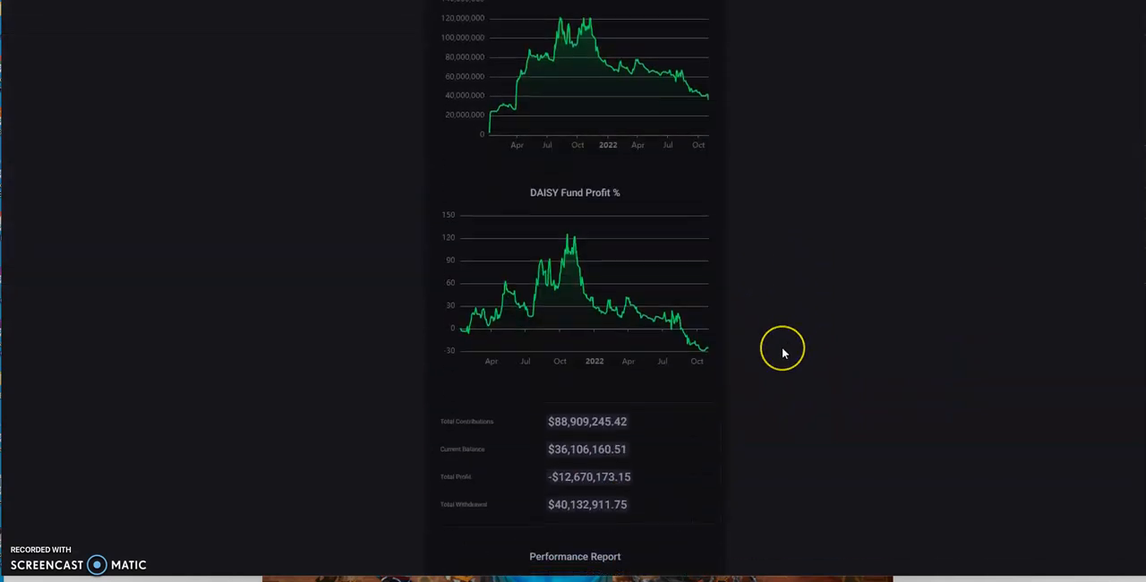
pyautogui.scroll(-3)
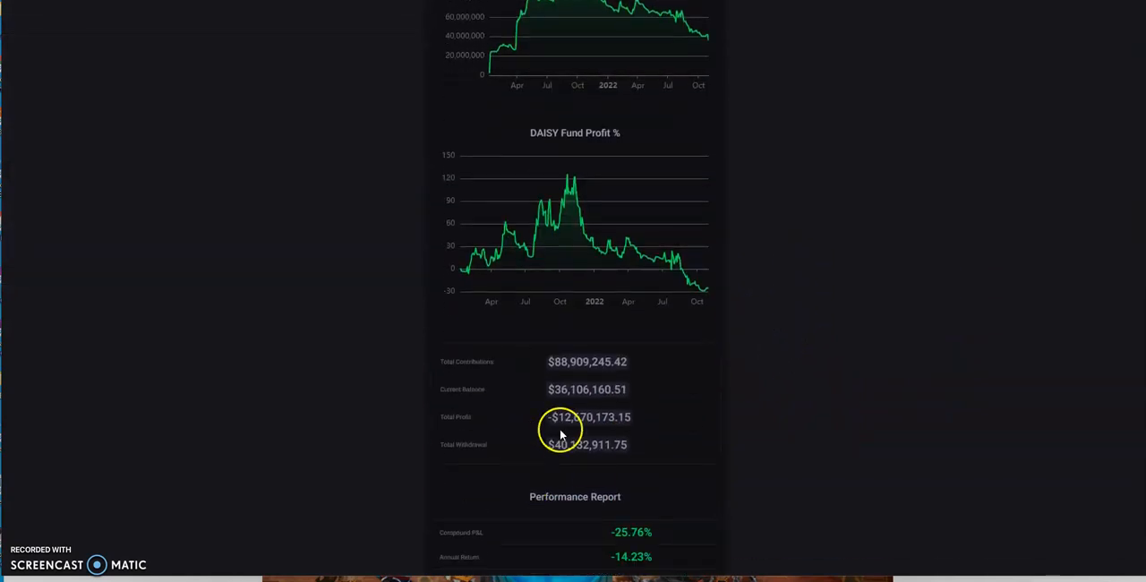
pyautogui.scroll(-3)
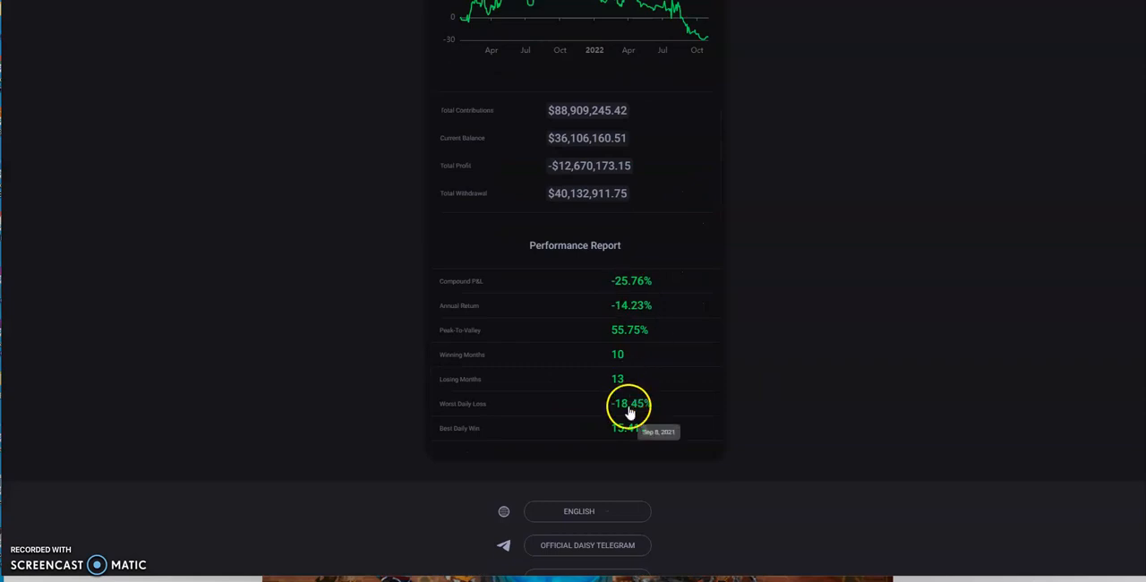
pyautogui.moveTo(528, 426)
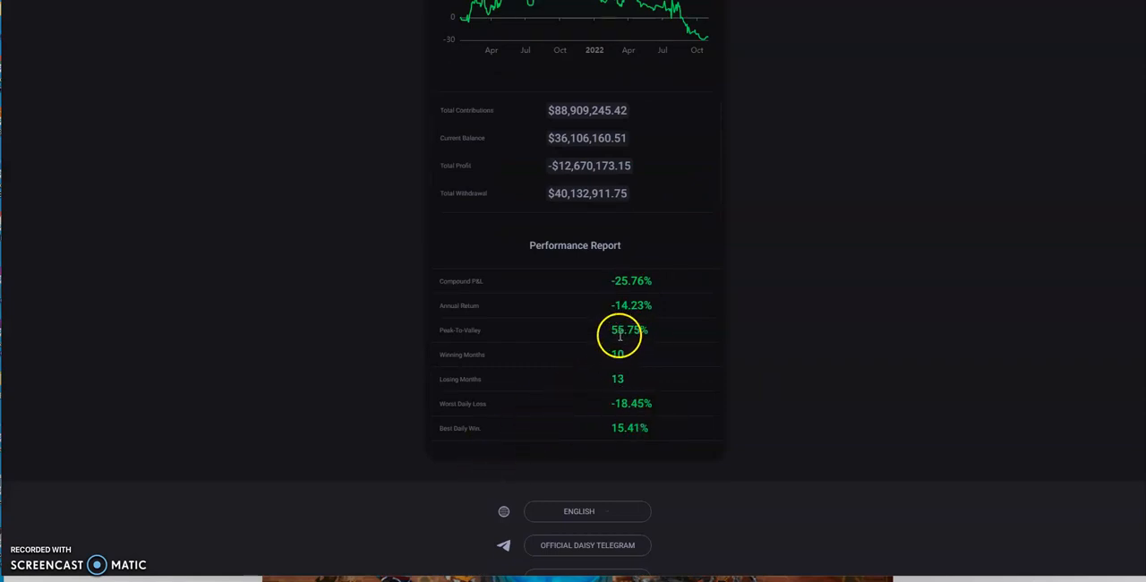
pyautogui.moveTo(688, 290)
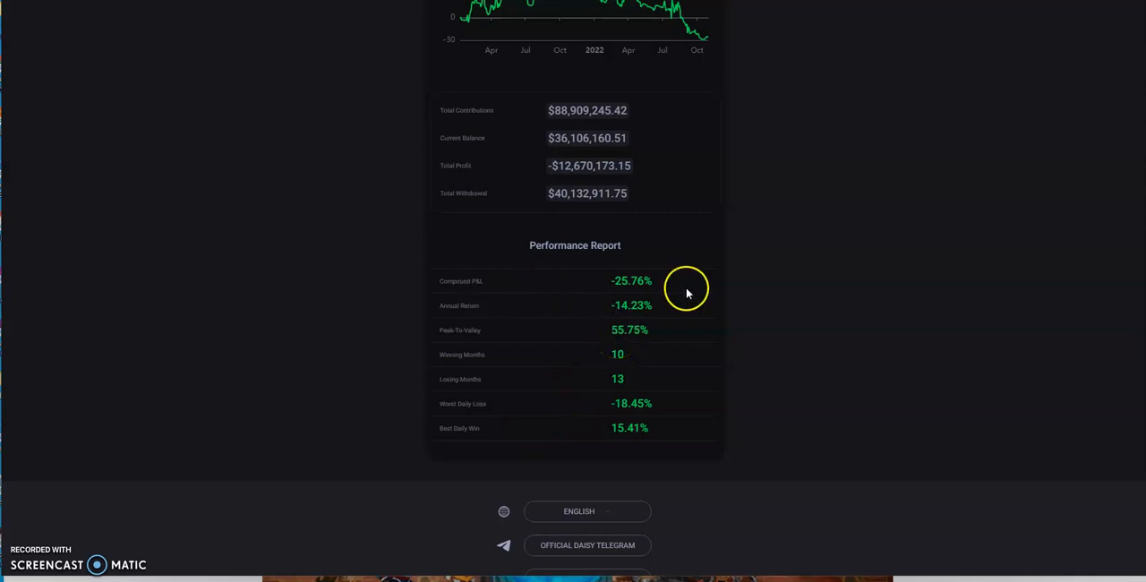
pyautogui.moveTo(663, 313)
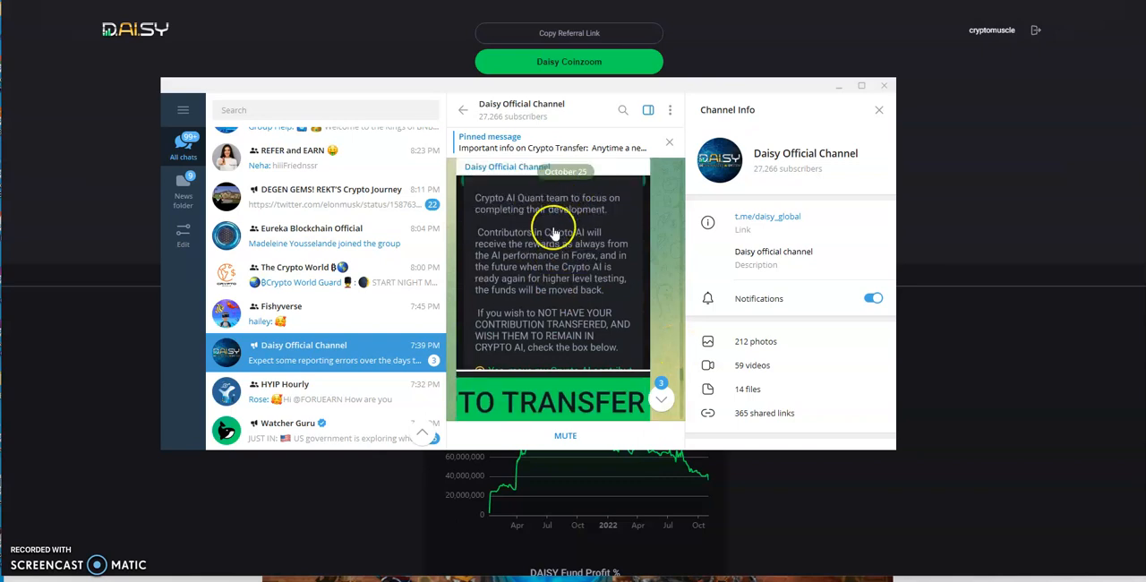
pyautogui.moveTo(621, 222)
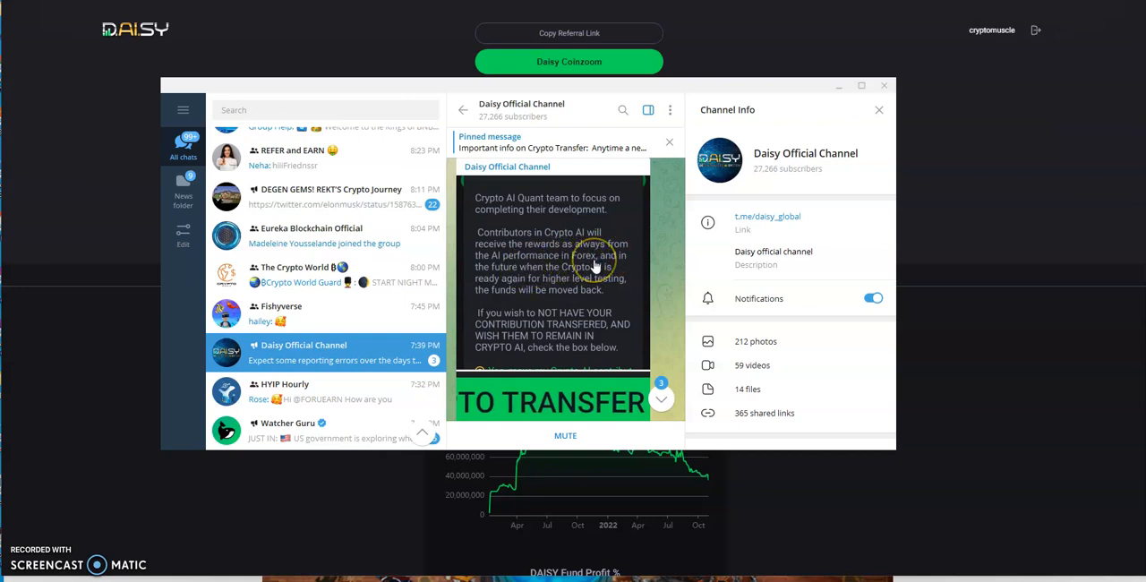
pyautogui.moveTo(559, 275)
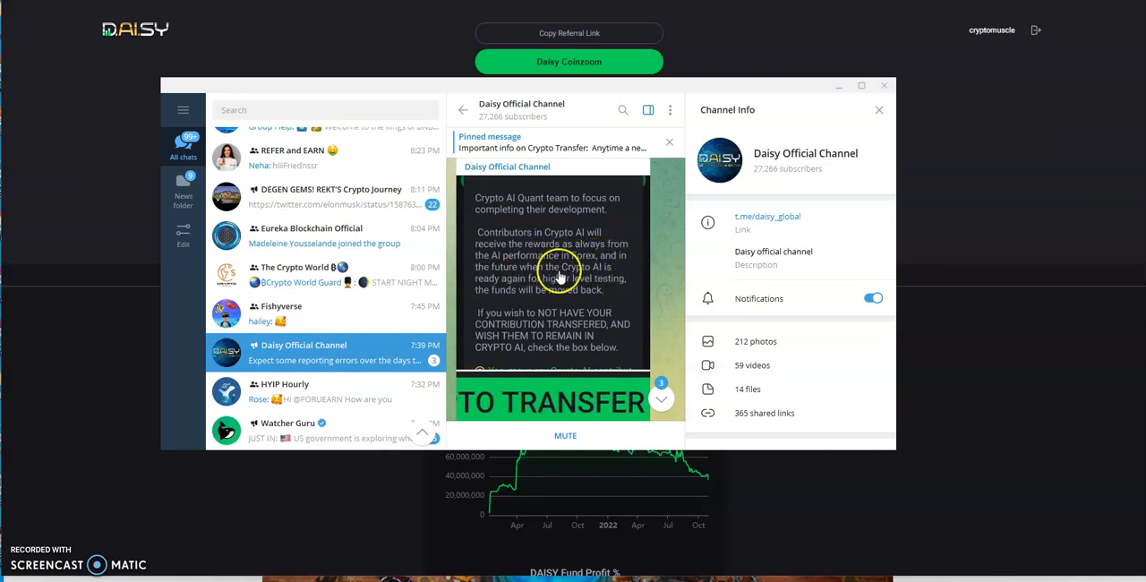
pyautogui.moveTo(578, 290)
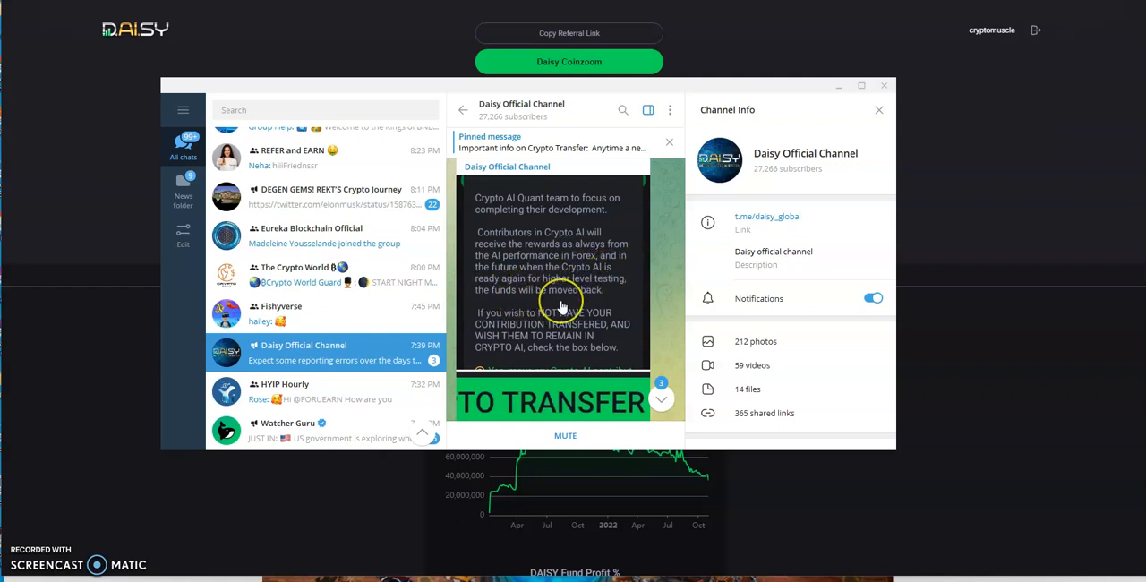
pyautogui.moveTo(566, 308)
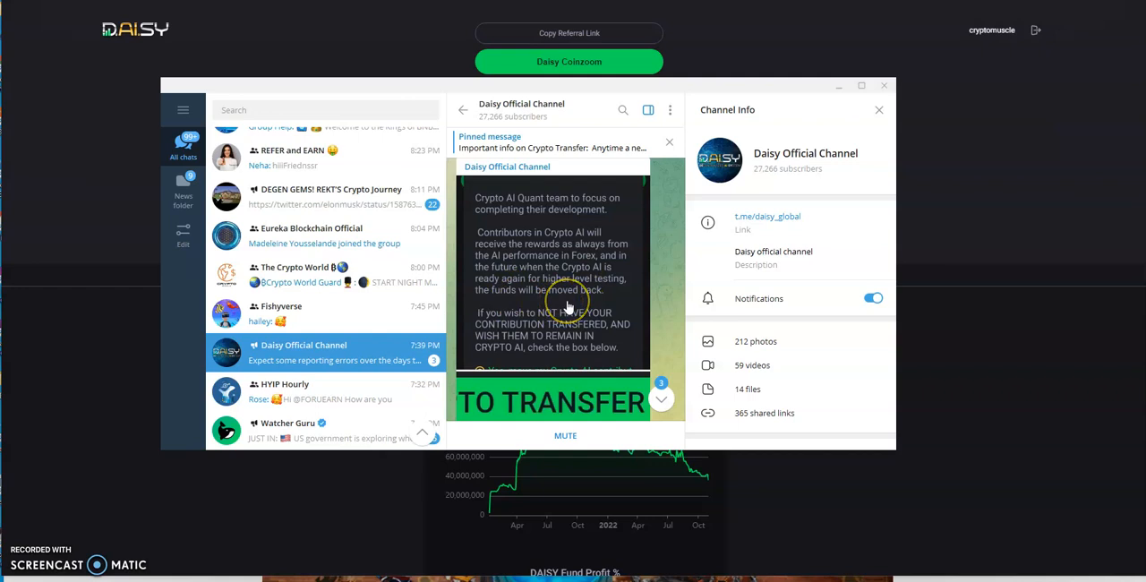
pyautogui.moveTo(569, 308)
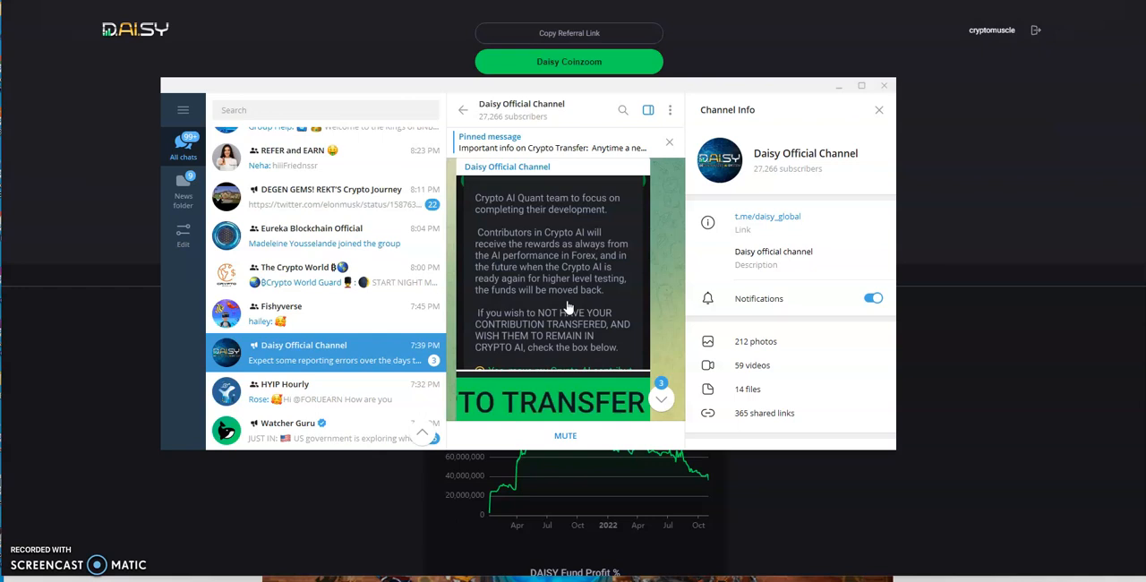
# Step: Scroll partway into the Daisy Official Channel pinned message about the Crypto AI transfer
pyautogui.scroll(-3)
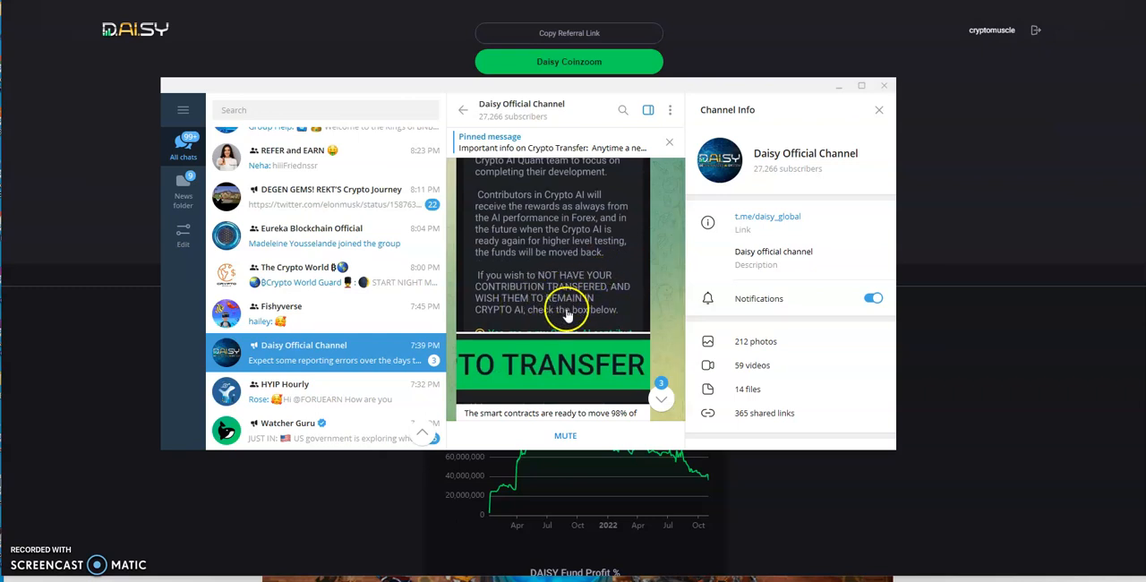
# Step: Read the transfer announcement to its end, reaching the October 29 post on moving crypto to Forex AI
pyautogui.scroll(-3)
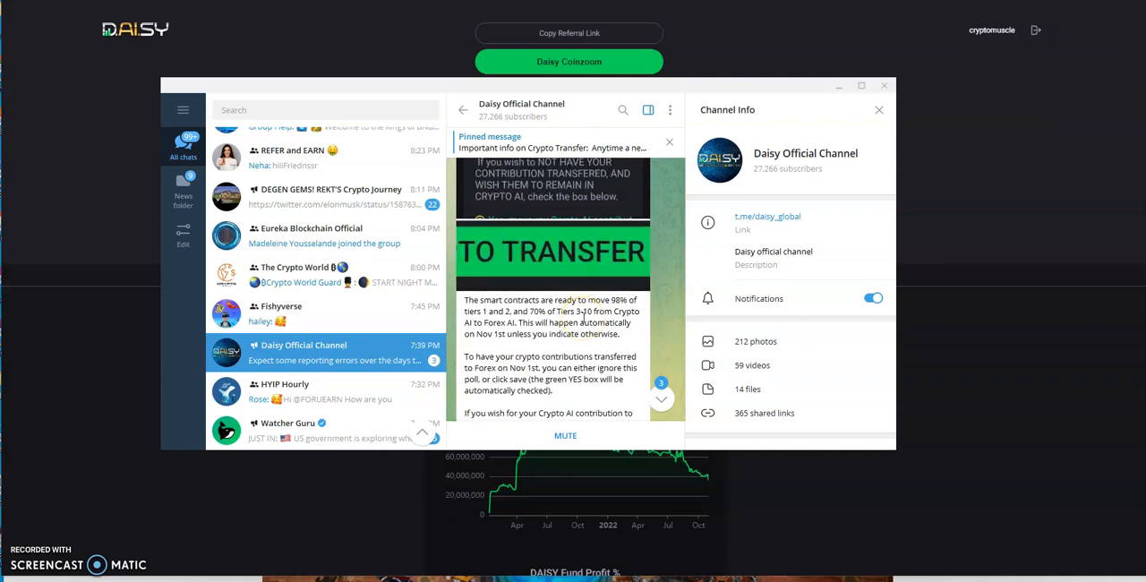
pyautogui.scroll(-3)
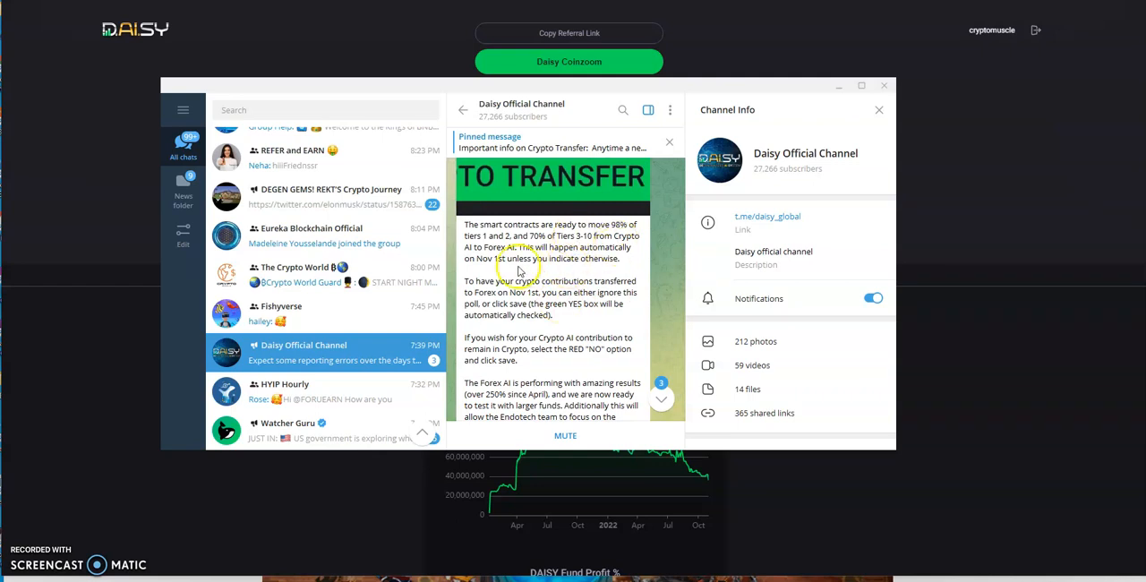
pyautogui.moveTo(559, 269)
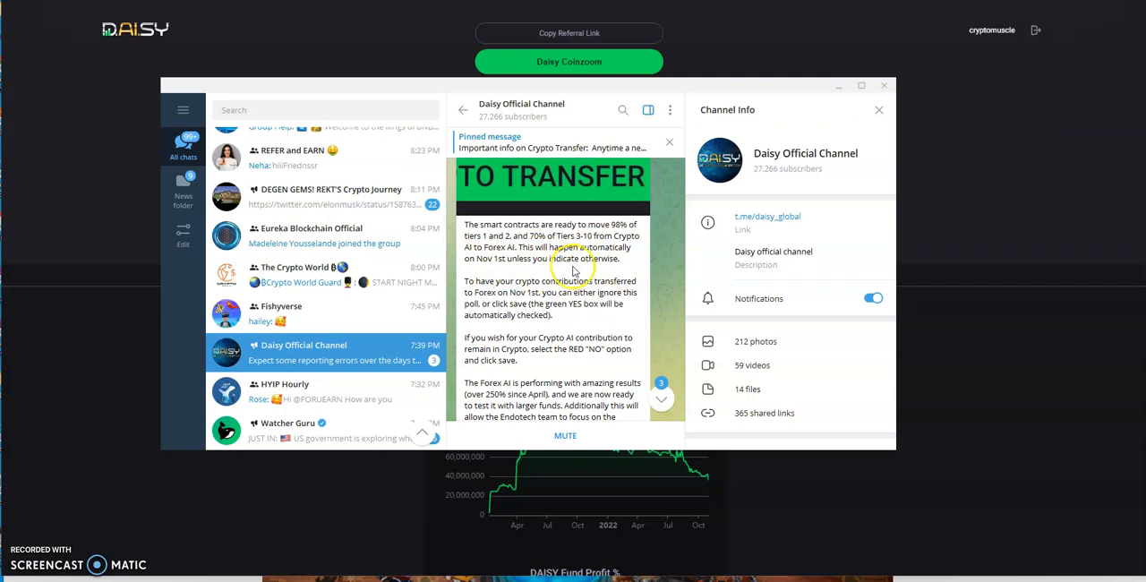
pyautogui.scroll(-3)
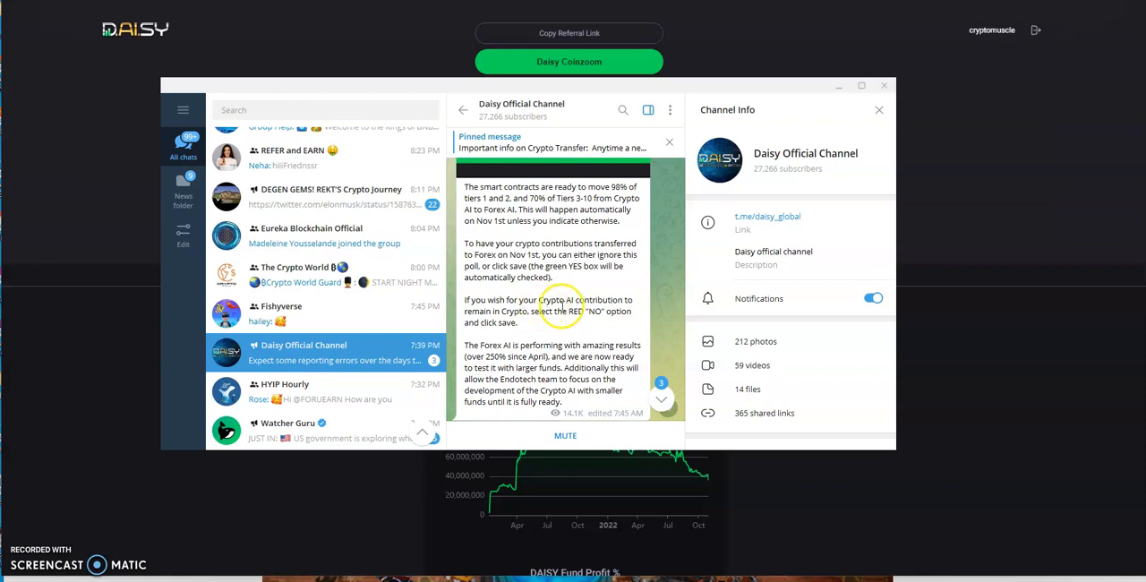
pyautogui.moveTo(473, 324)
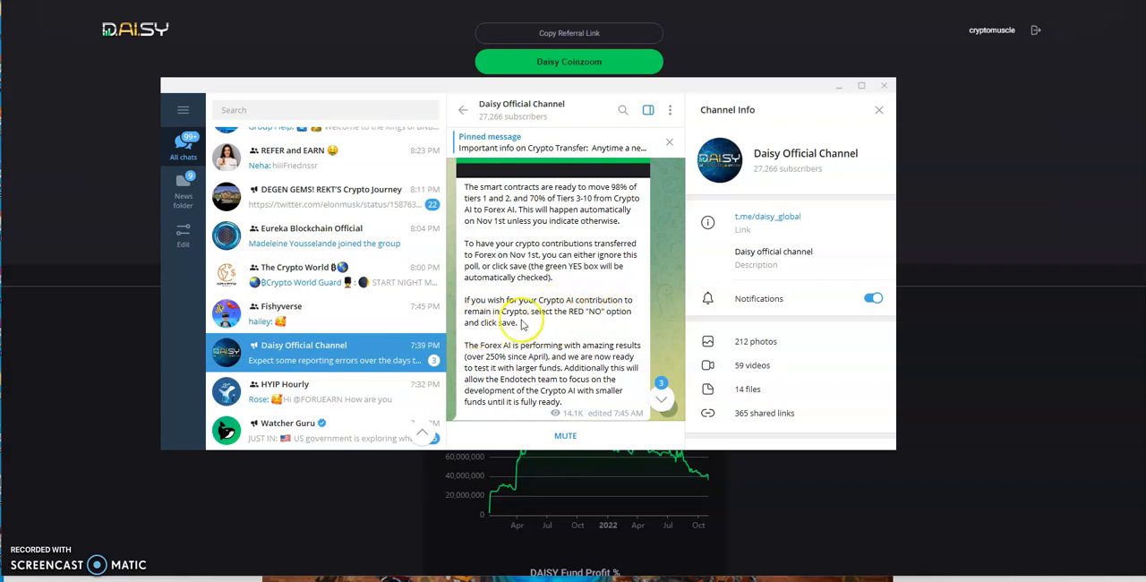
pyautogui.scroll(-3)
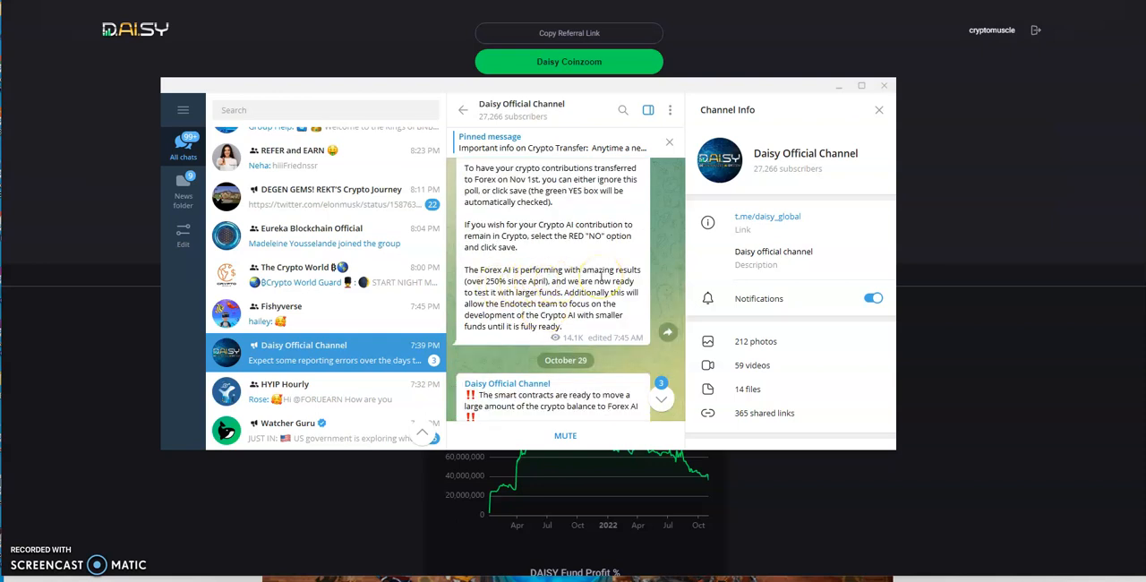
pyautogui.moveTo(533, 292)
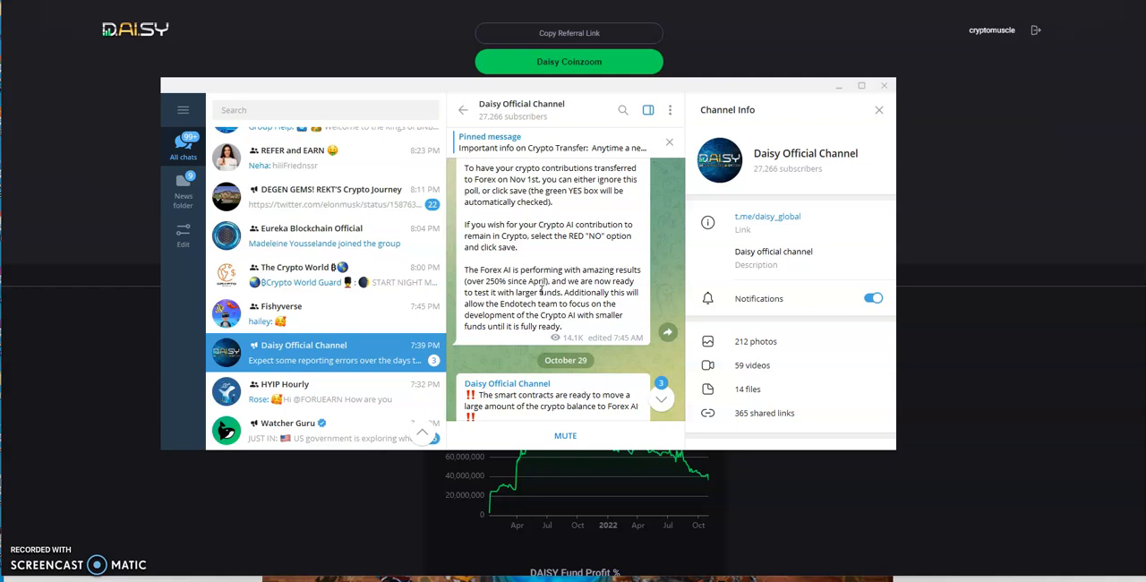
pyautogui.moveTo(547, 315)
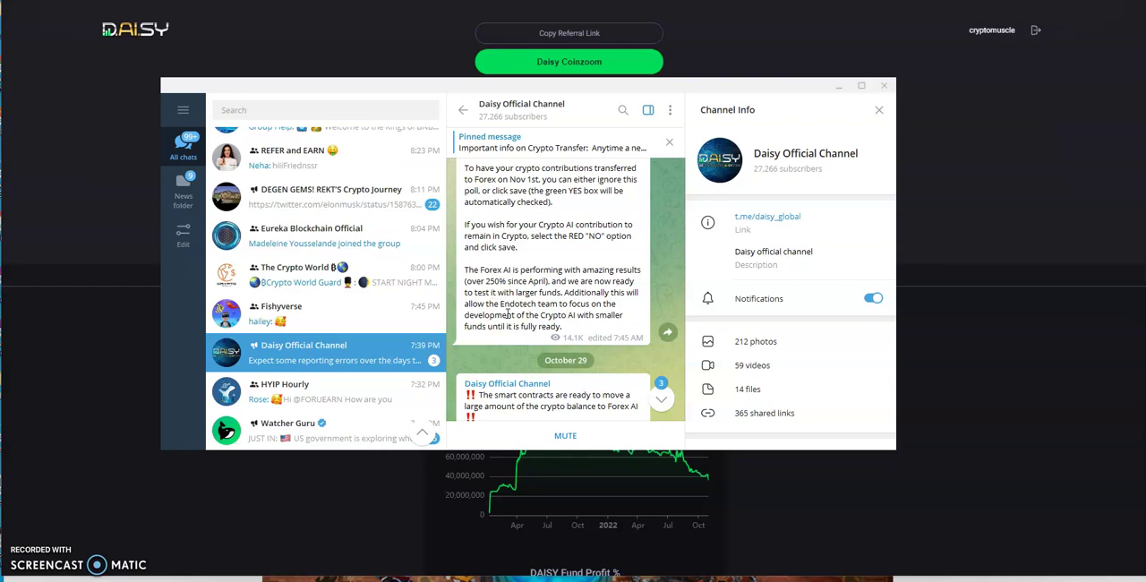
# Step: Scroll through the October 29 post's numbered transfer points 1 to 9
pyautogui.scroll(-3)
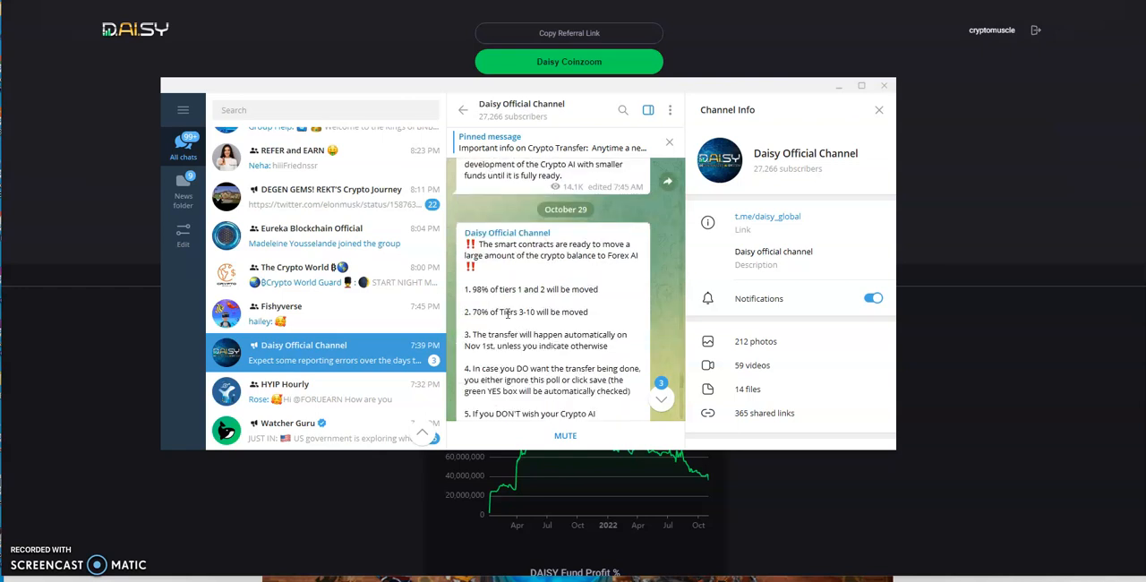
pyautogui.scroll(-3)
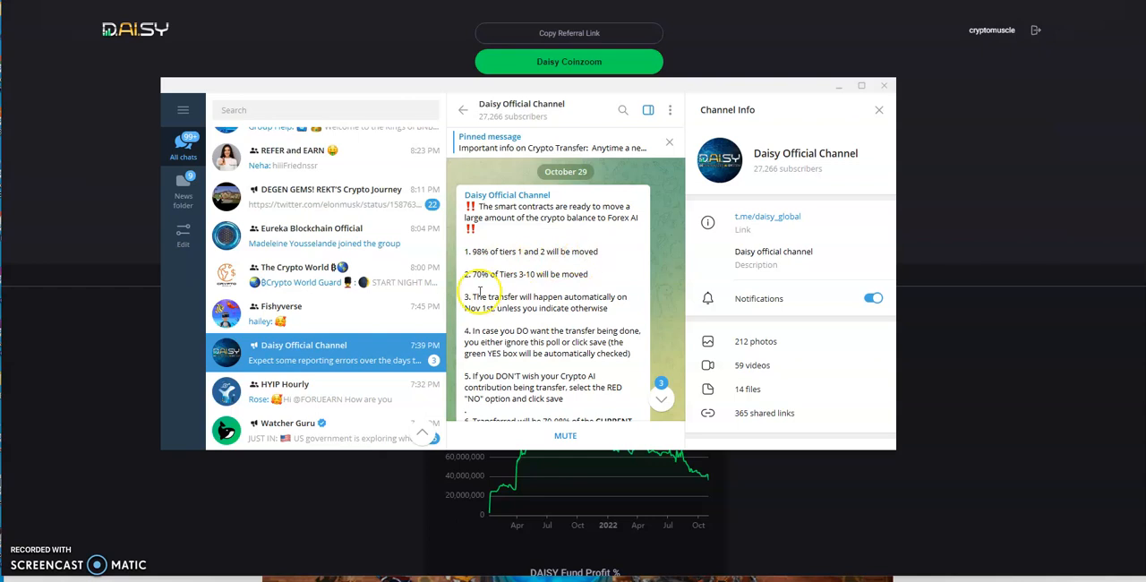
pyautogui.moveTo(576, 284)
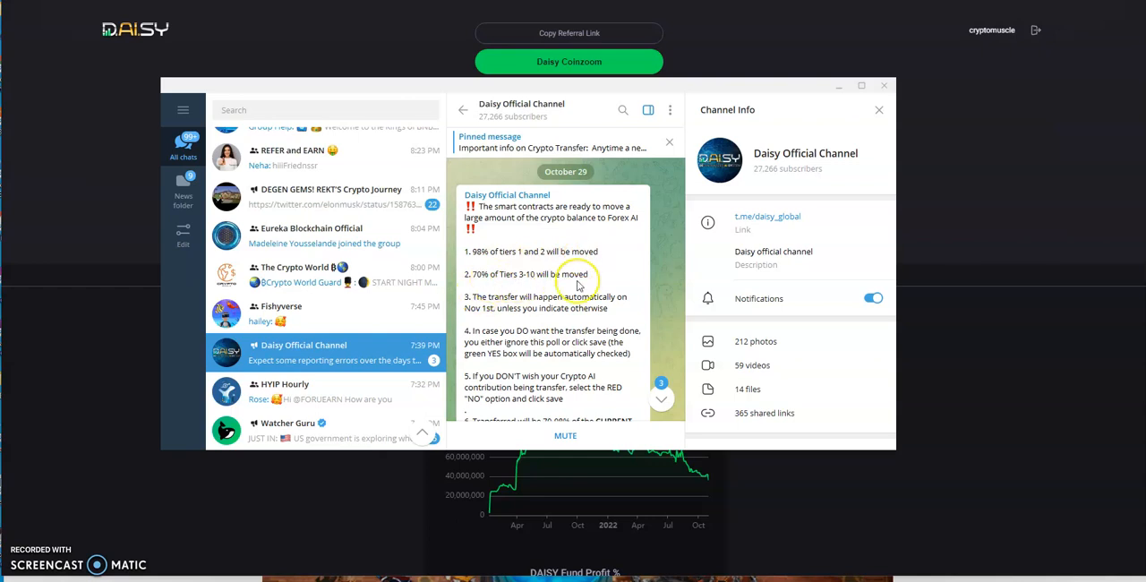
pyautogui.scroll(-3)
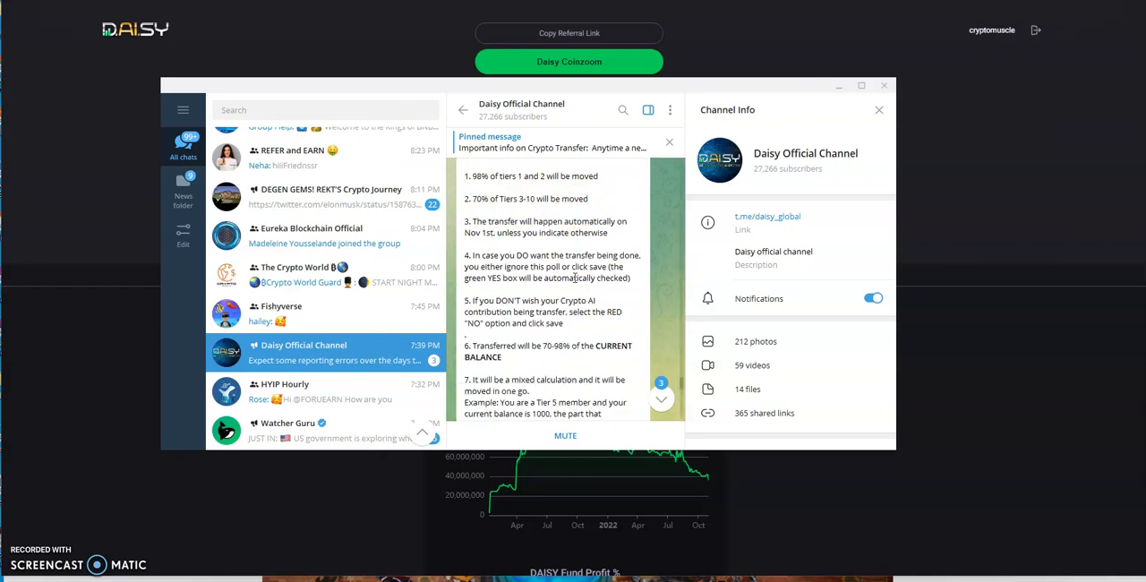
pyautogui.scroll(-3)
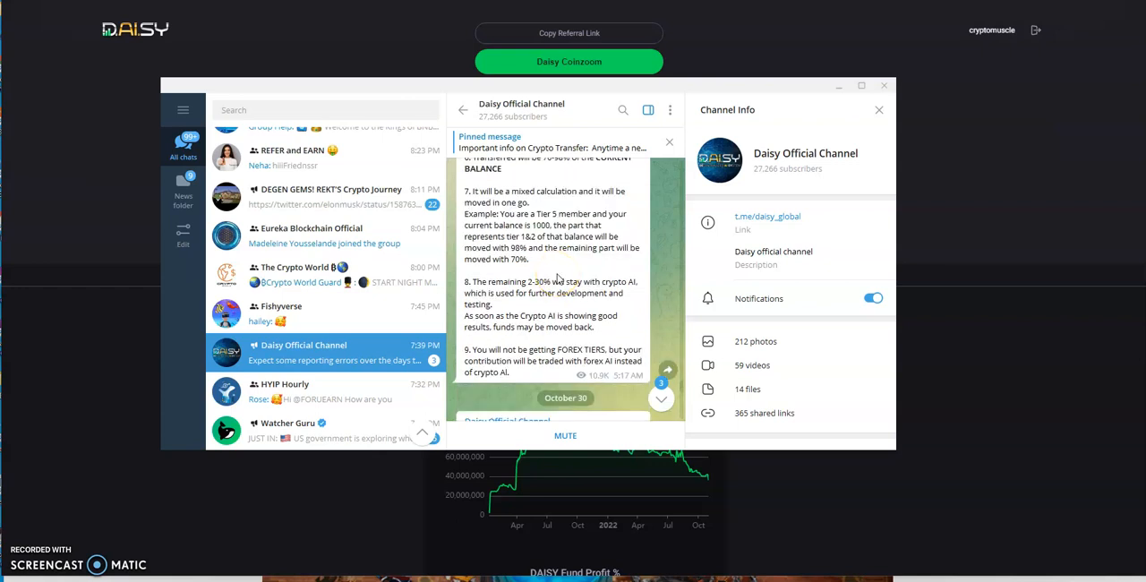
pyautogui.scroll(-3)
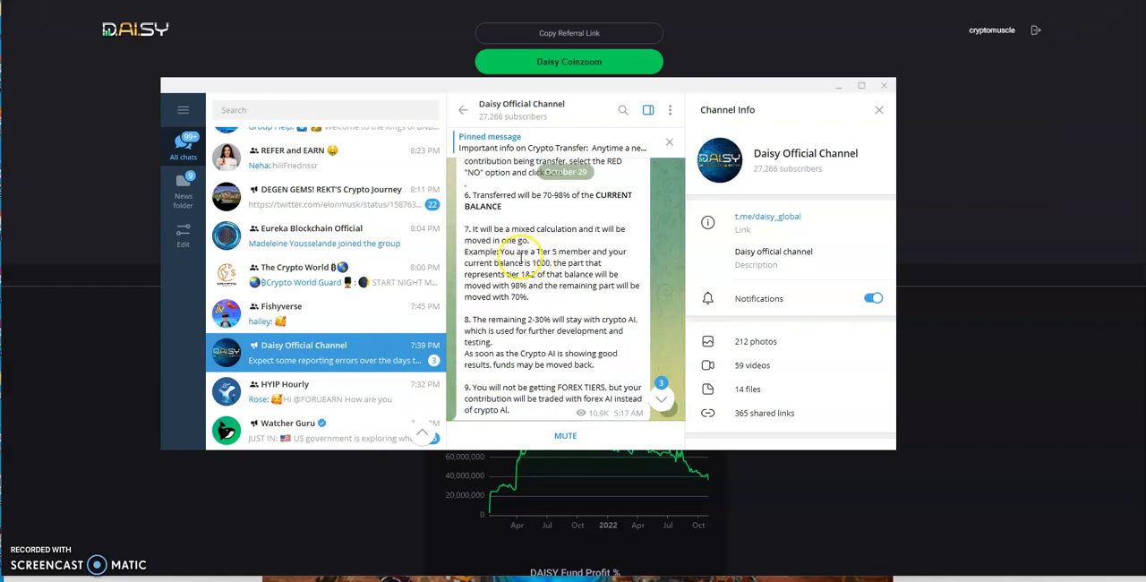
pyautogui.scroll(-3)
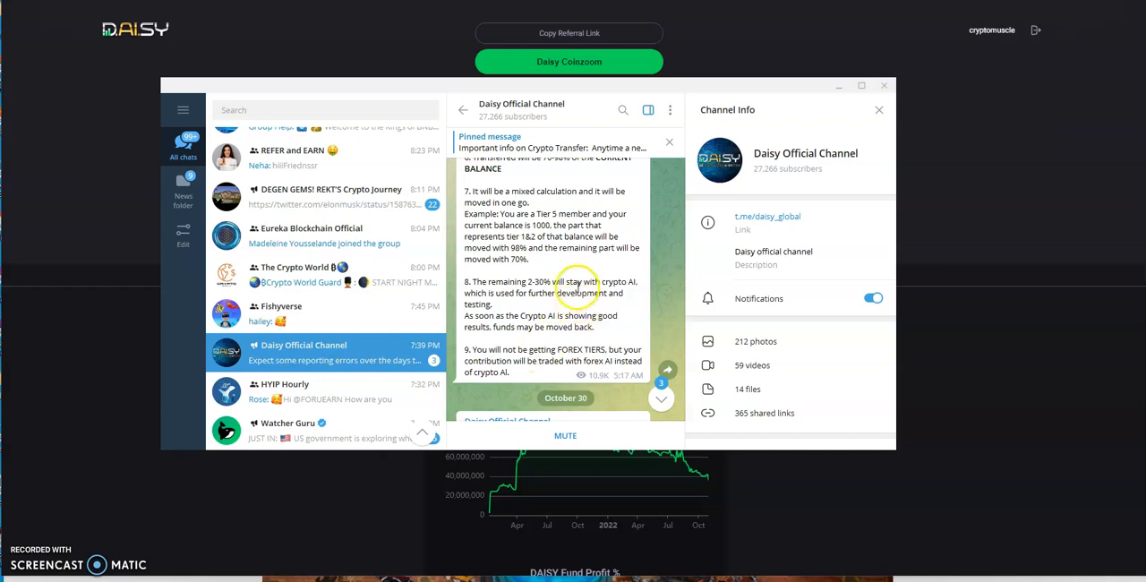
# Step: Scroll past the October 30–31 reminders and November 1 summary to the unread Important info message
pyautogui.scroll(-3)
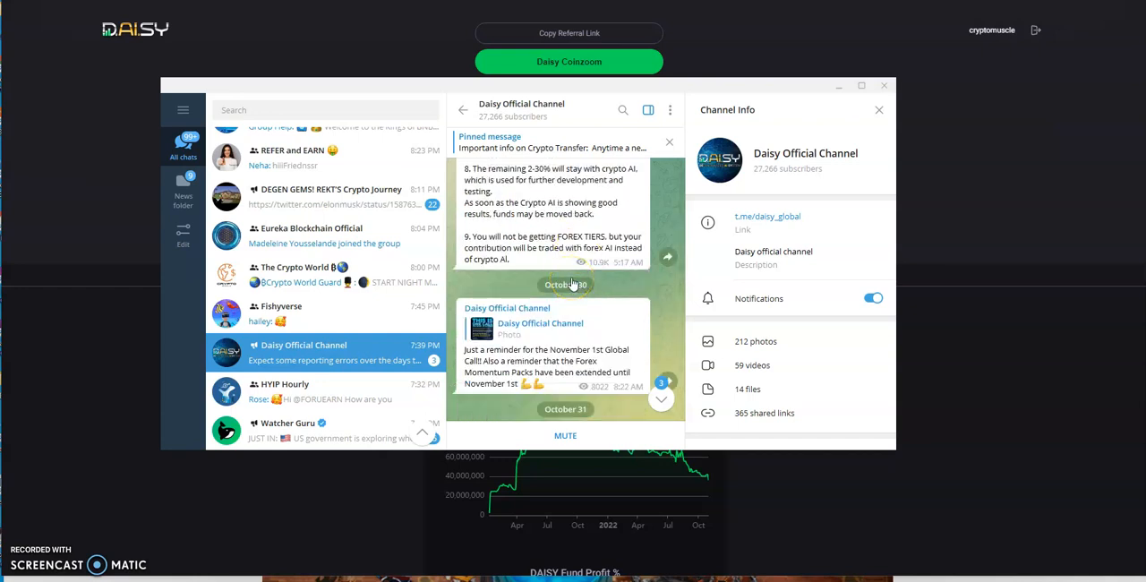
pyautogui.scroll(-3)
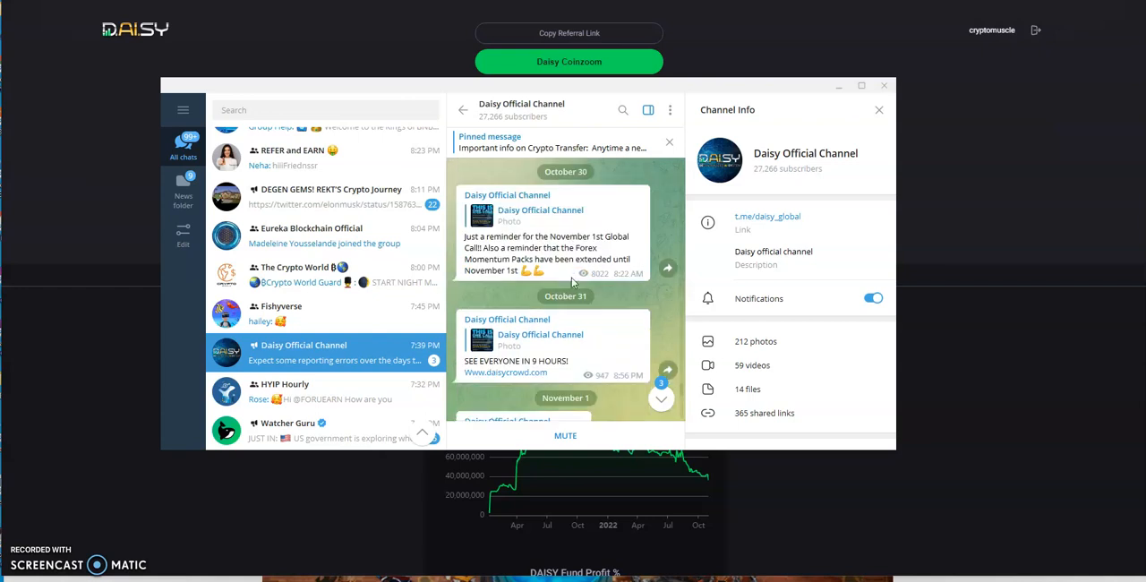
pyautogui.scroll(-3)
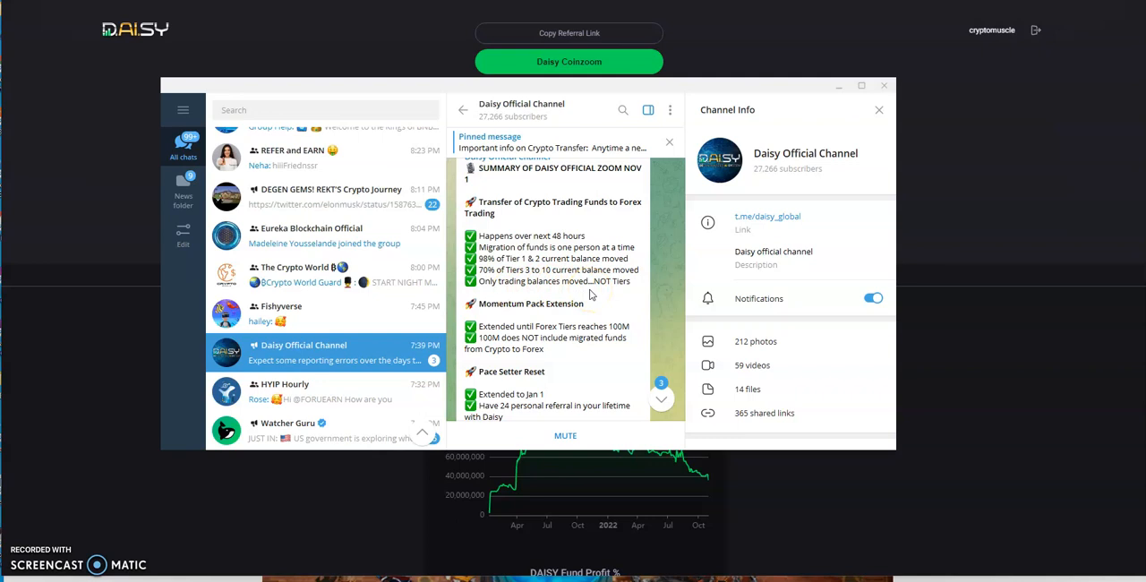
pyautogui.scroll(-3)
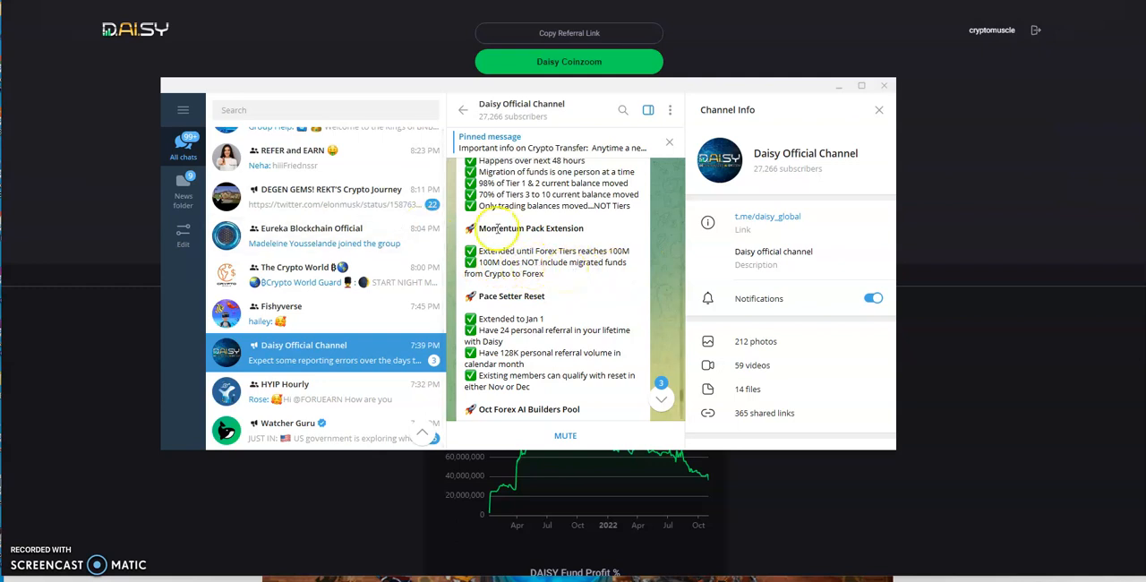
pyautogui.scroll(-3)
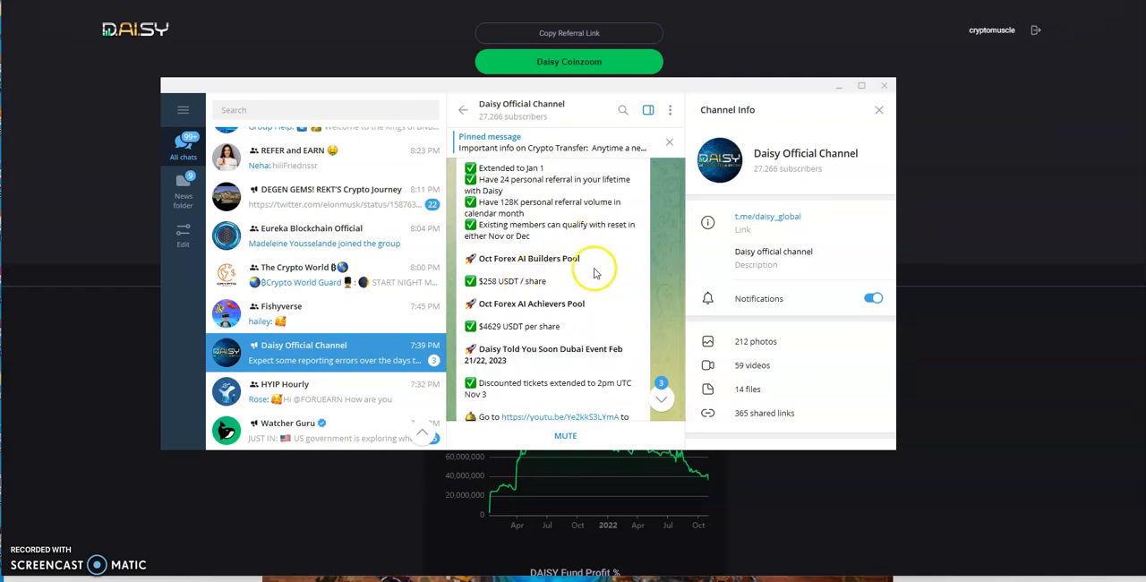
pyautogui.scroll(-3)
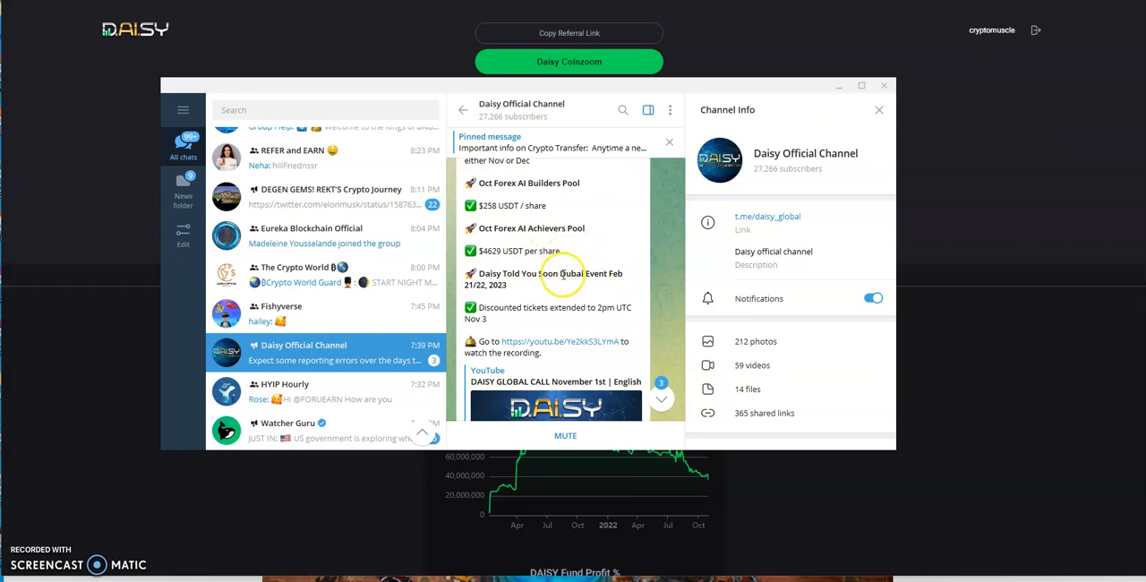
pyautogui.moveTo(535, 285)
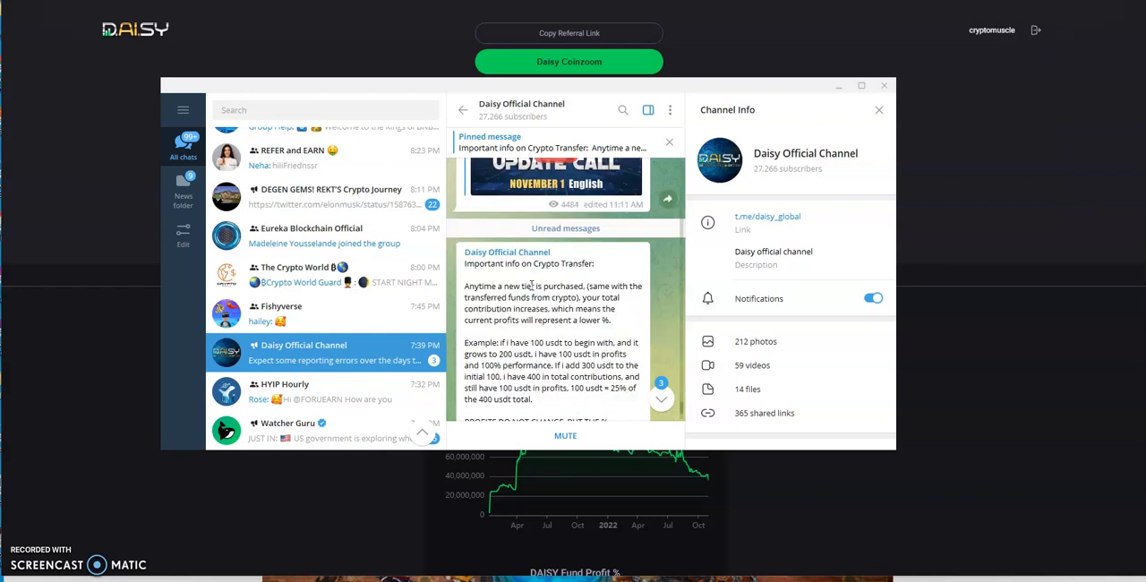
# Step: Scroll down through the Crypto Transfer info post to its profit-percentage explanation
pyautogui.scroll(-3)
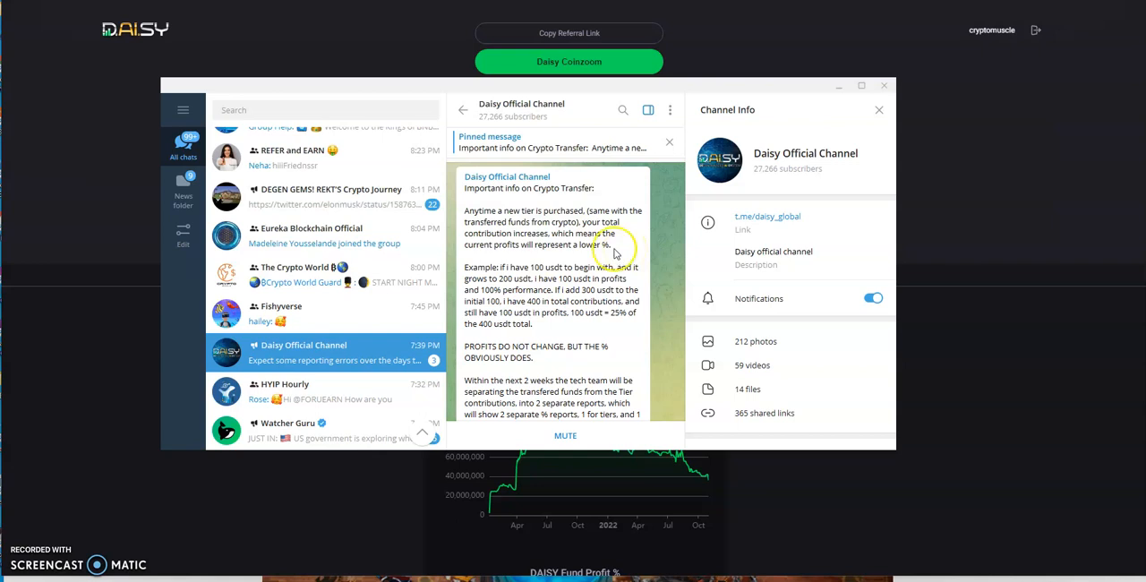
pyautogui.scroll(-3)
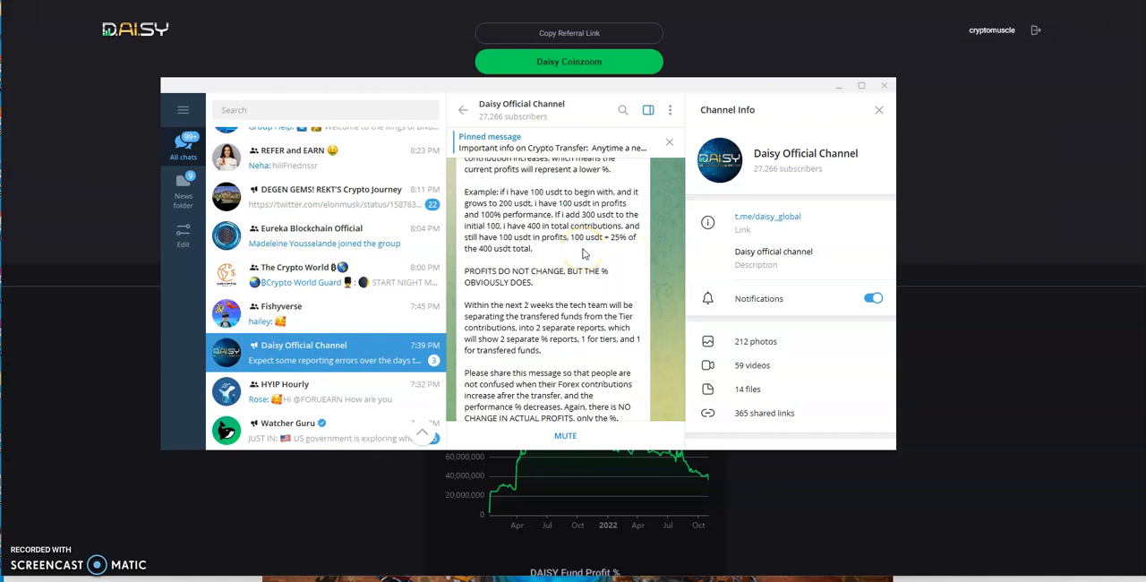
pyautogui.scroll(-3)
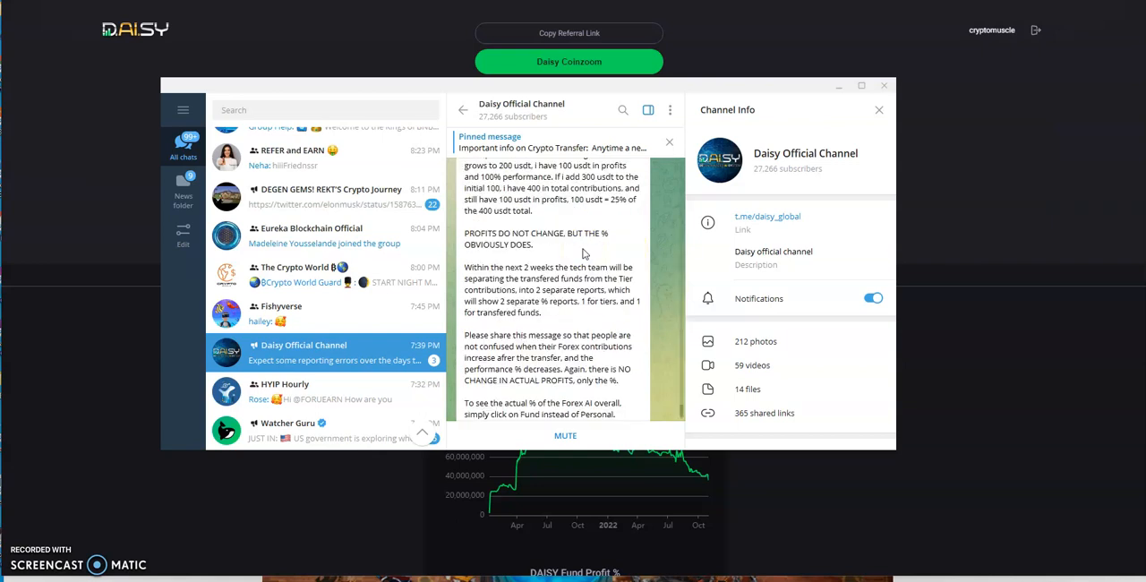
pyautogui.scroll(-3)
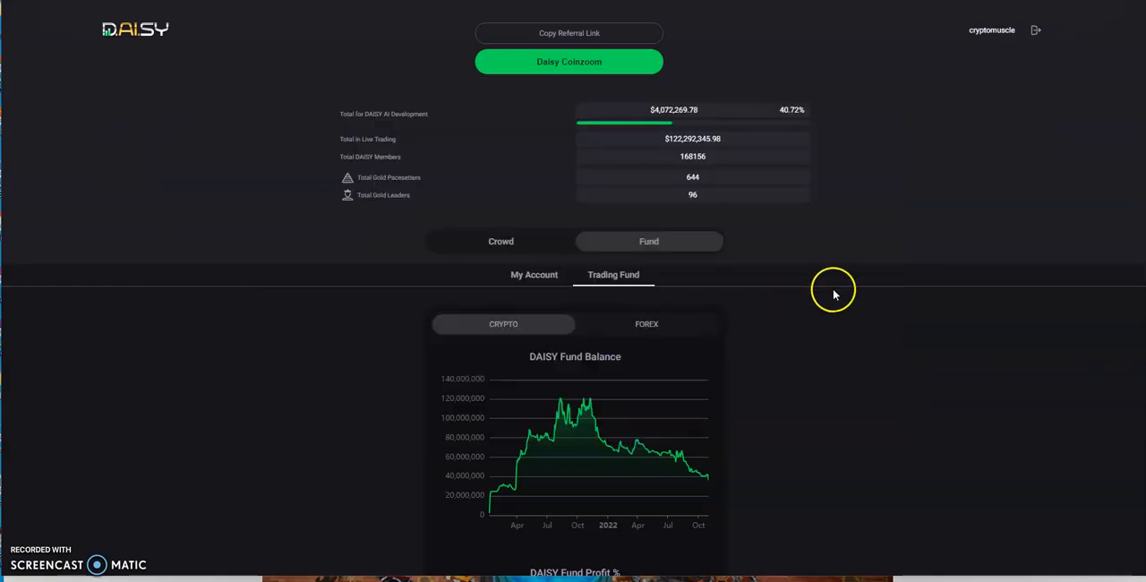
pyautogui.moveTo(890, 311)
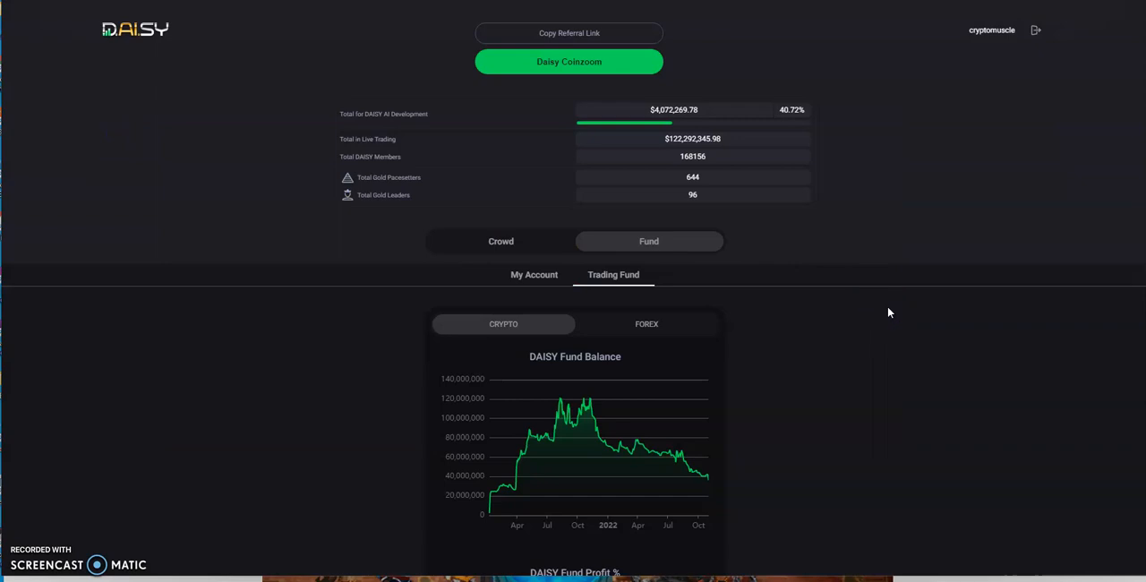